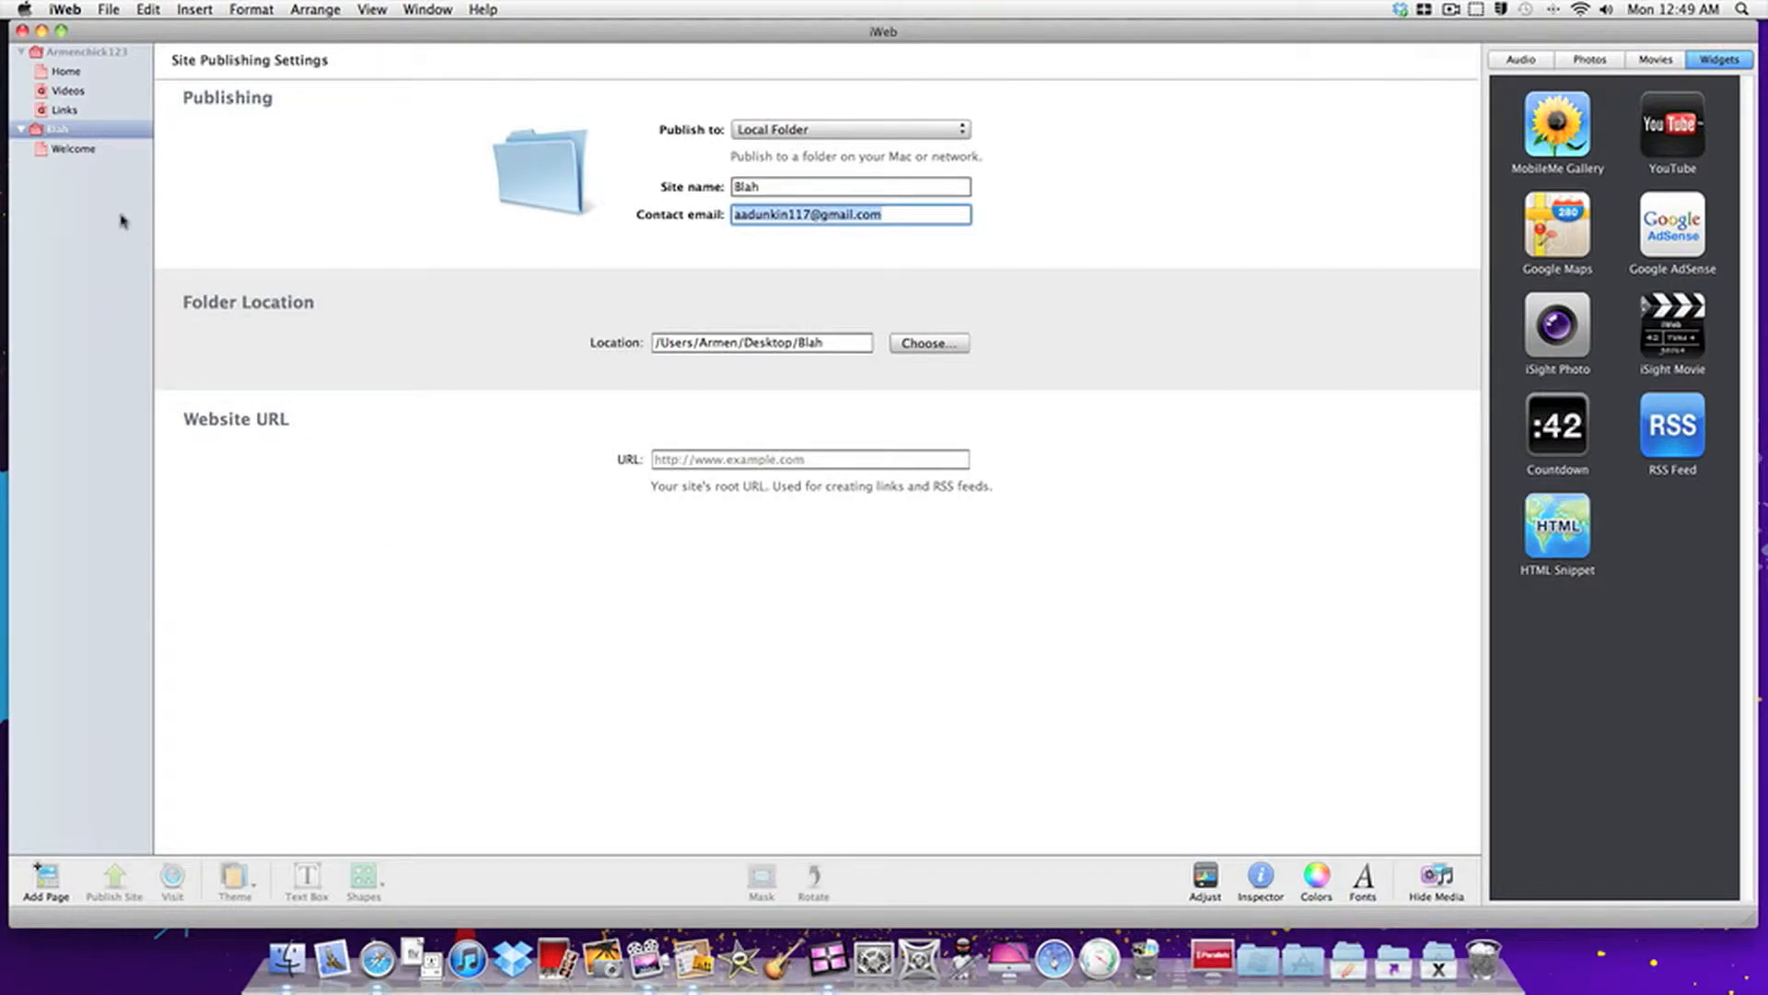
Type 'armench' into Safari's address bar to show armenchick123 history and bookmark suggestions
left_click(71, 147)
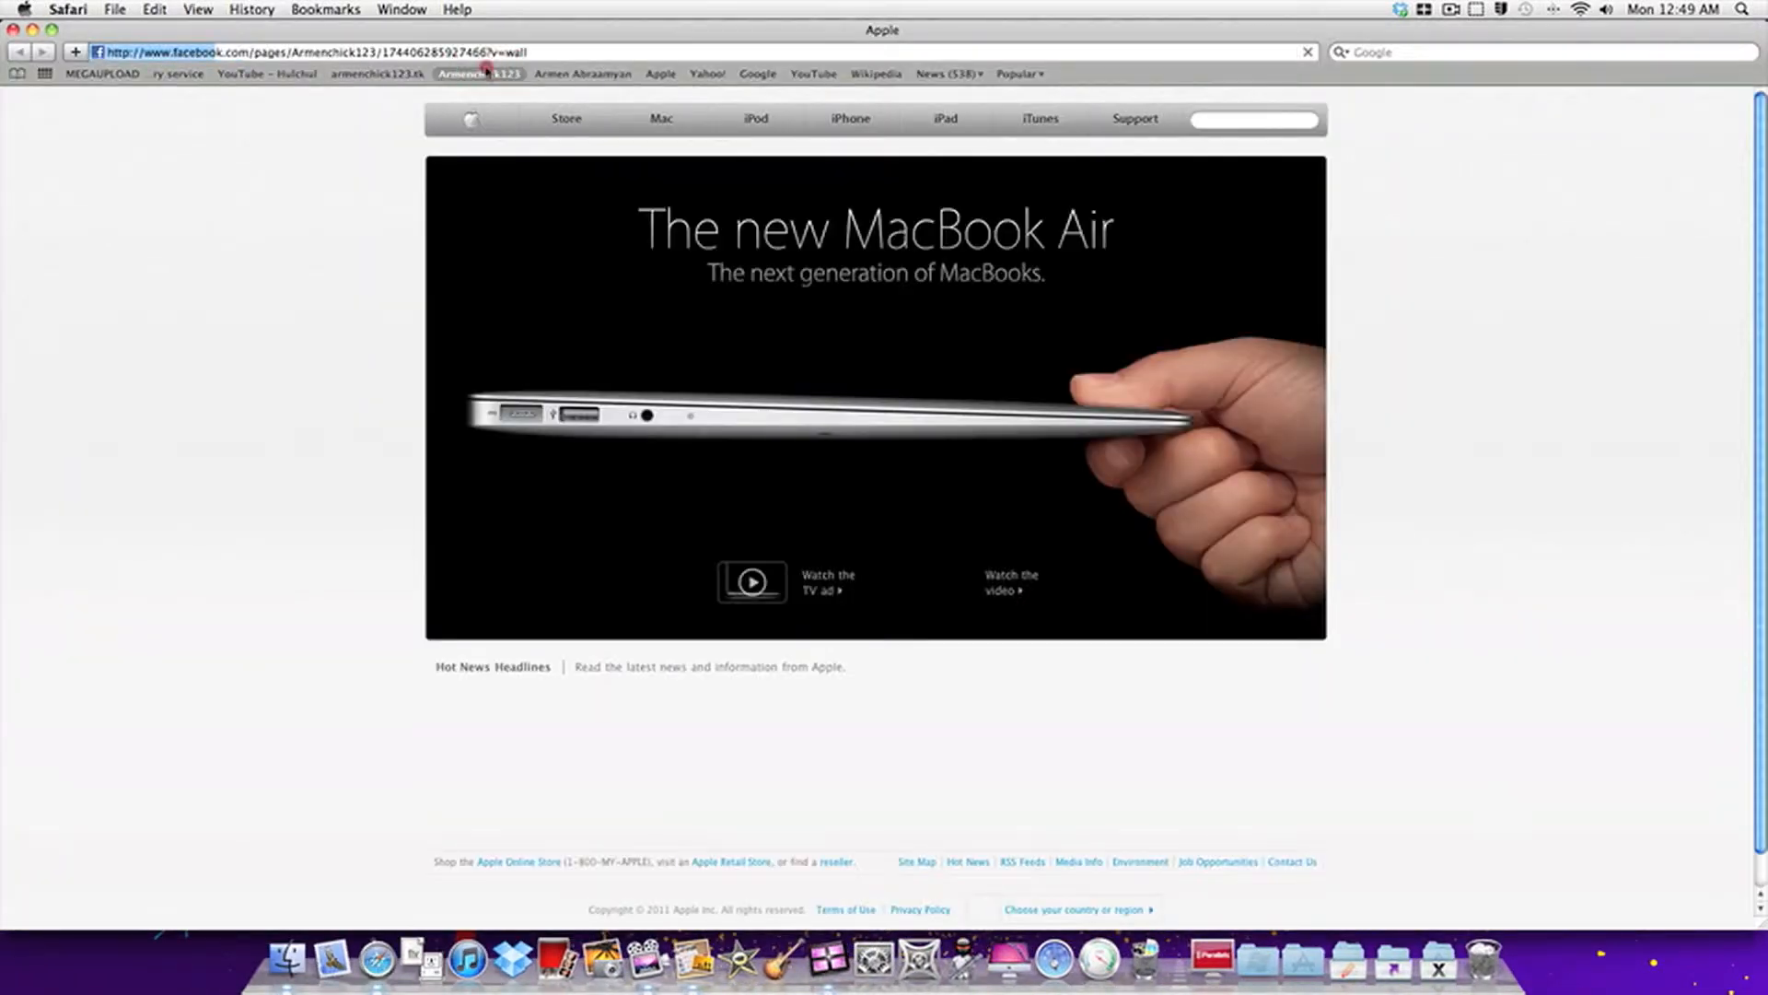
left_click(660, 73)
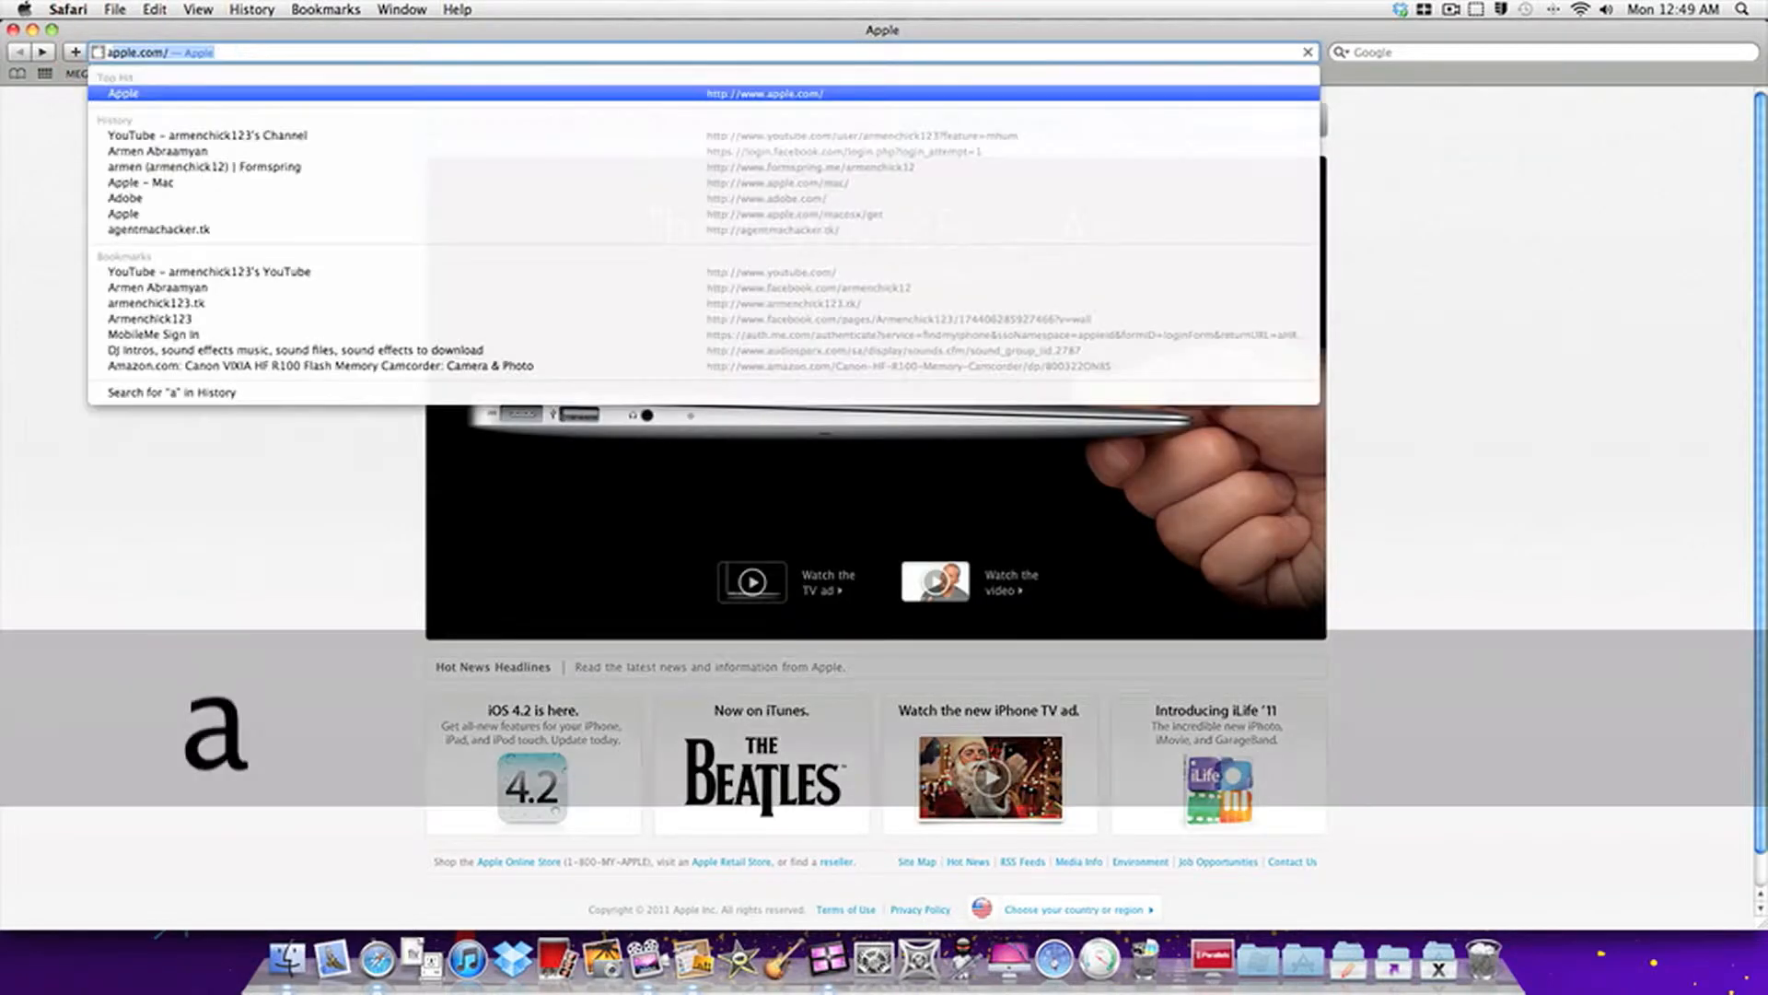
type("armench")
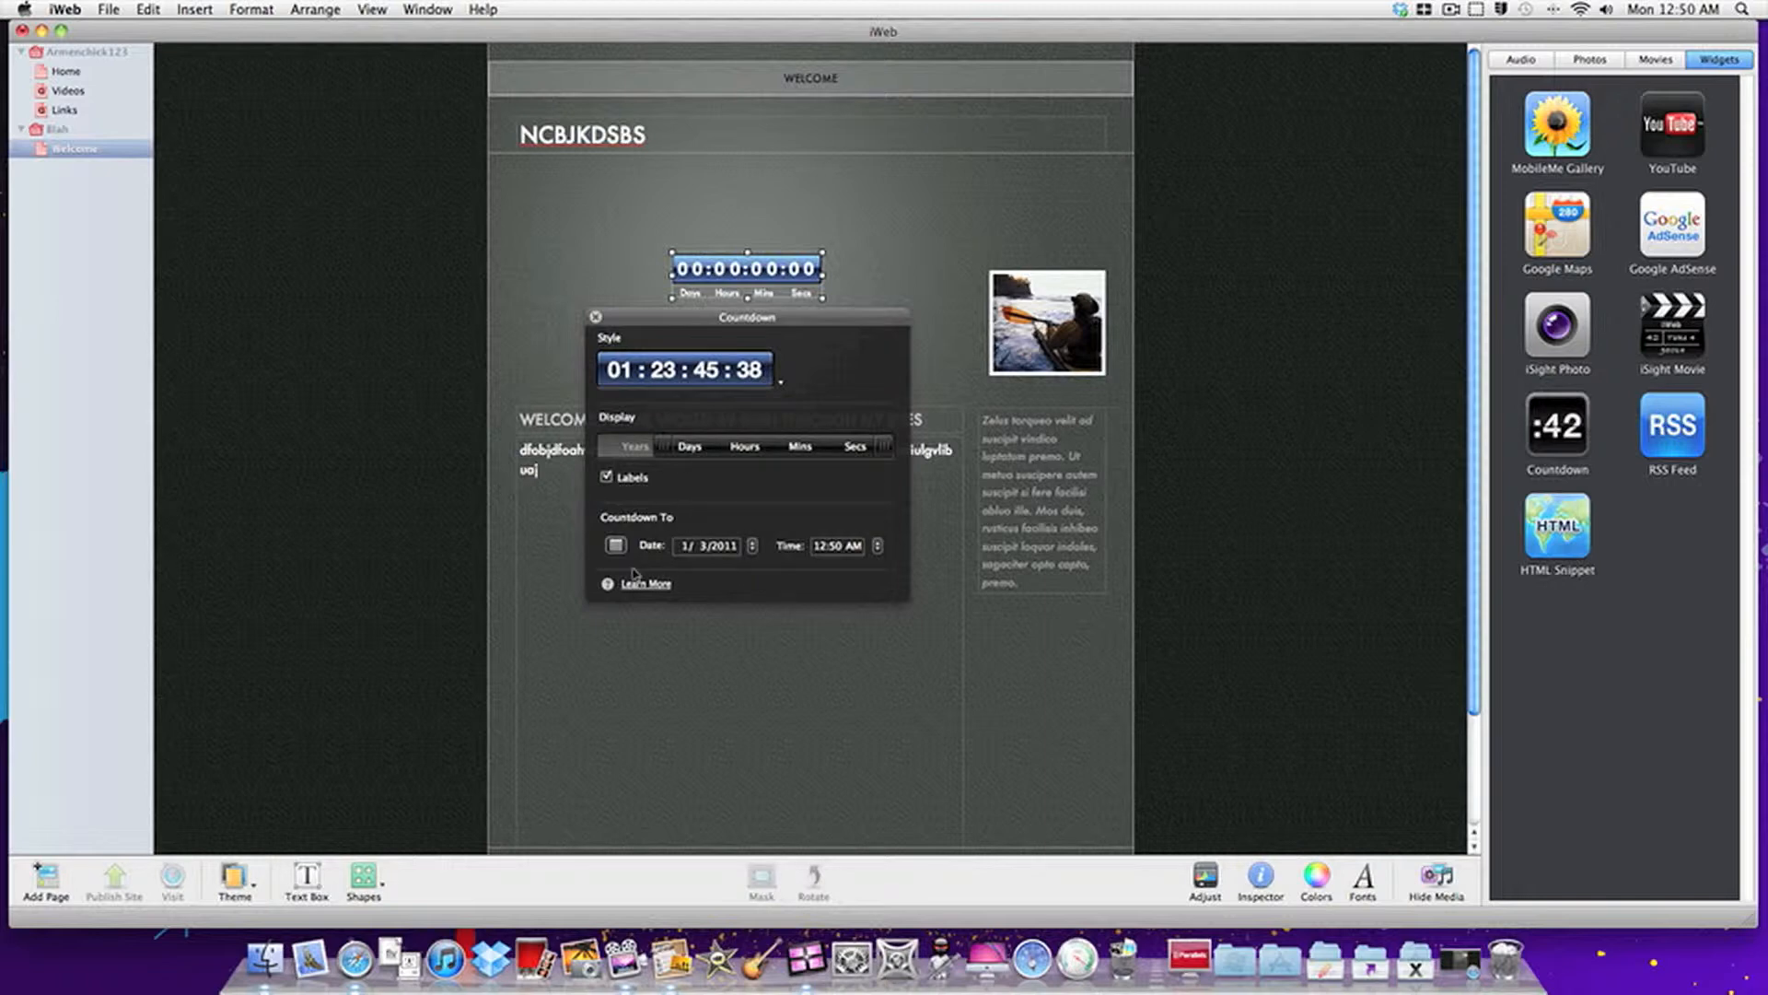
Close the countdown widget settings once the date is set to 1/3/2011, 12:50 AM
left_click(596, 316)
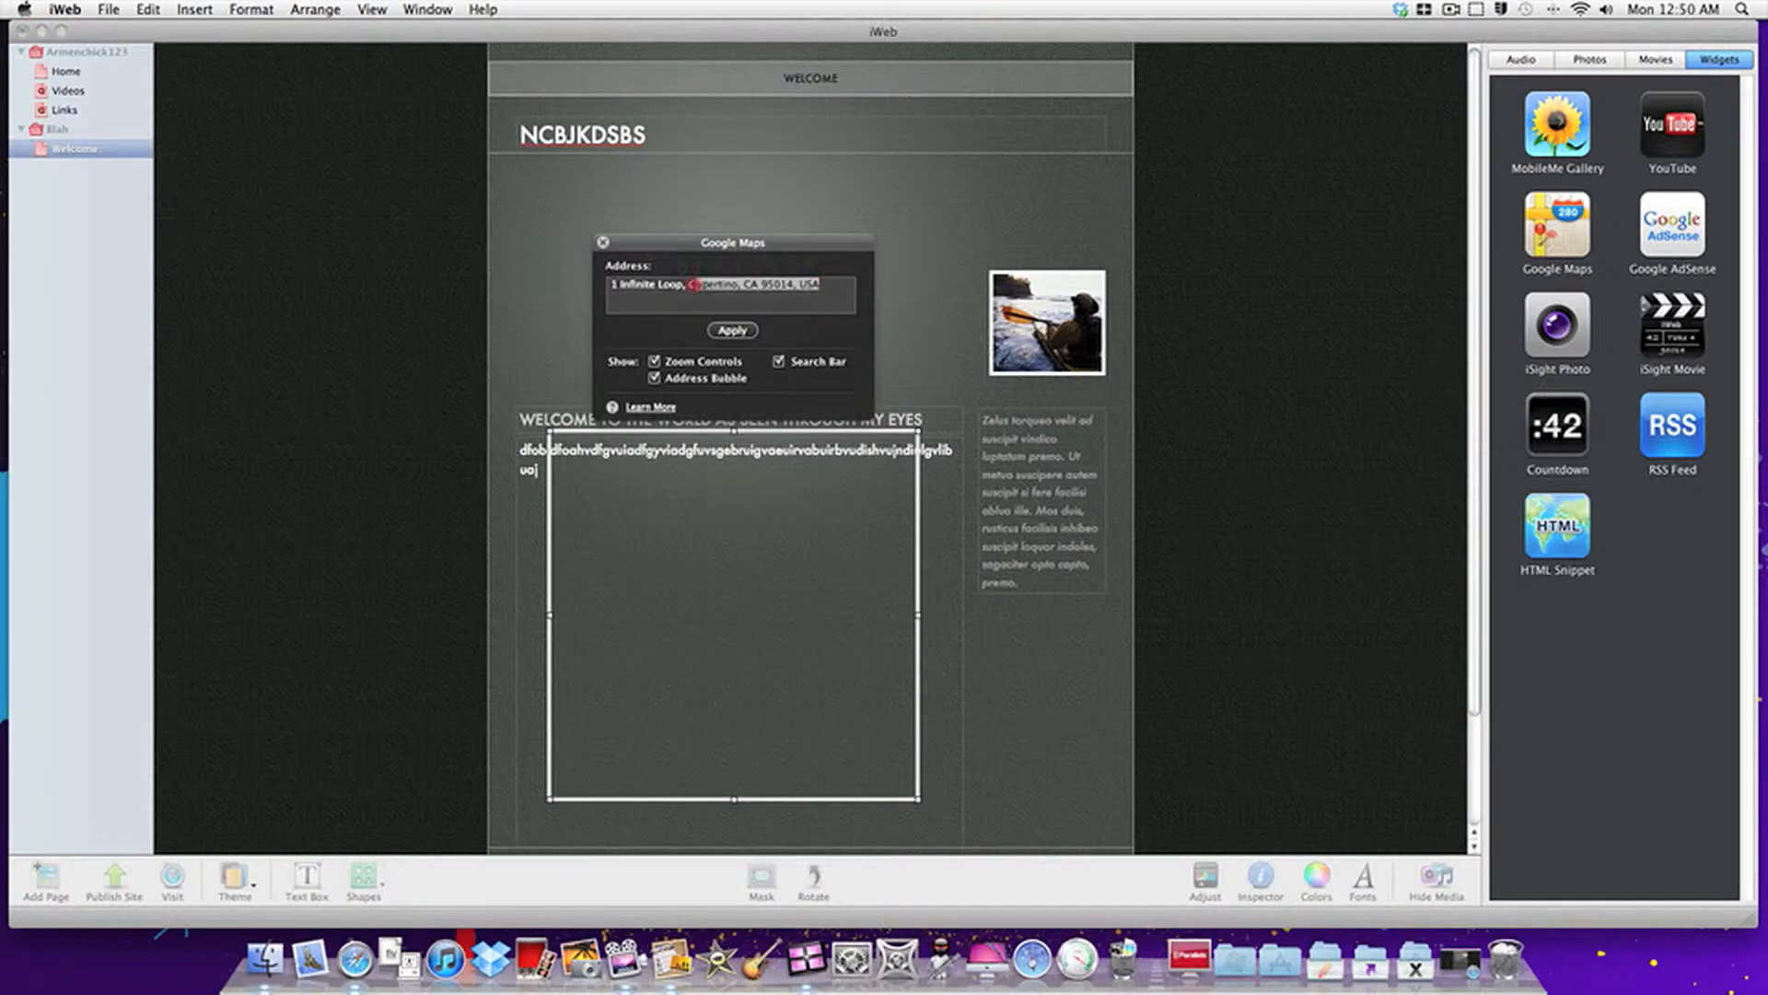
Replace the Google Maps address with 'big bear', apply it, close settings and select the map
left_click(730, 331)
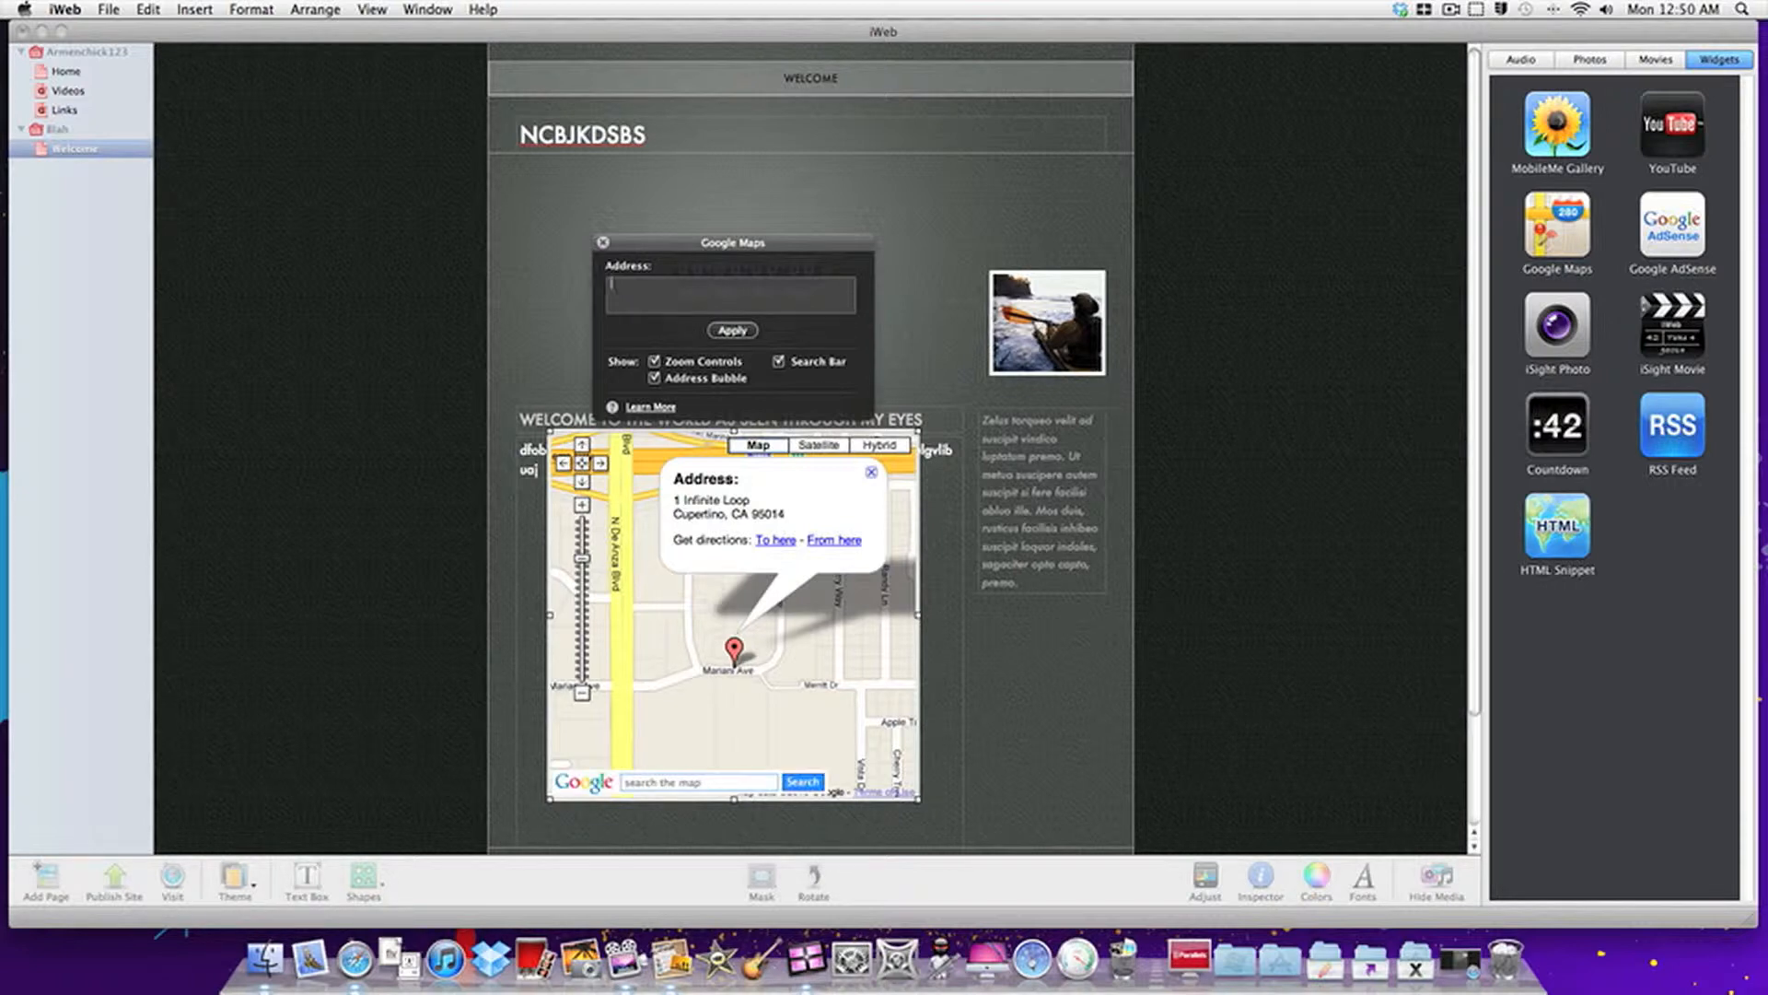
type("big bear")
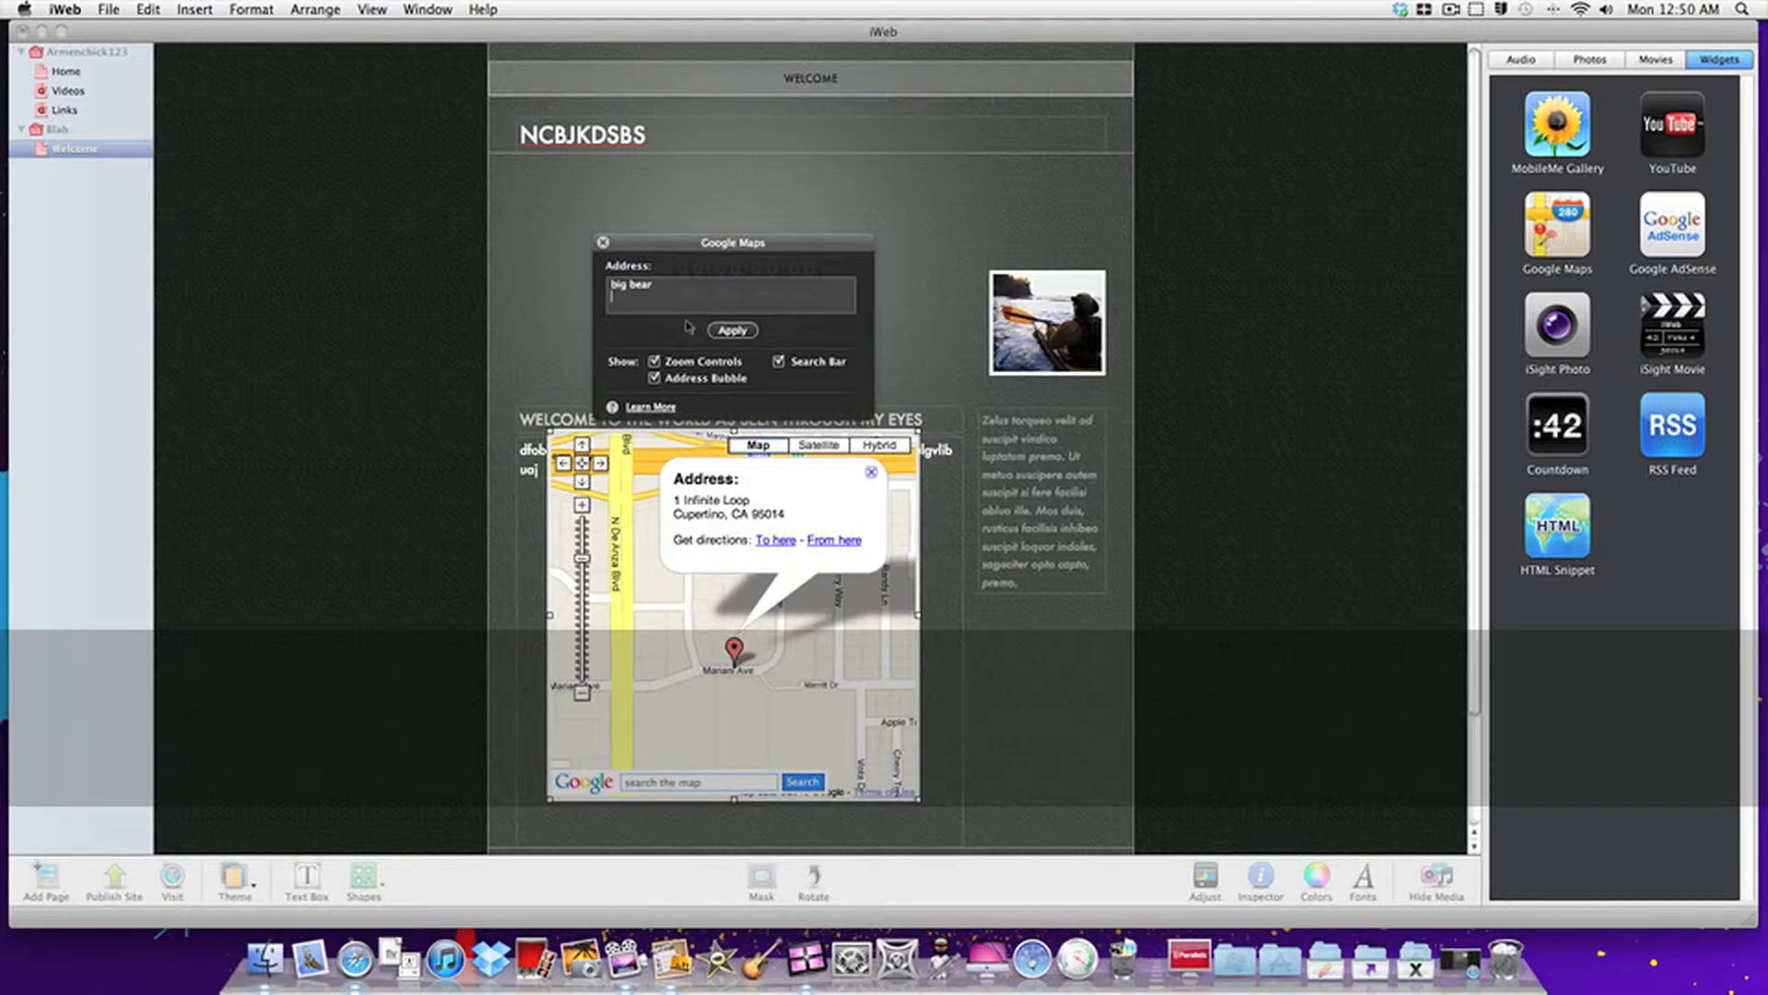
left_click(730, 330)
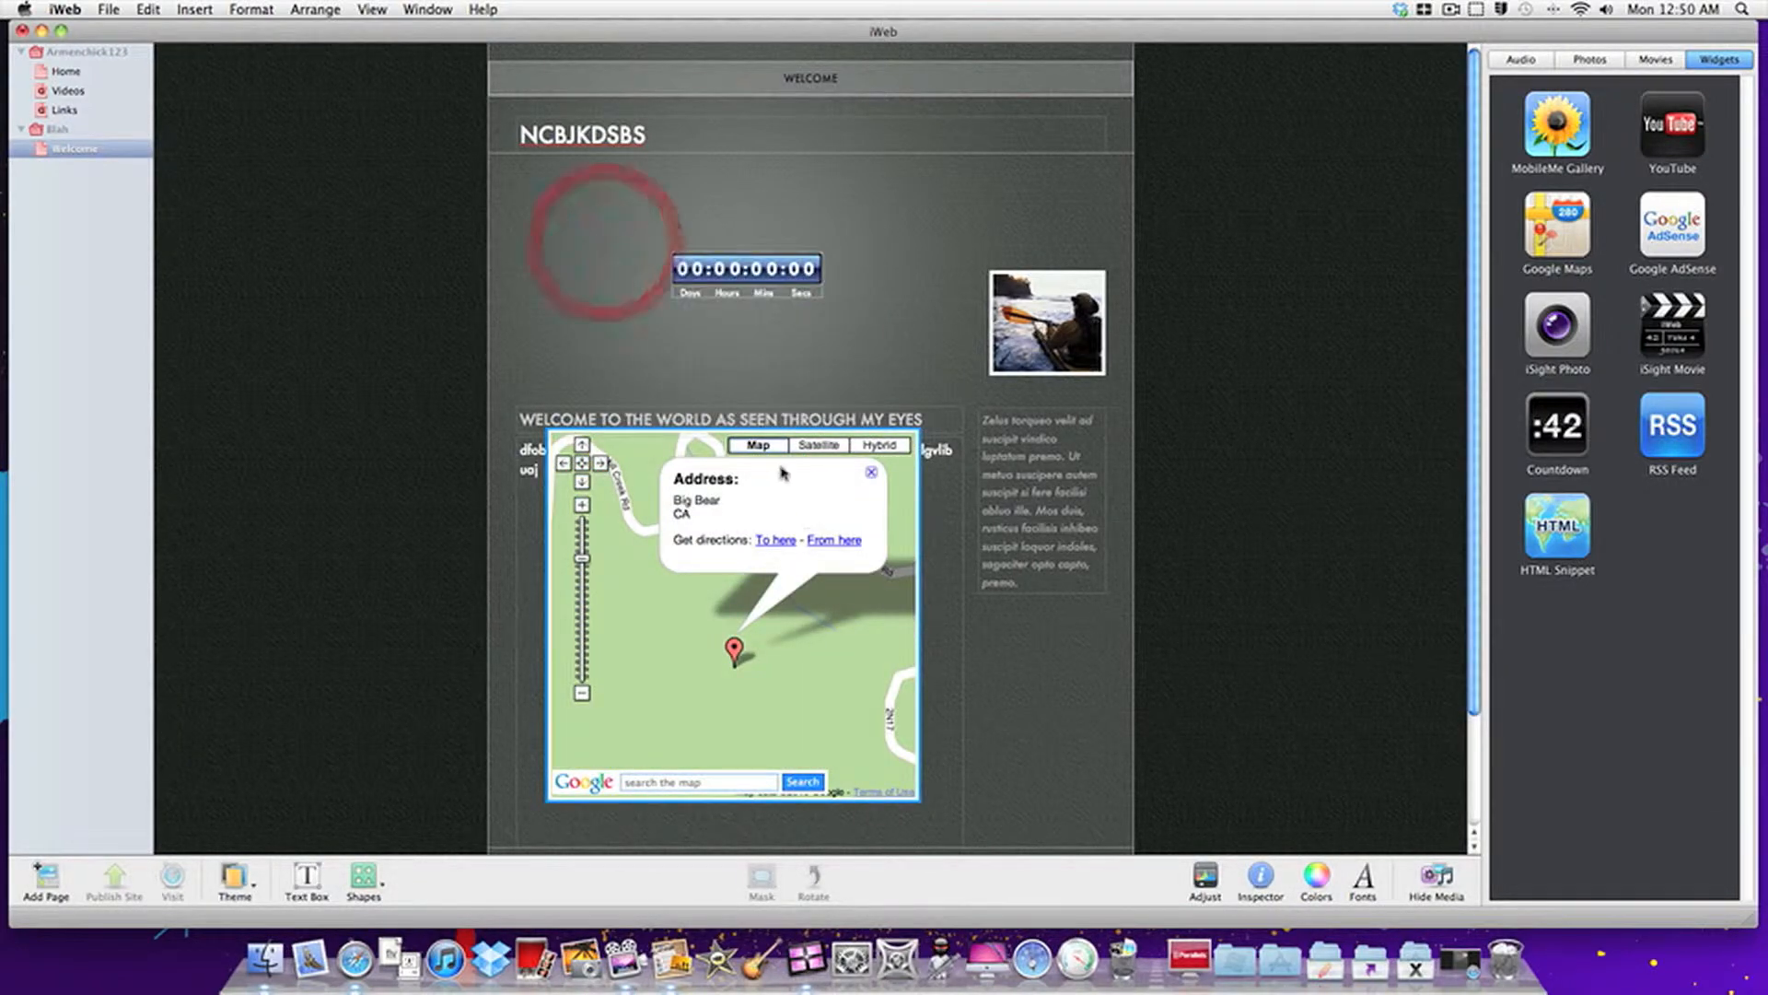
left_click(871, 471)
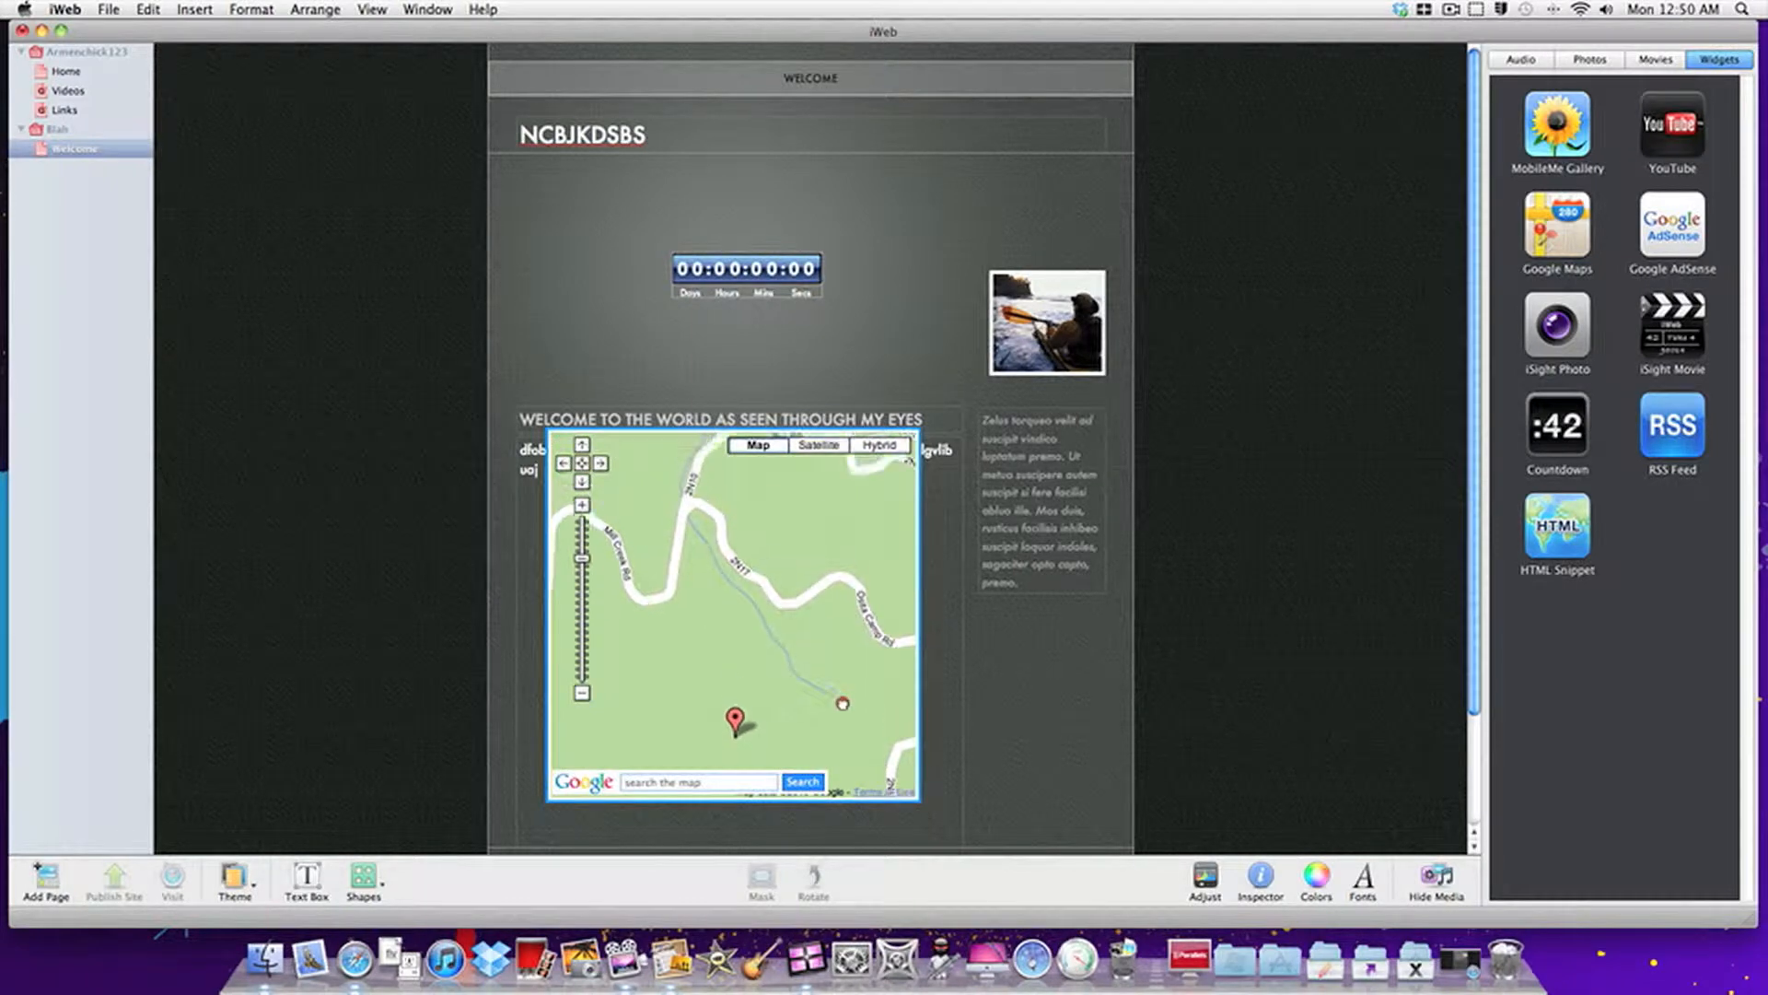
left_click(582, 507)
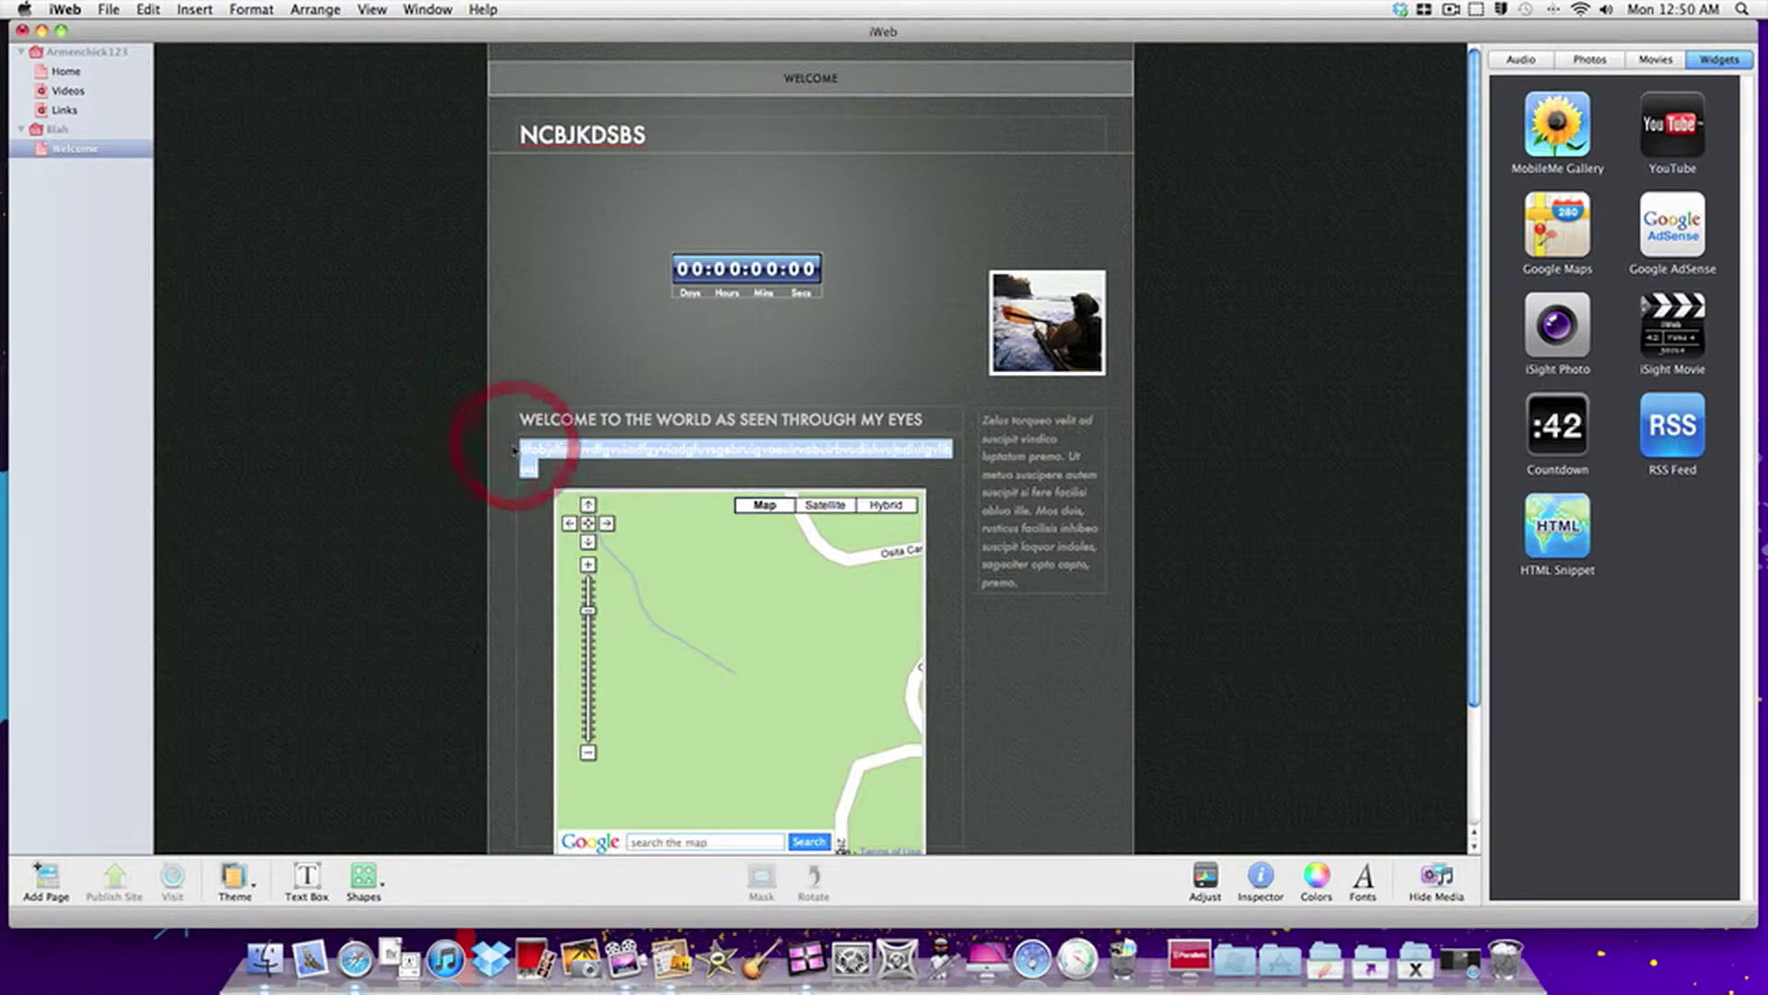
Type the heading 'MY TRIP TO BIG BEAR' and the body text 'Big Bear'
type("MY bi")
type("Big Bear")
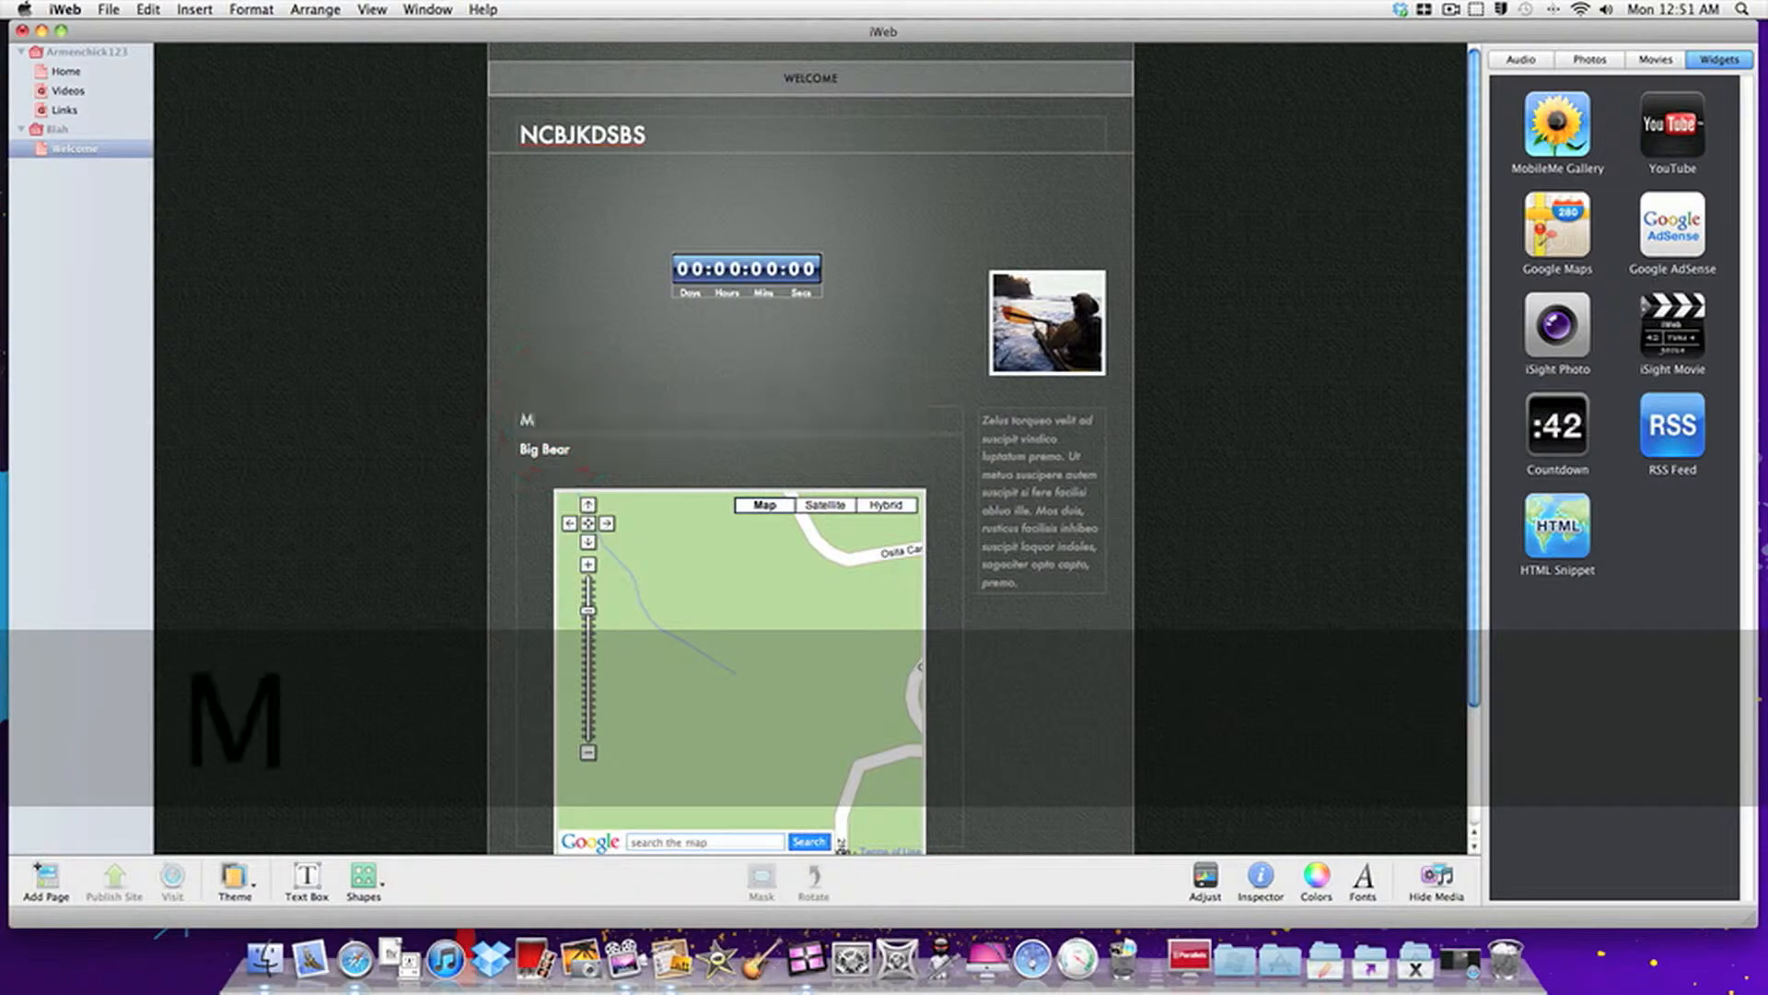
type("Y TRIP T")
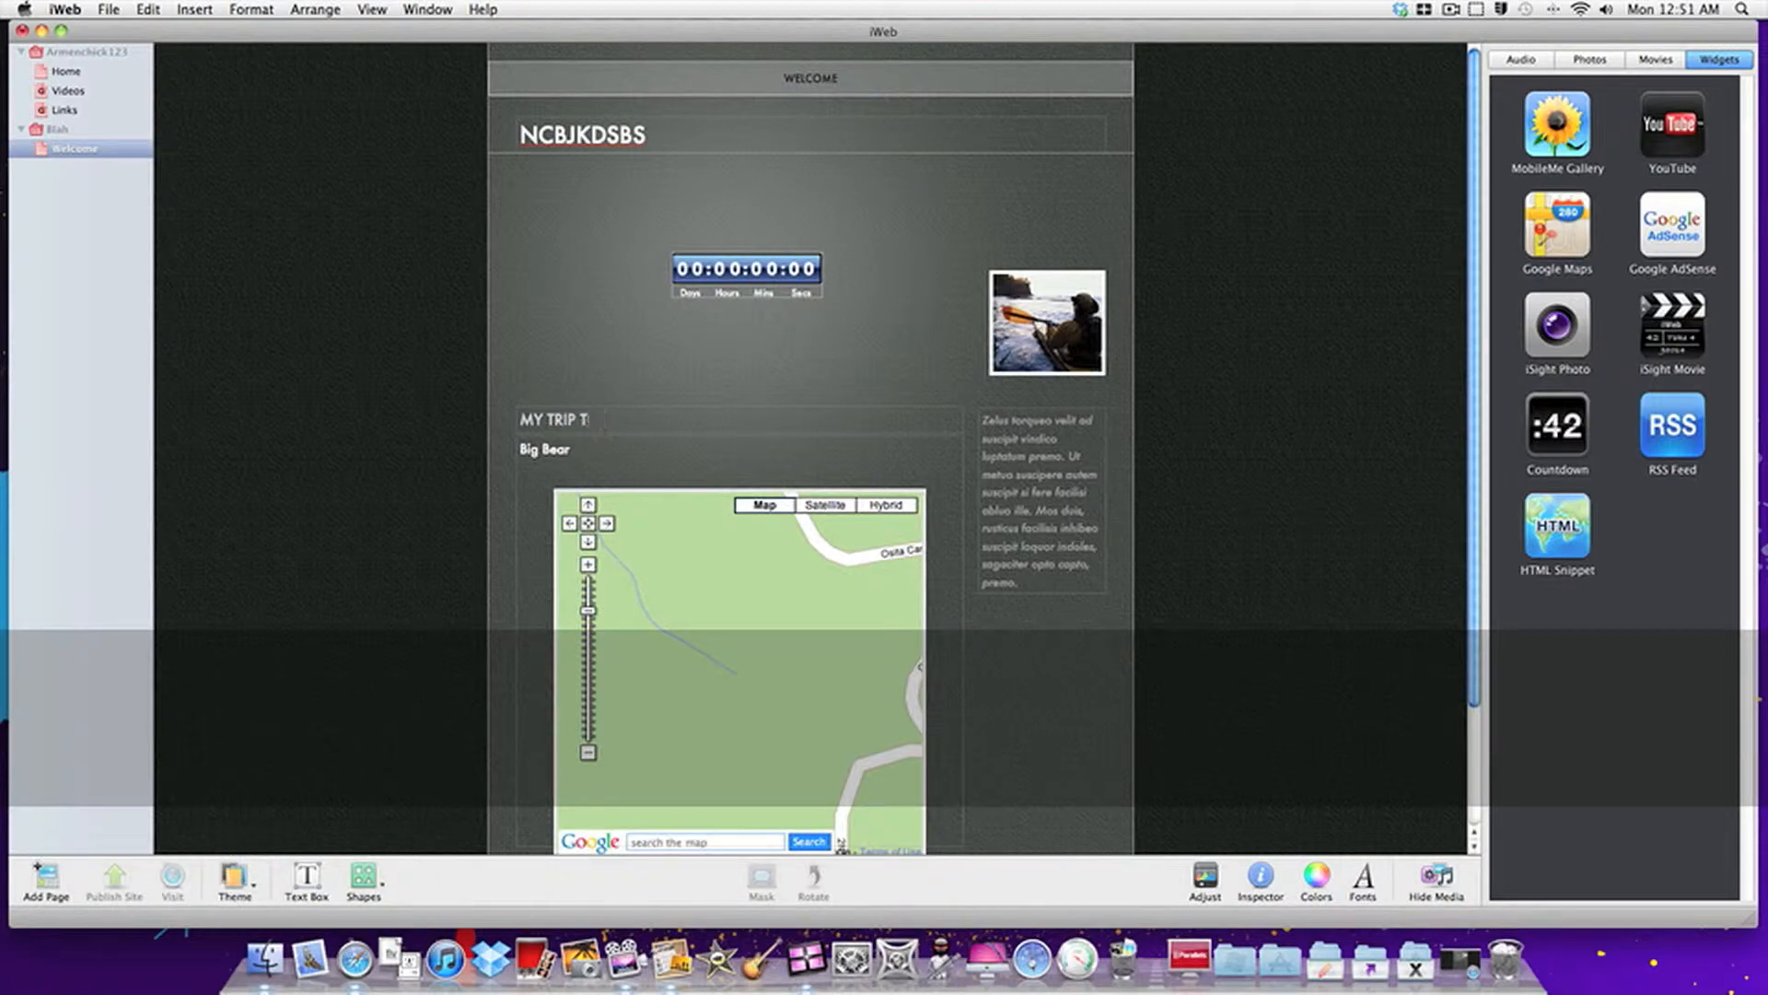
type("O")
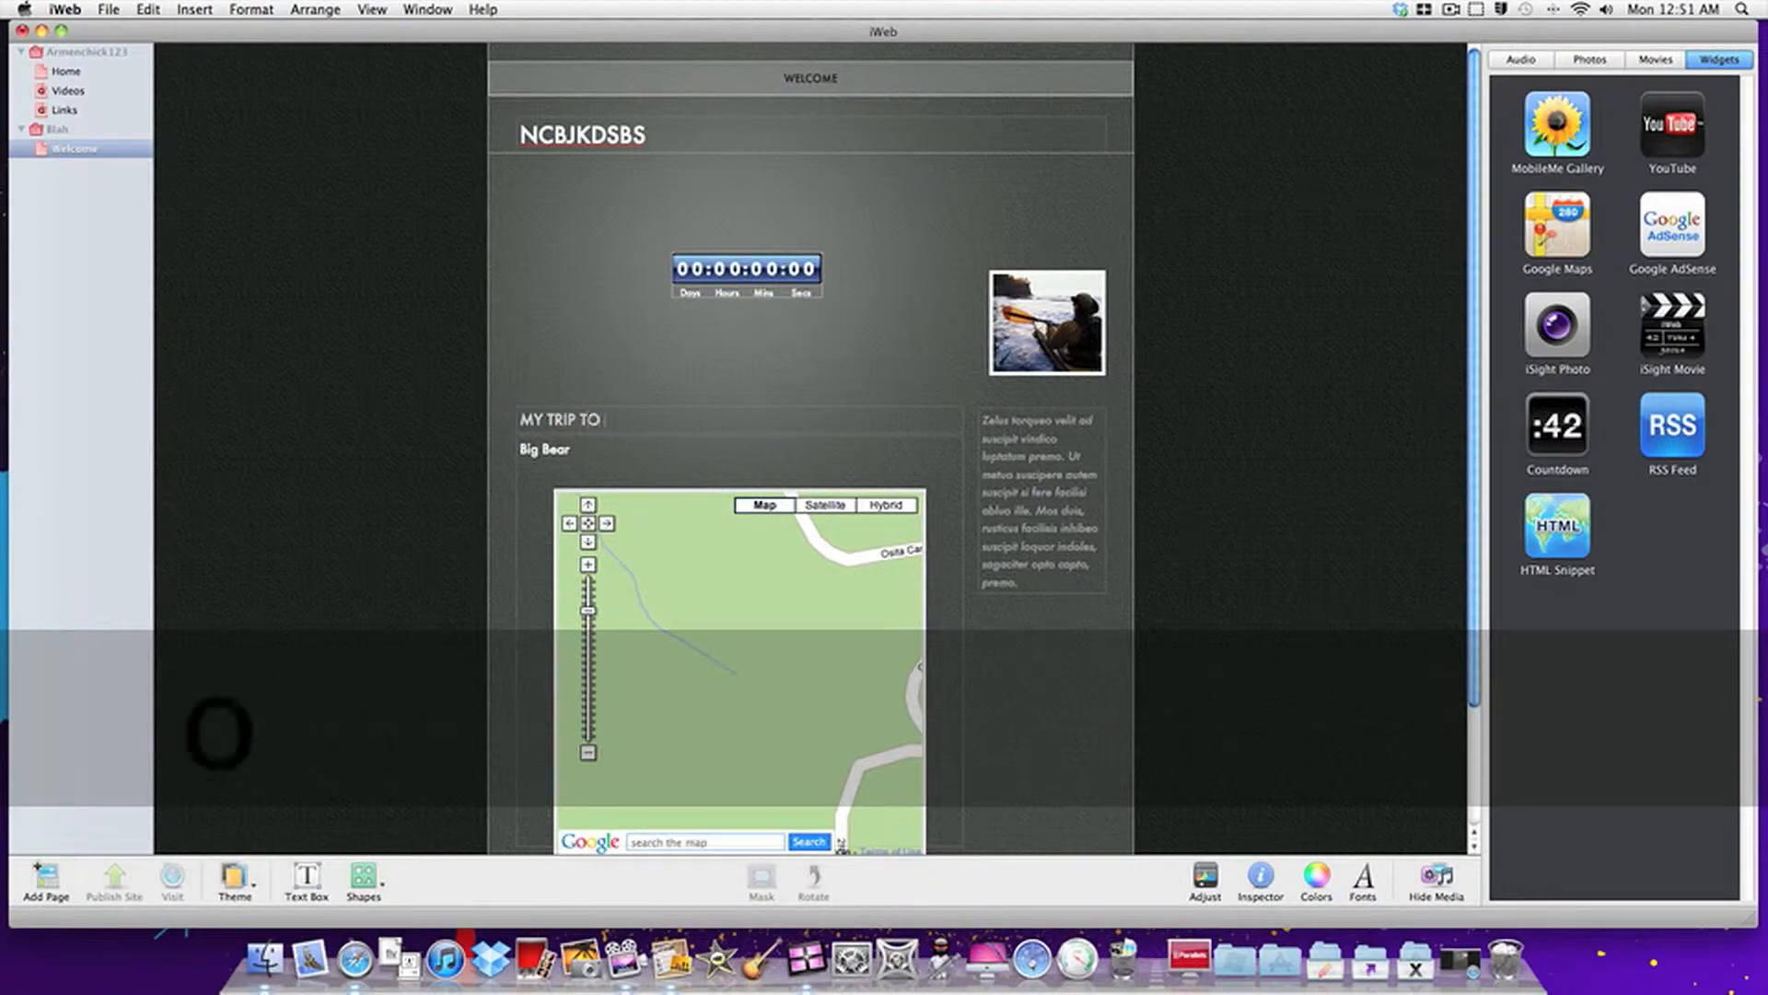
type("A B")
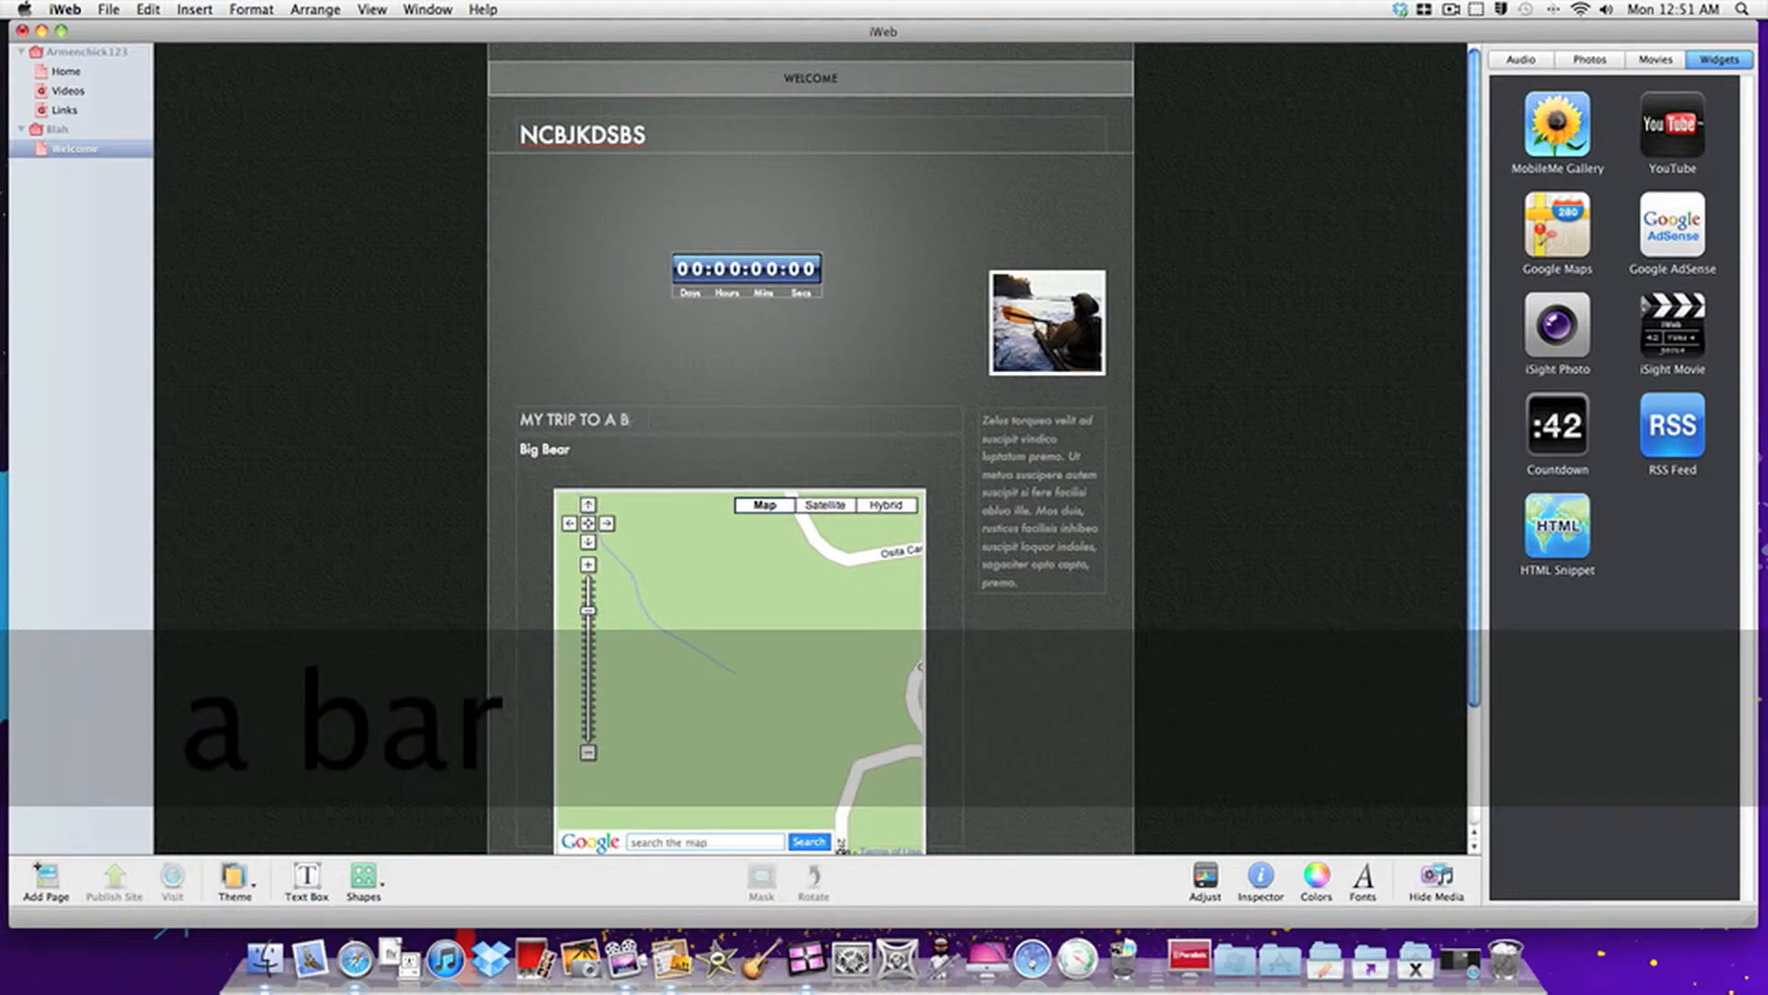
type("IG")
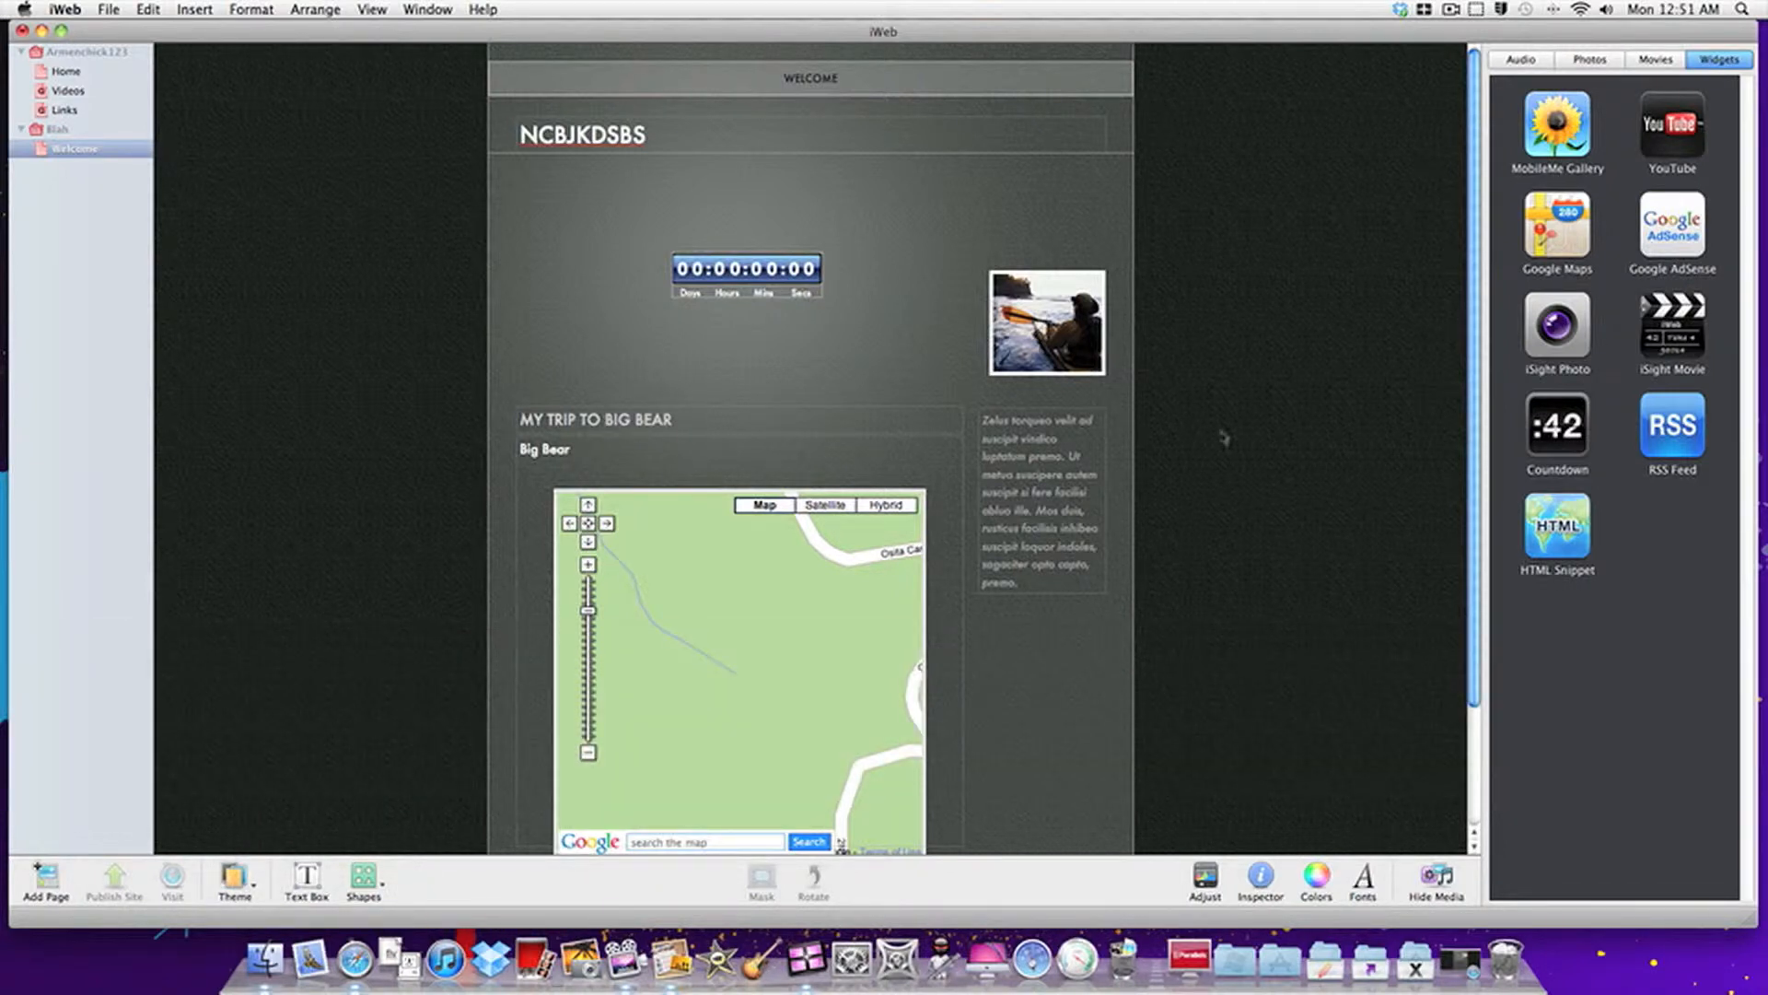
Scroll down and select the Blah site in the sidebar to show Site Publishing Settings
scroll("down", 3)
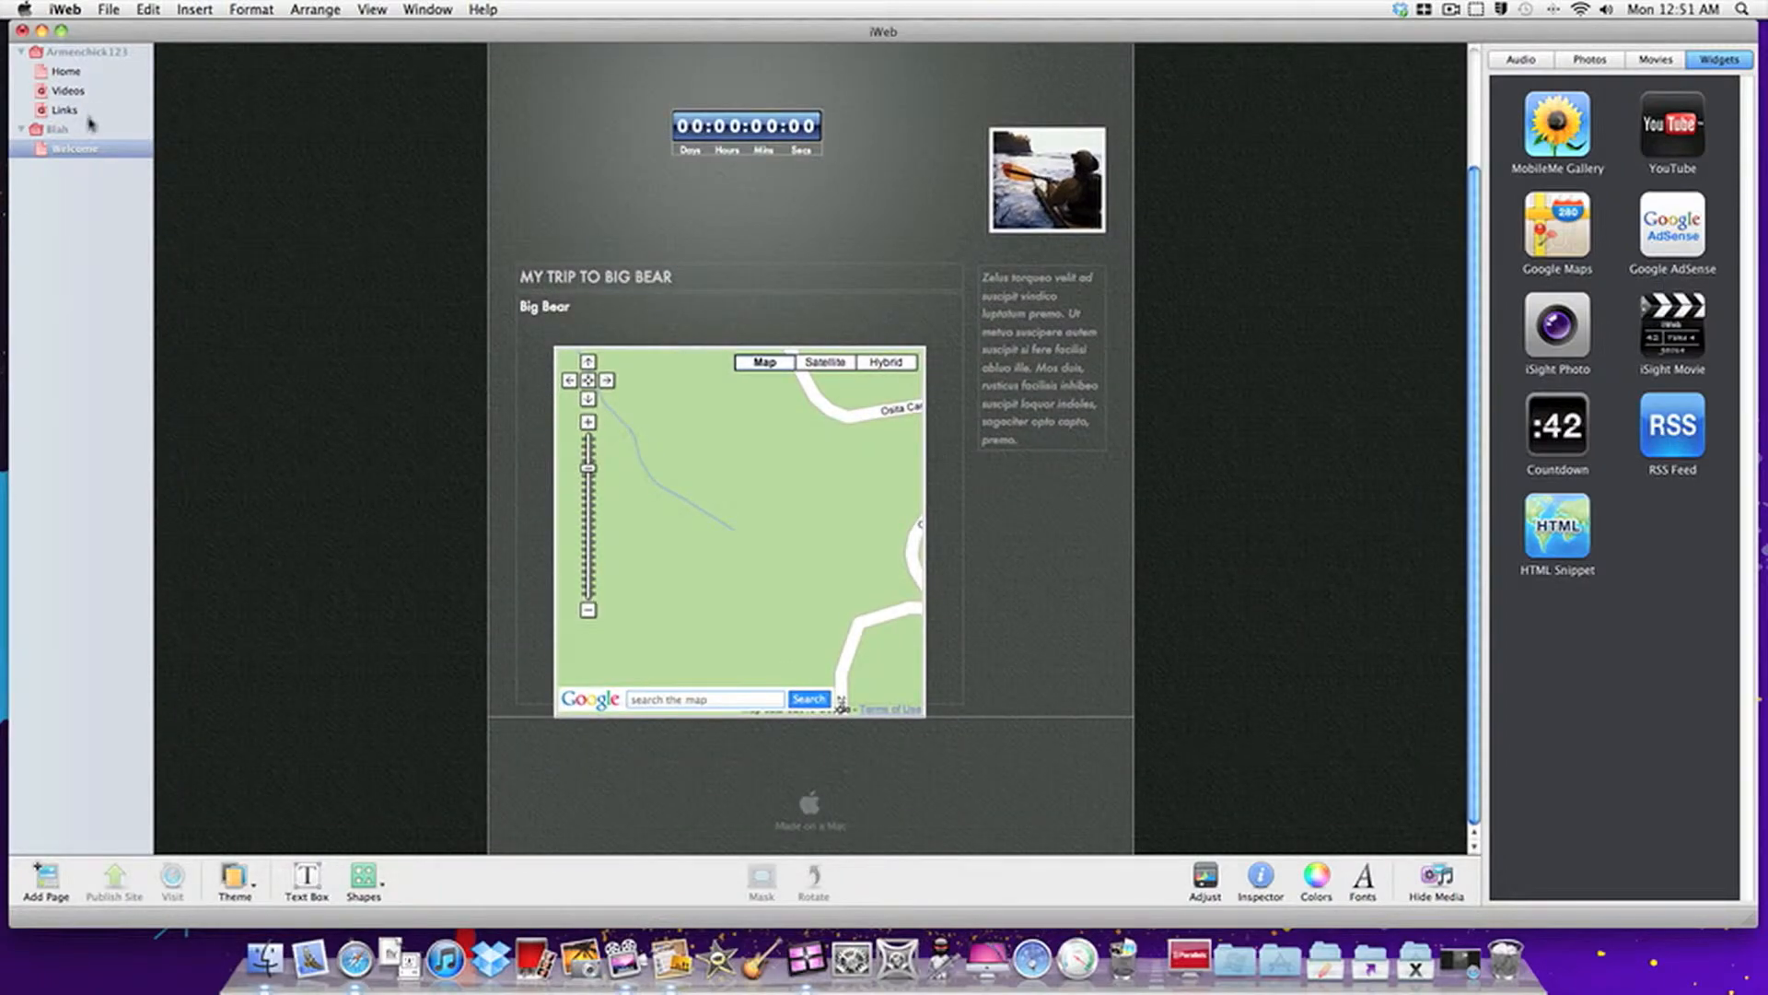
left_click(55, 129)
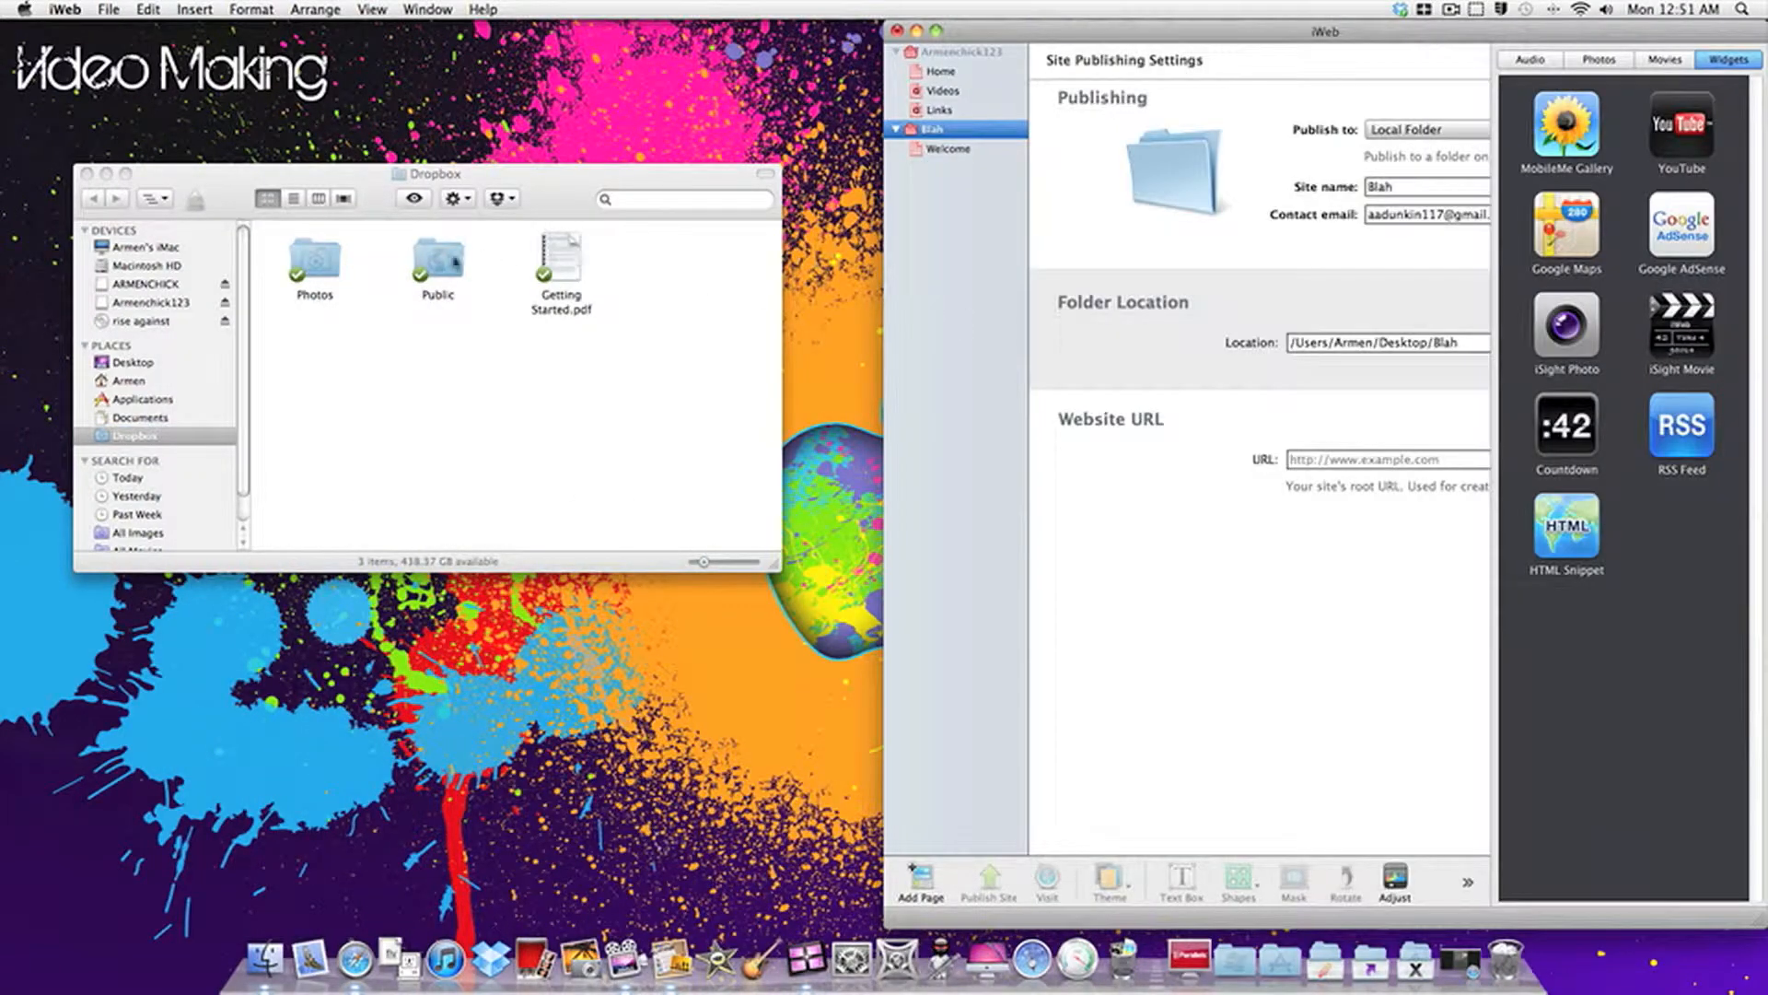
Open Dropbox's Public folder, look inside the Blah folder, then select Blah
double_click(436, 266)
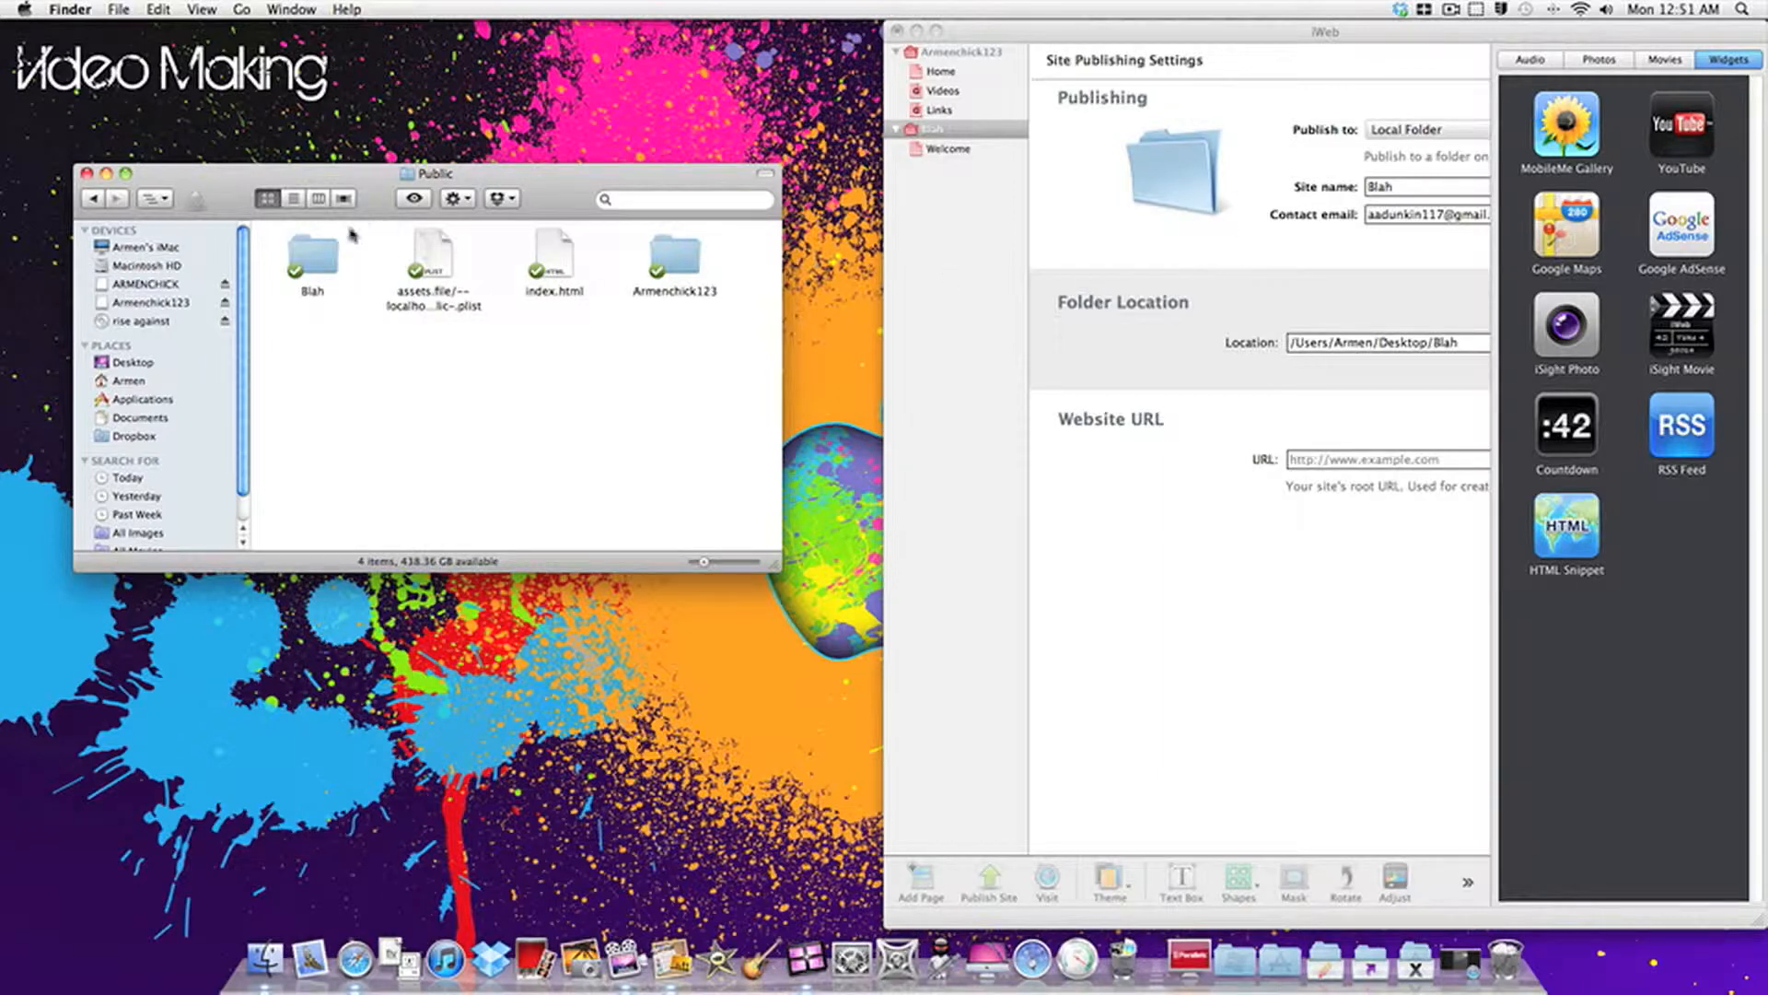
double_click(310, 254)
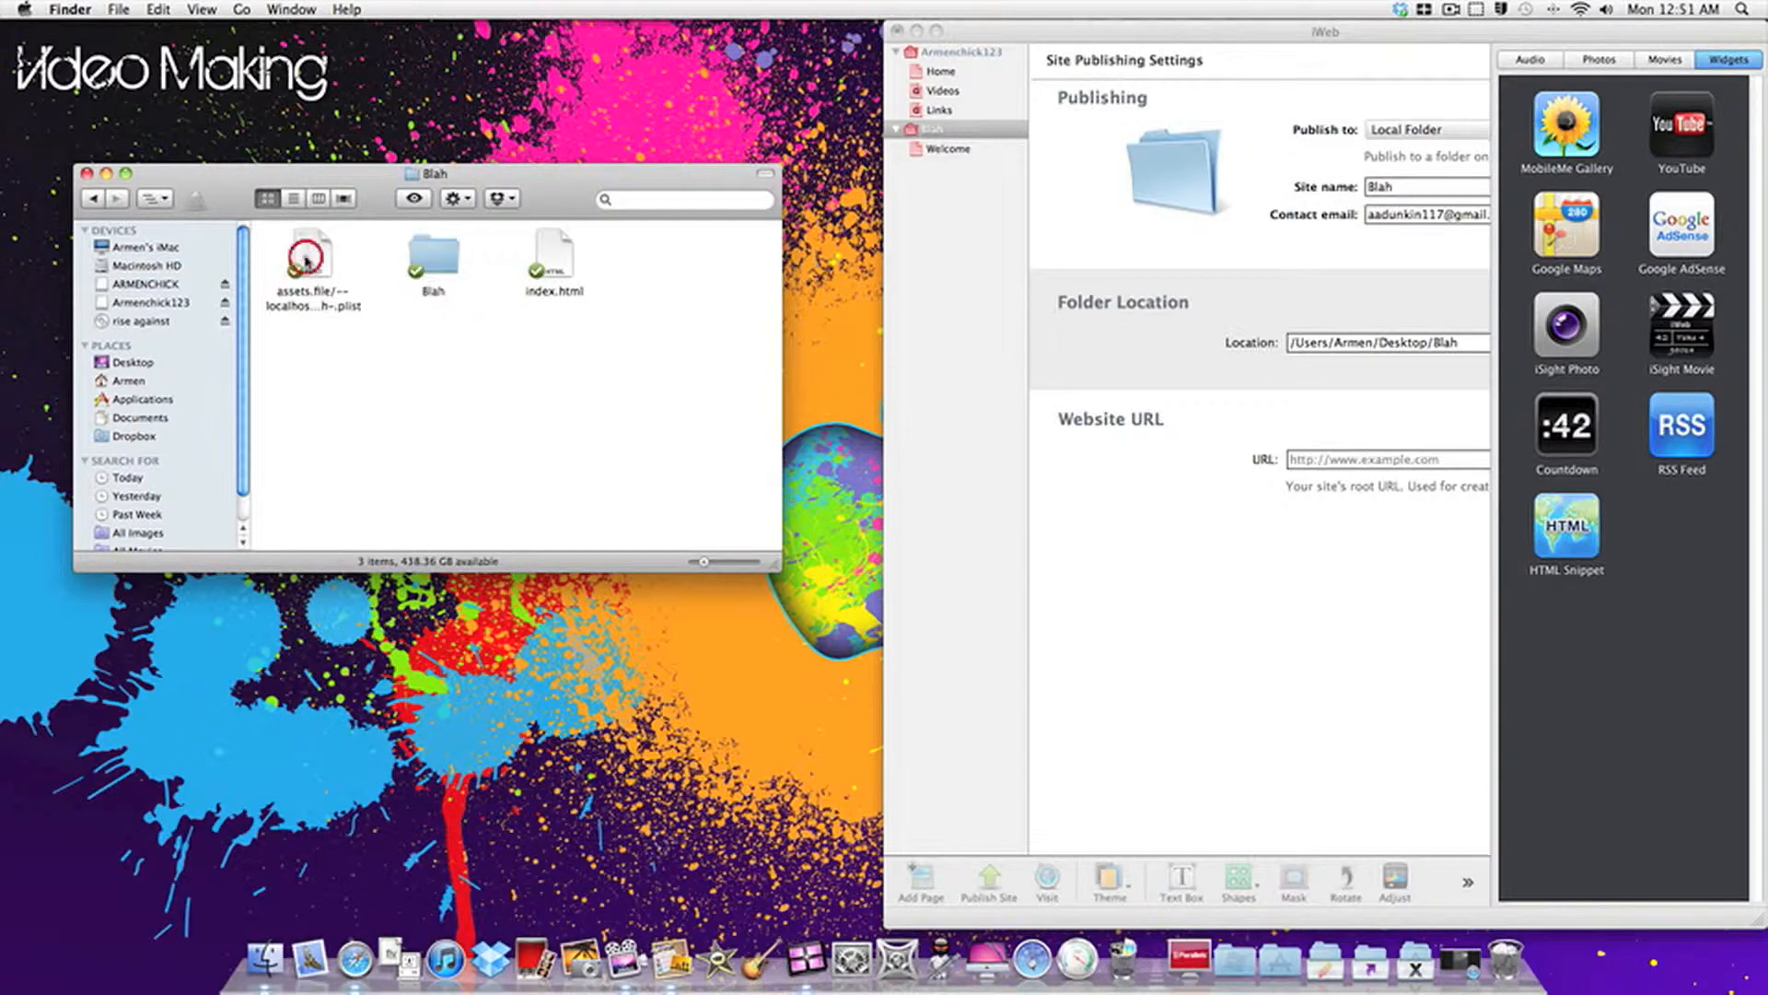
mouse_move(583, 268)
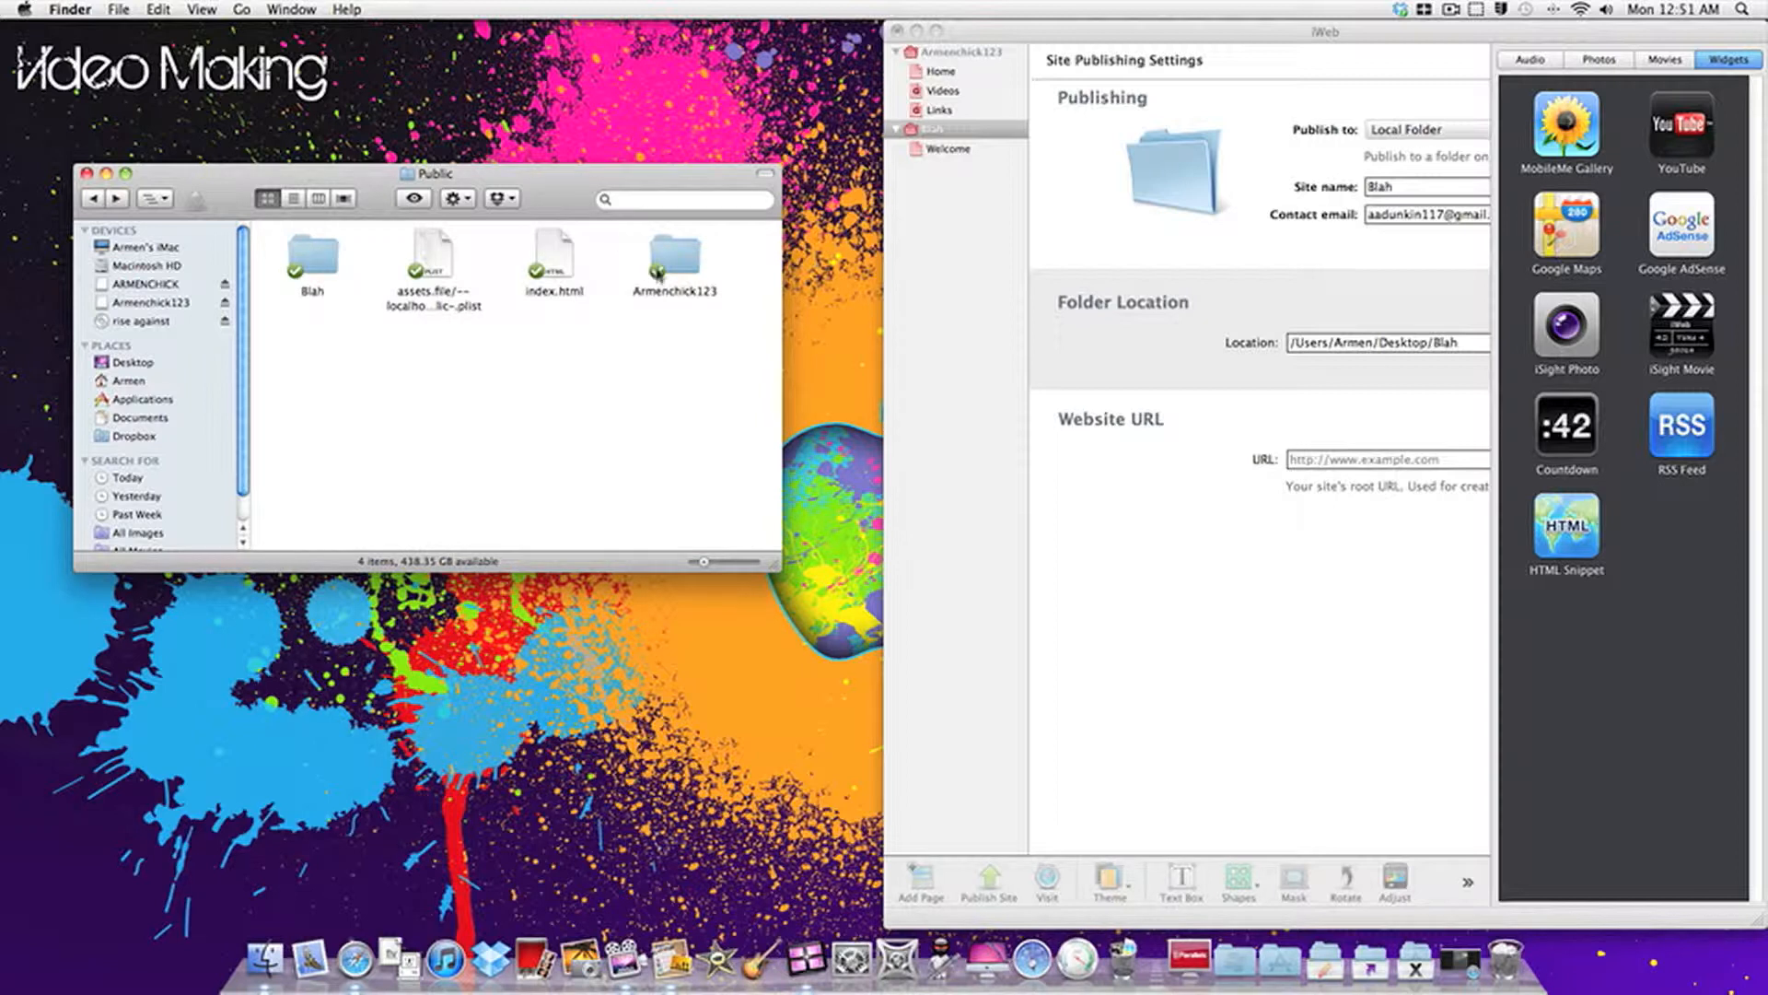
mouse_move(699, 312)
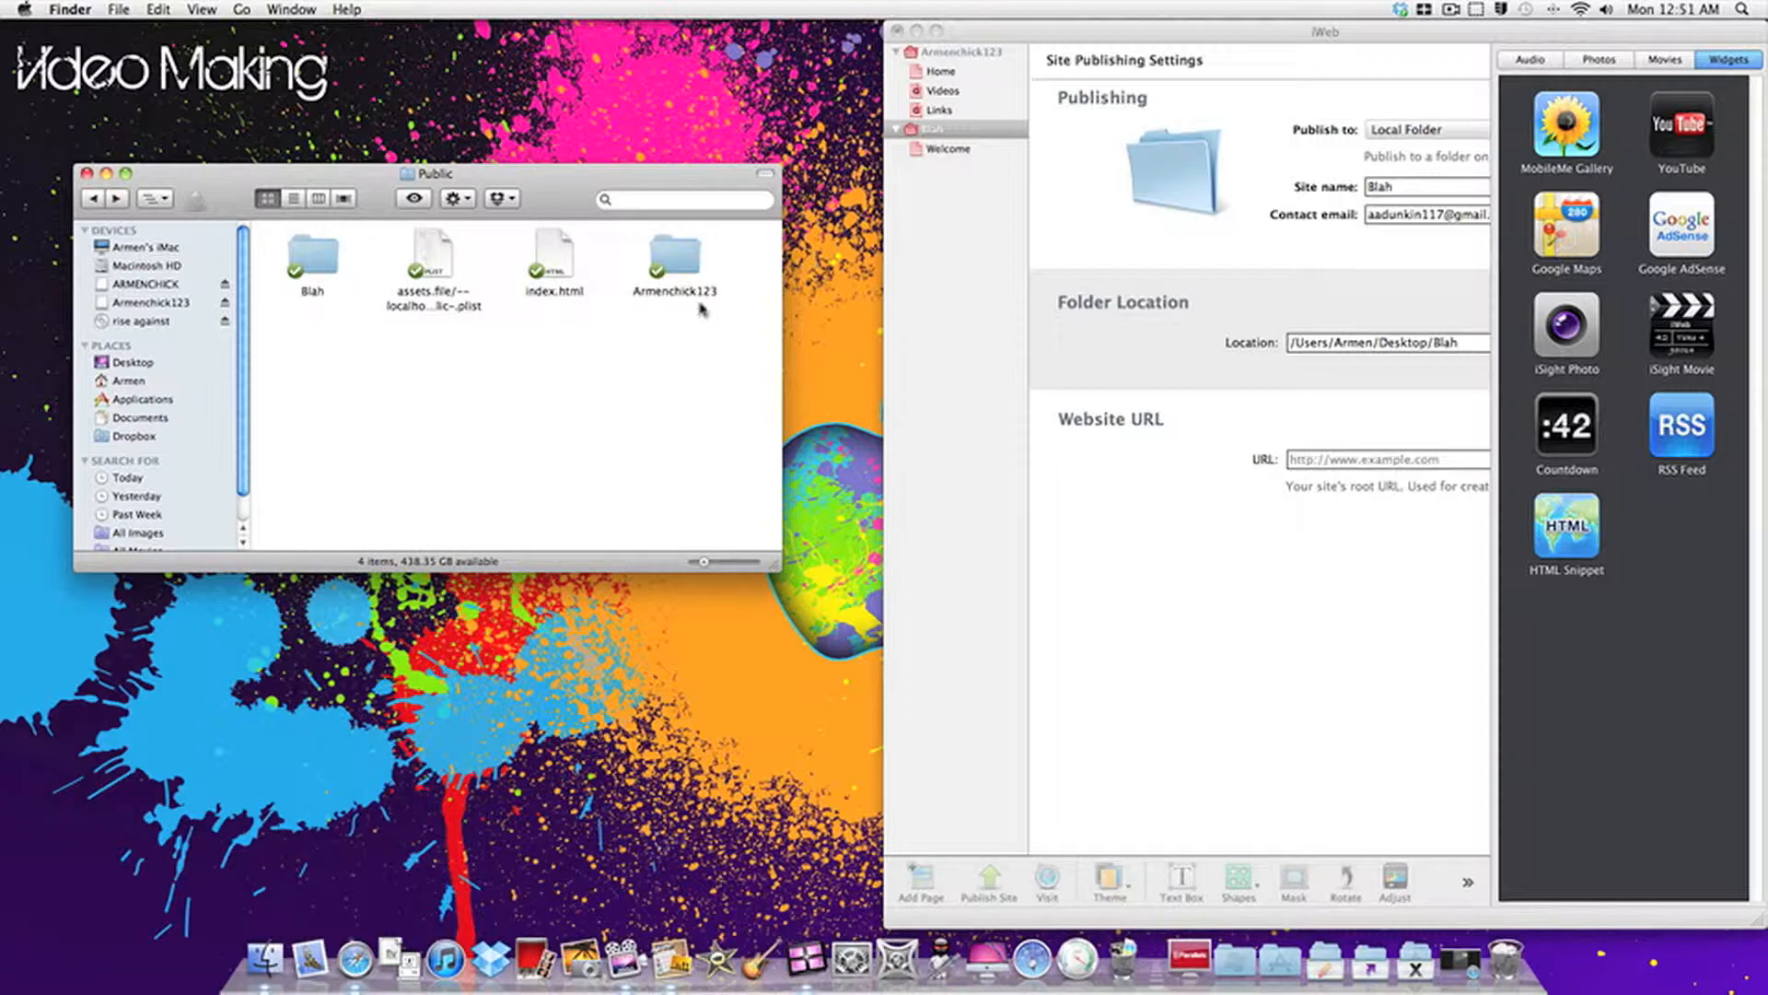
mouse_move(702, 293)
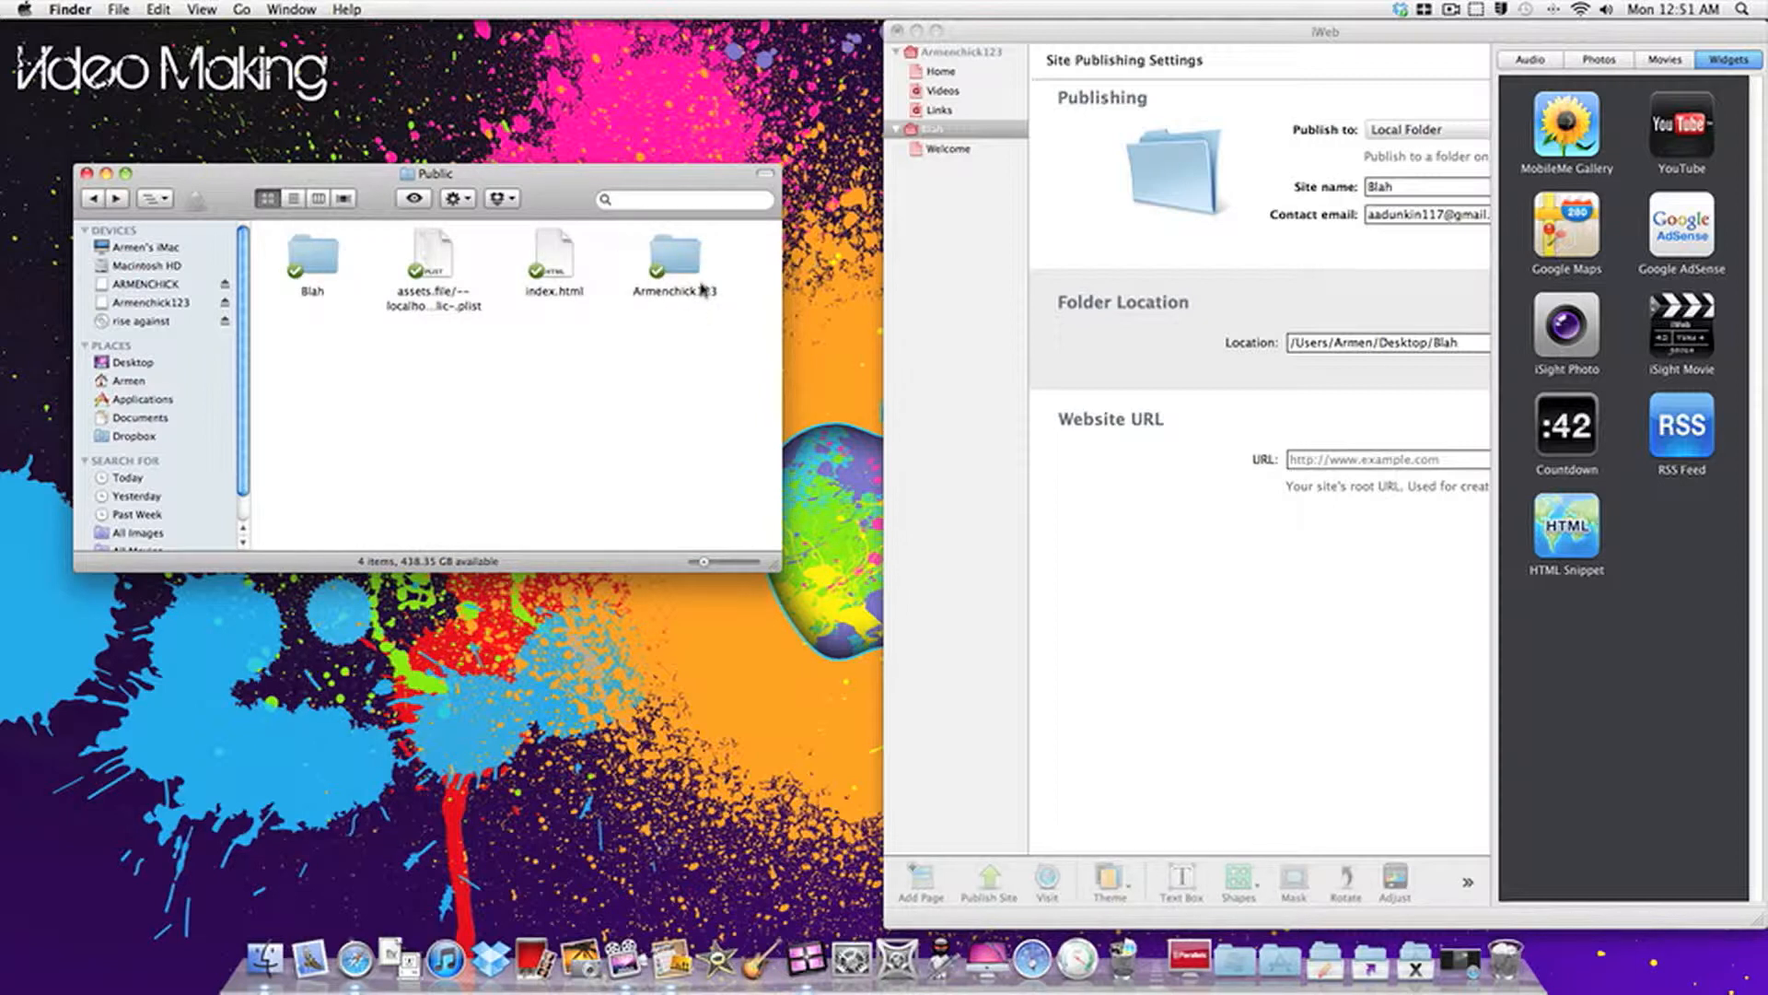
left_click(311, 255)
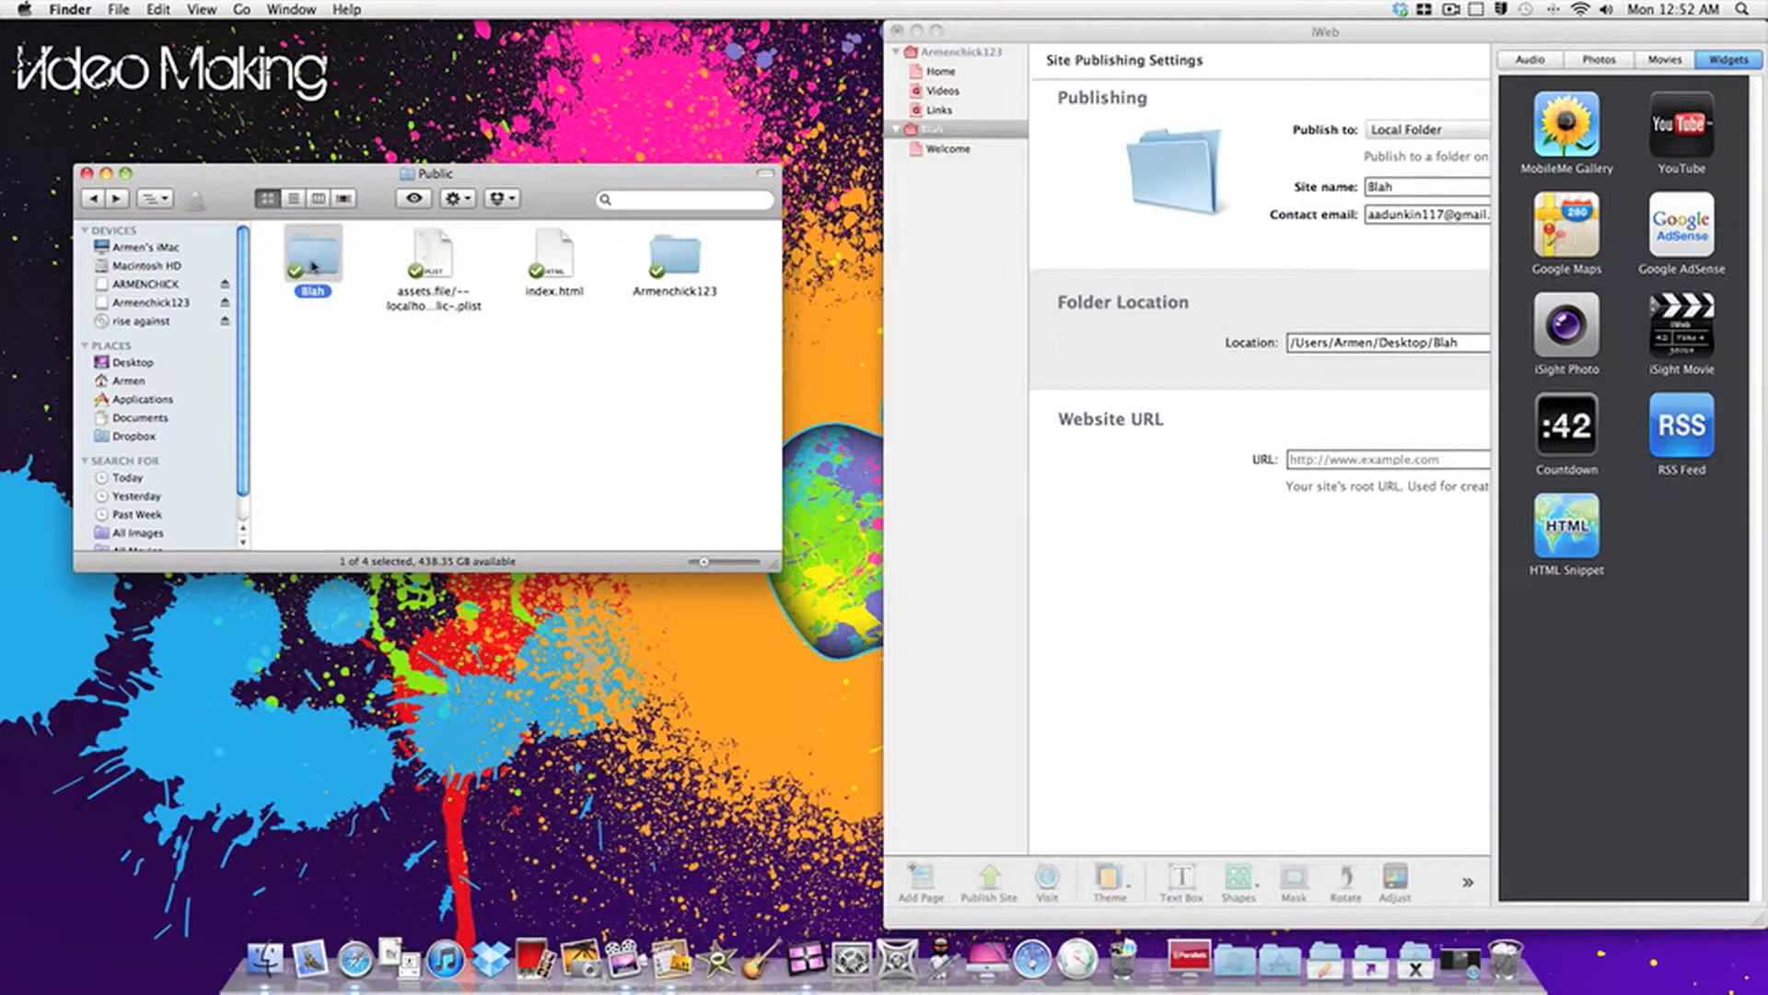
left_click(1110, 362)
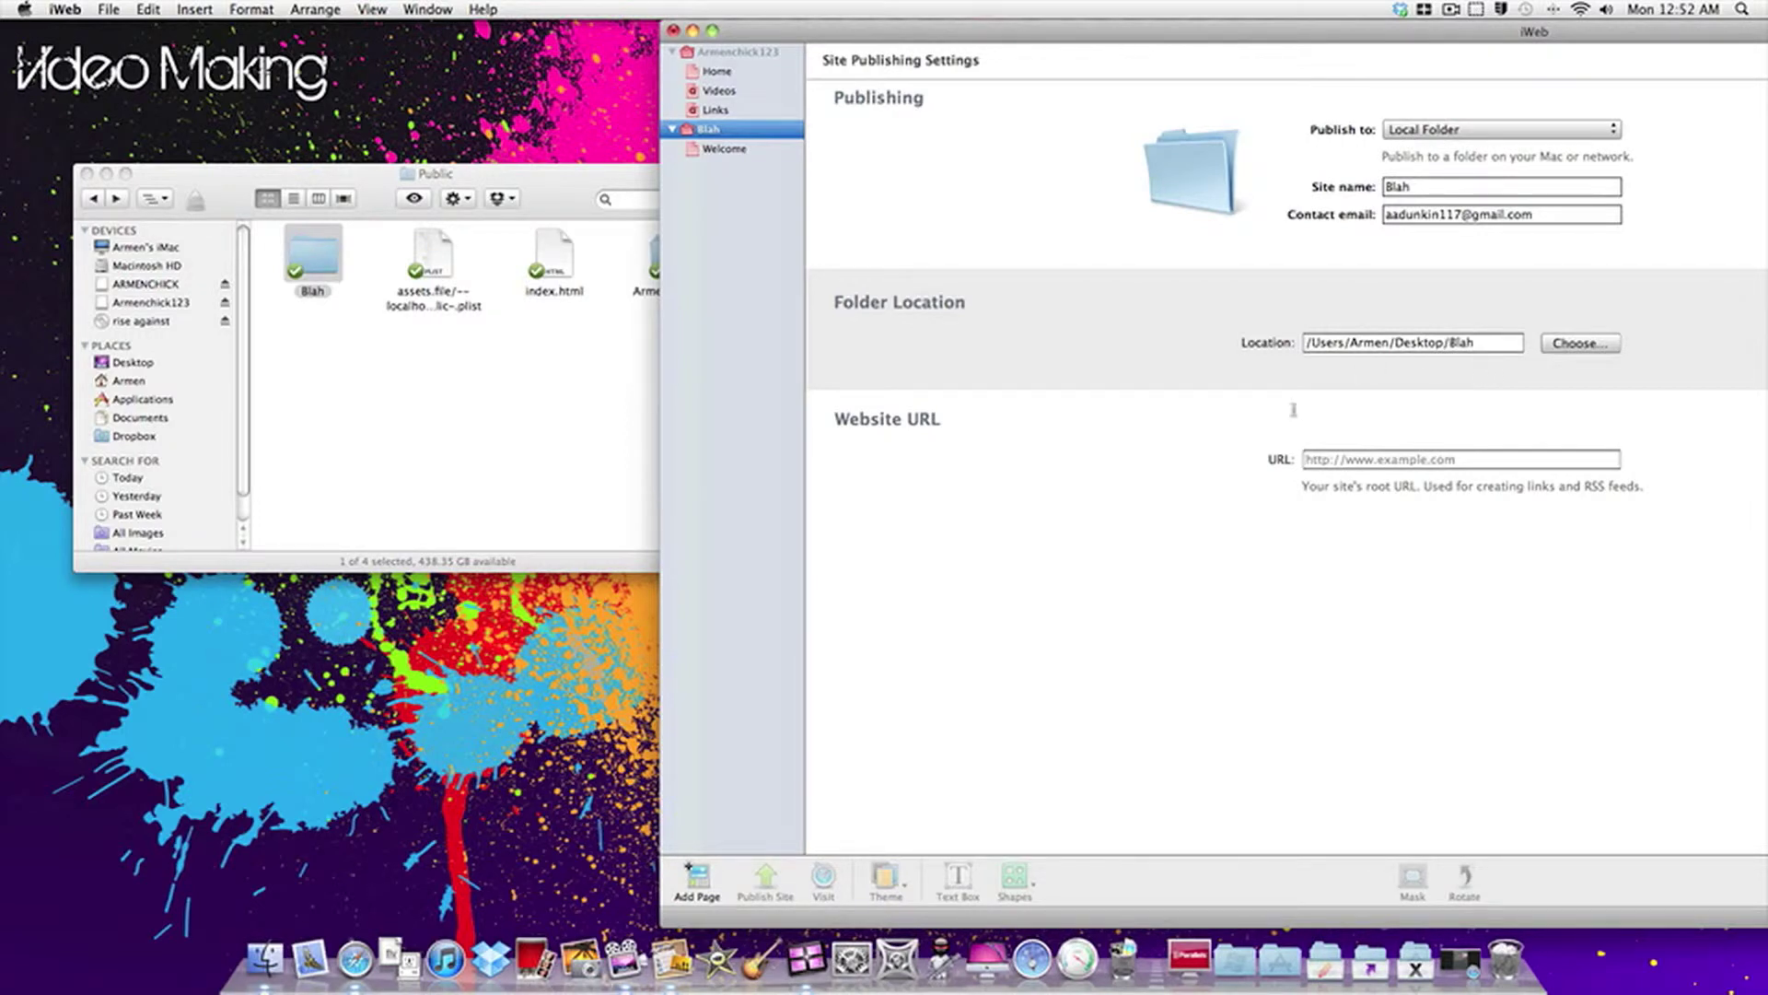
mouse_move(1366, 387)
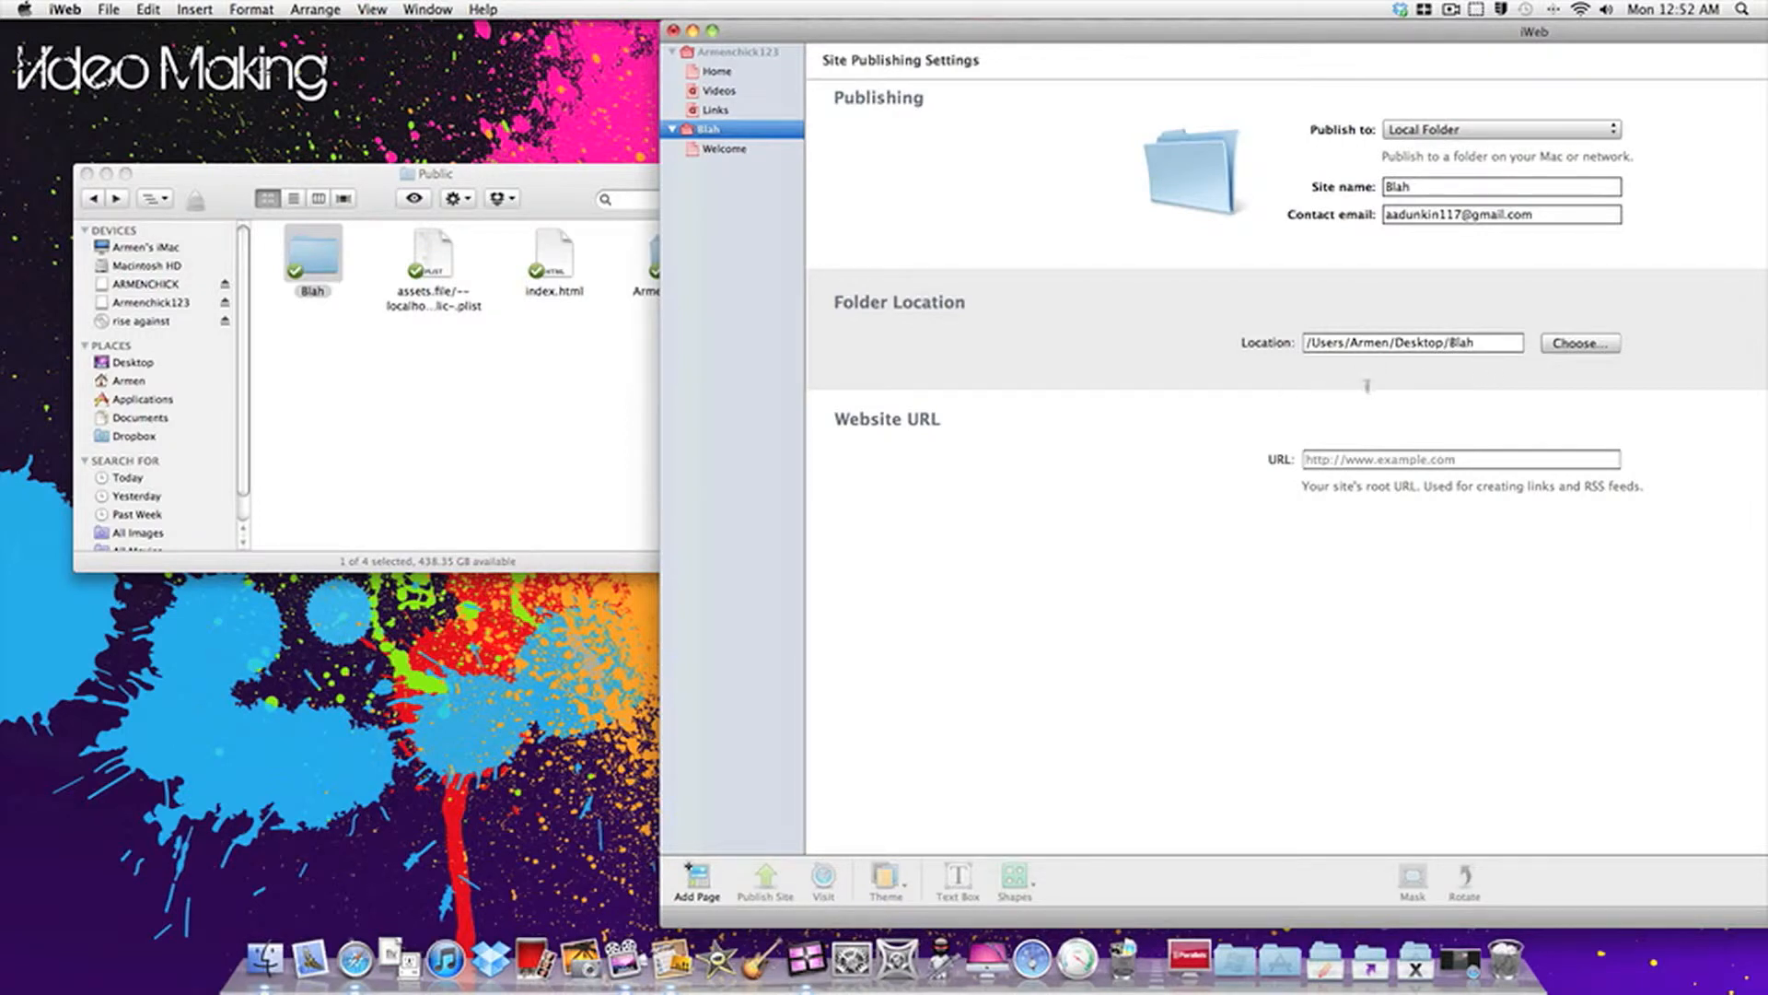
Change the Blah site's publishing location from Desktop to /Users/Armen/Dropbox/Public
left_click(1578, 342)
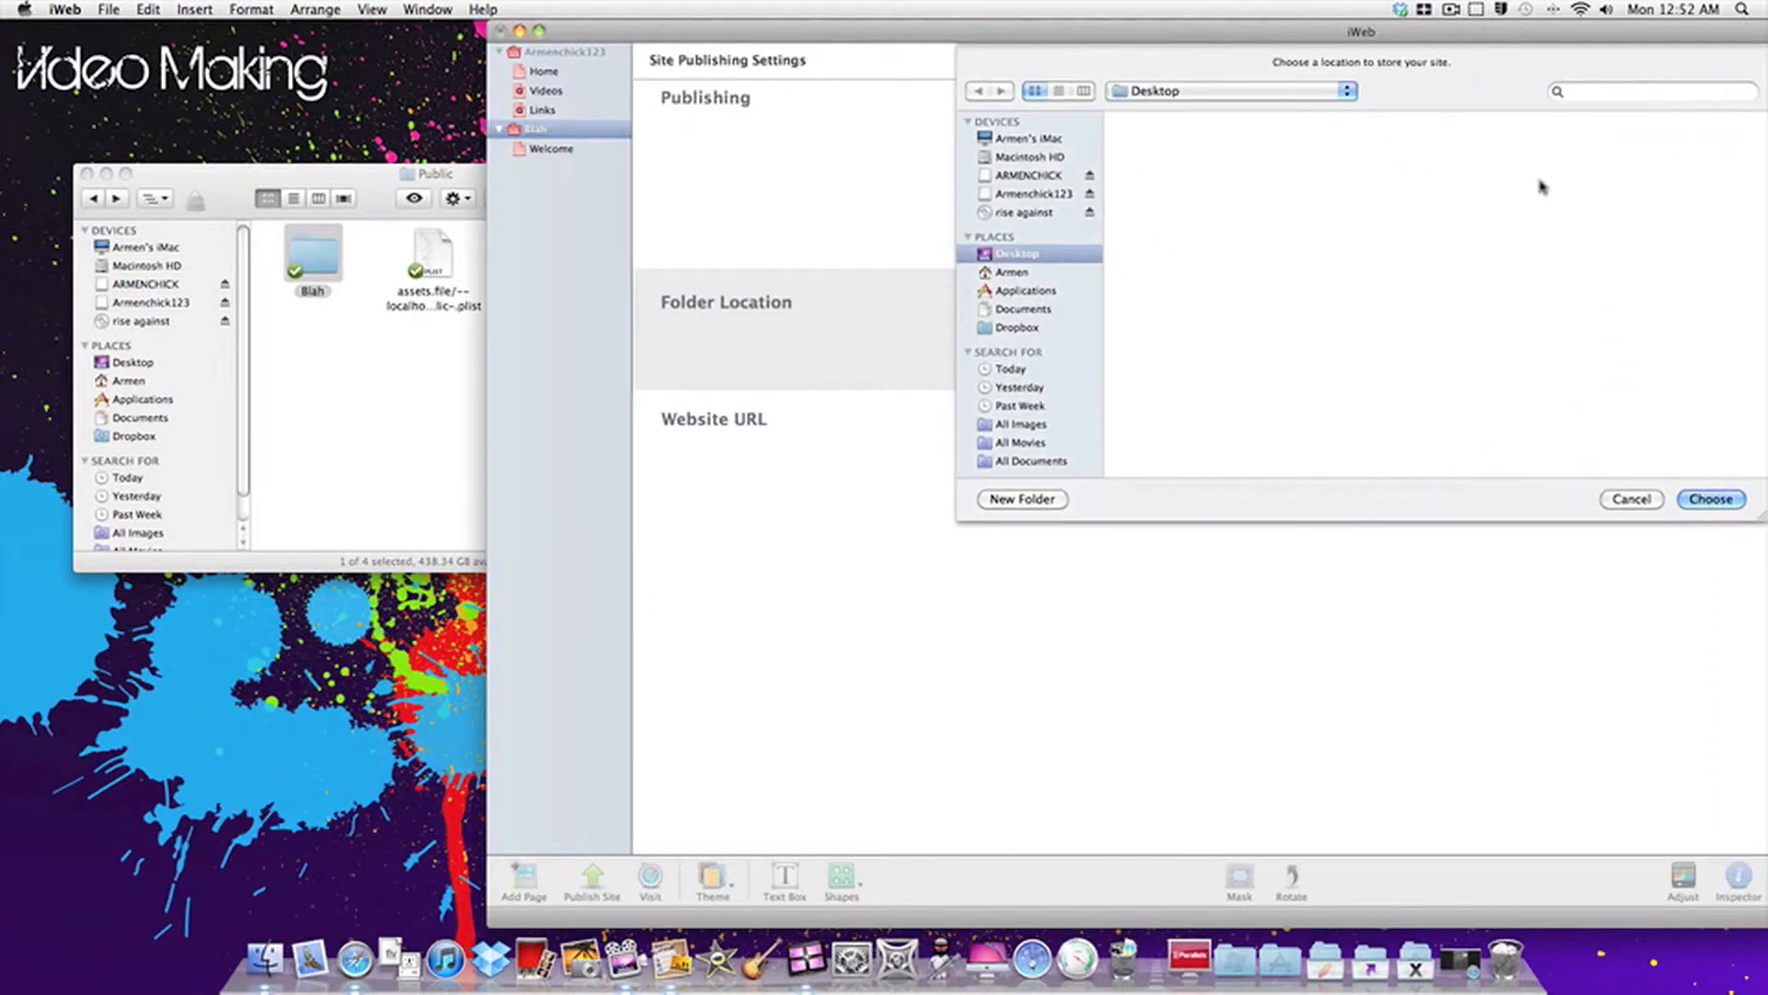
mouse_move(1020, 176)
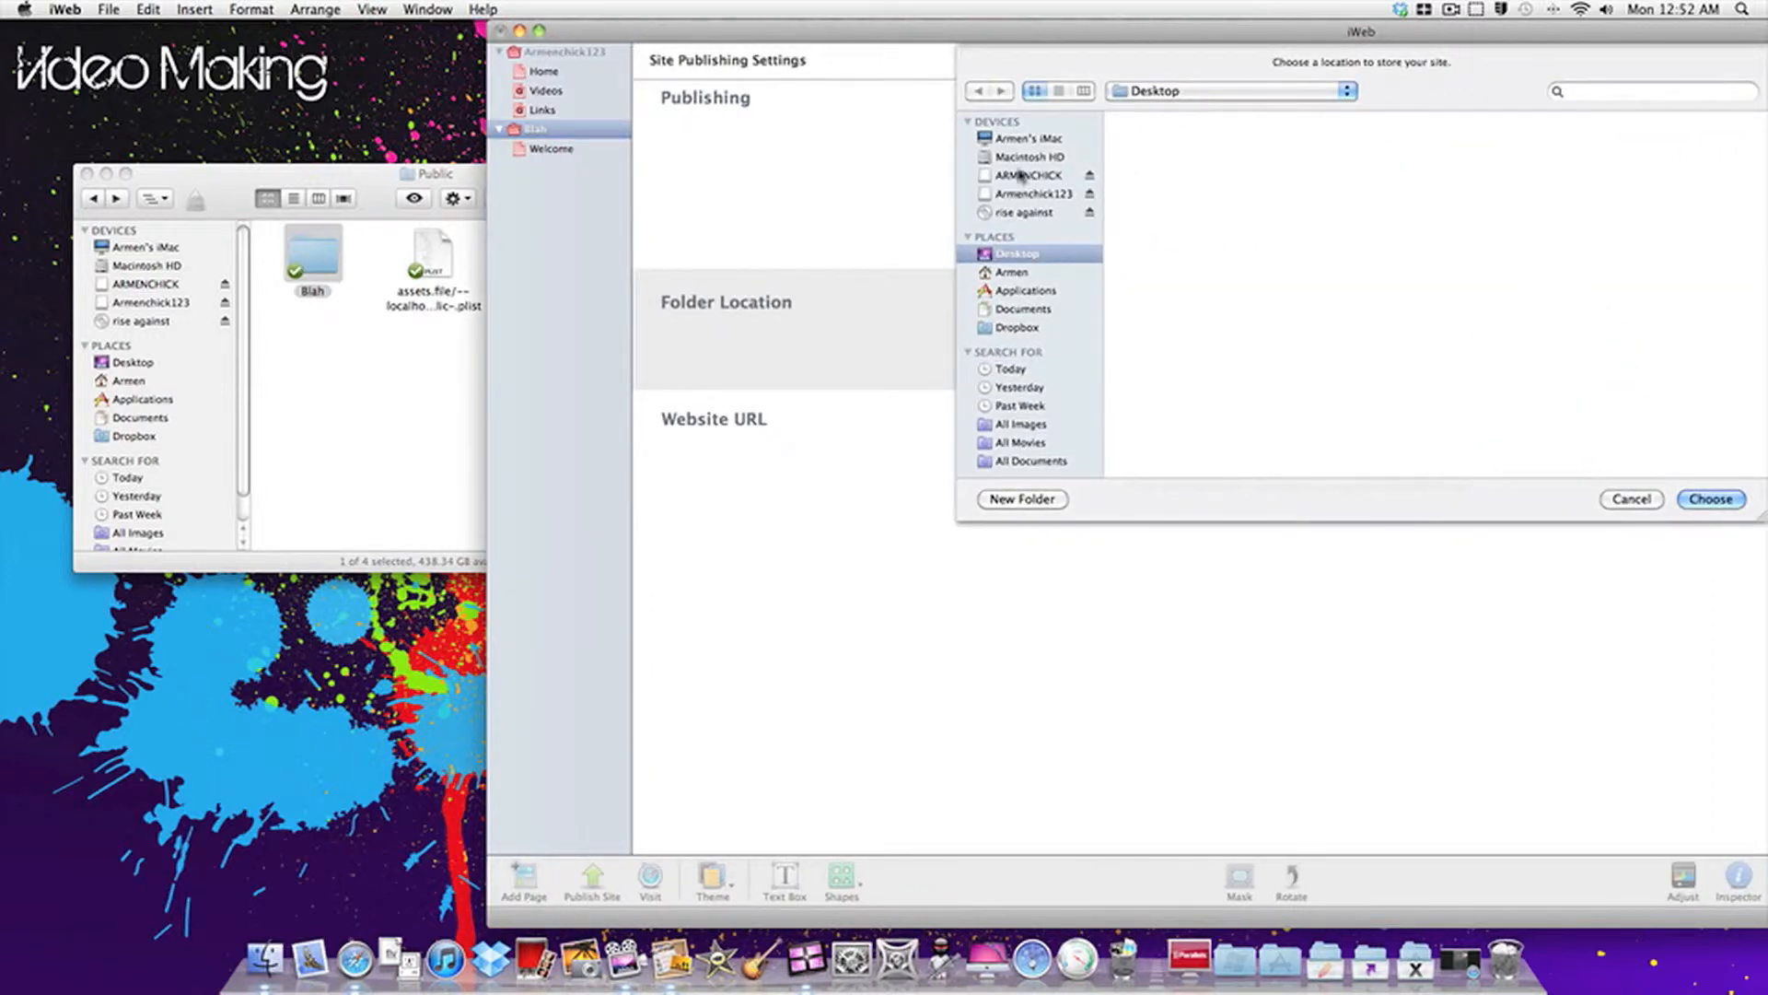
left_click(1016, 327)
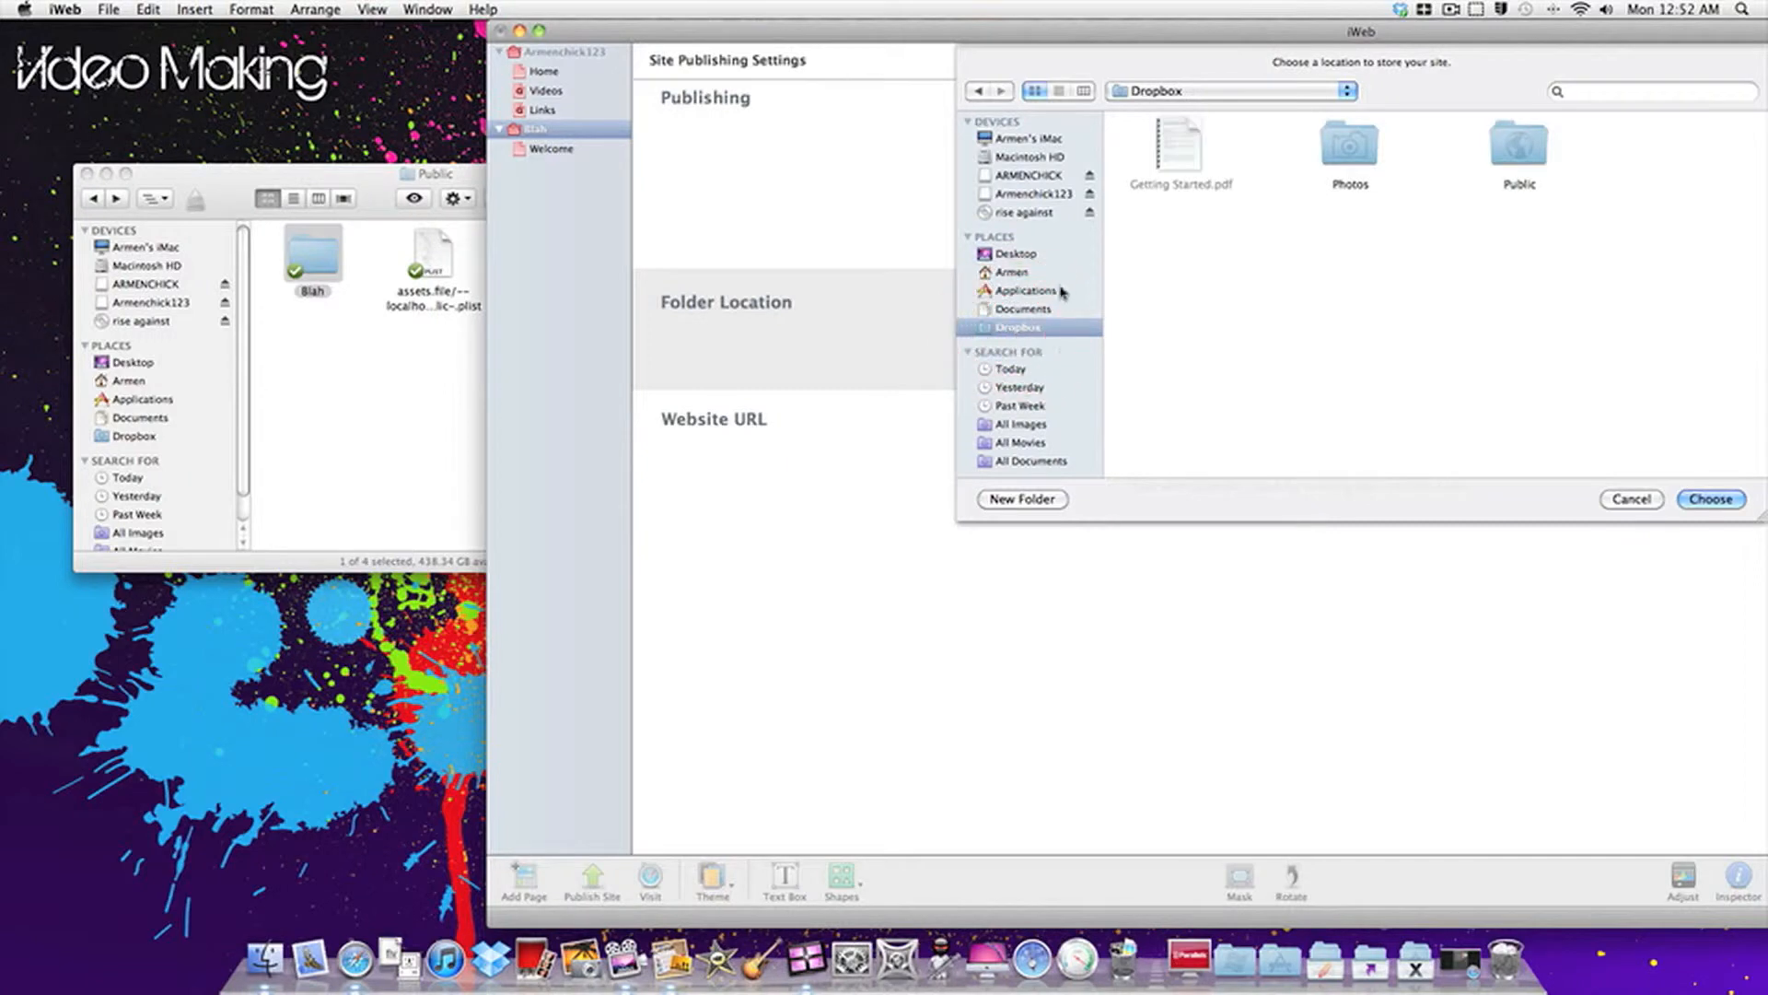
double_click(1519, 147)
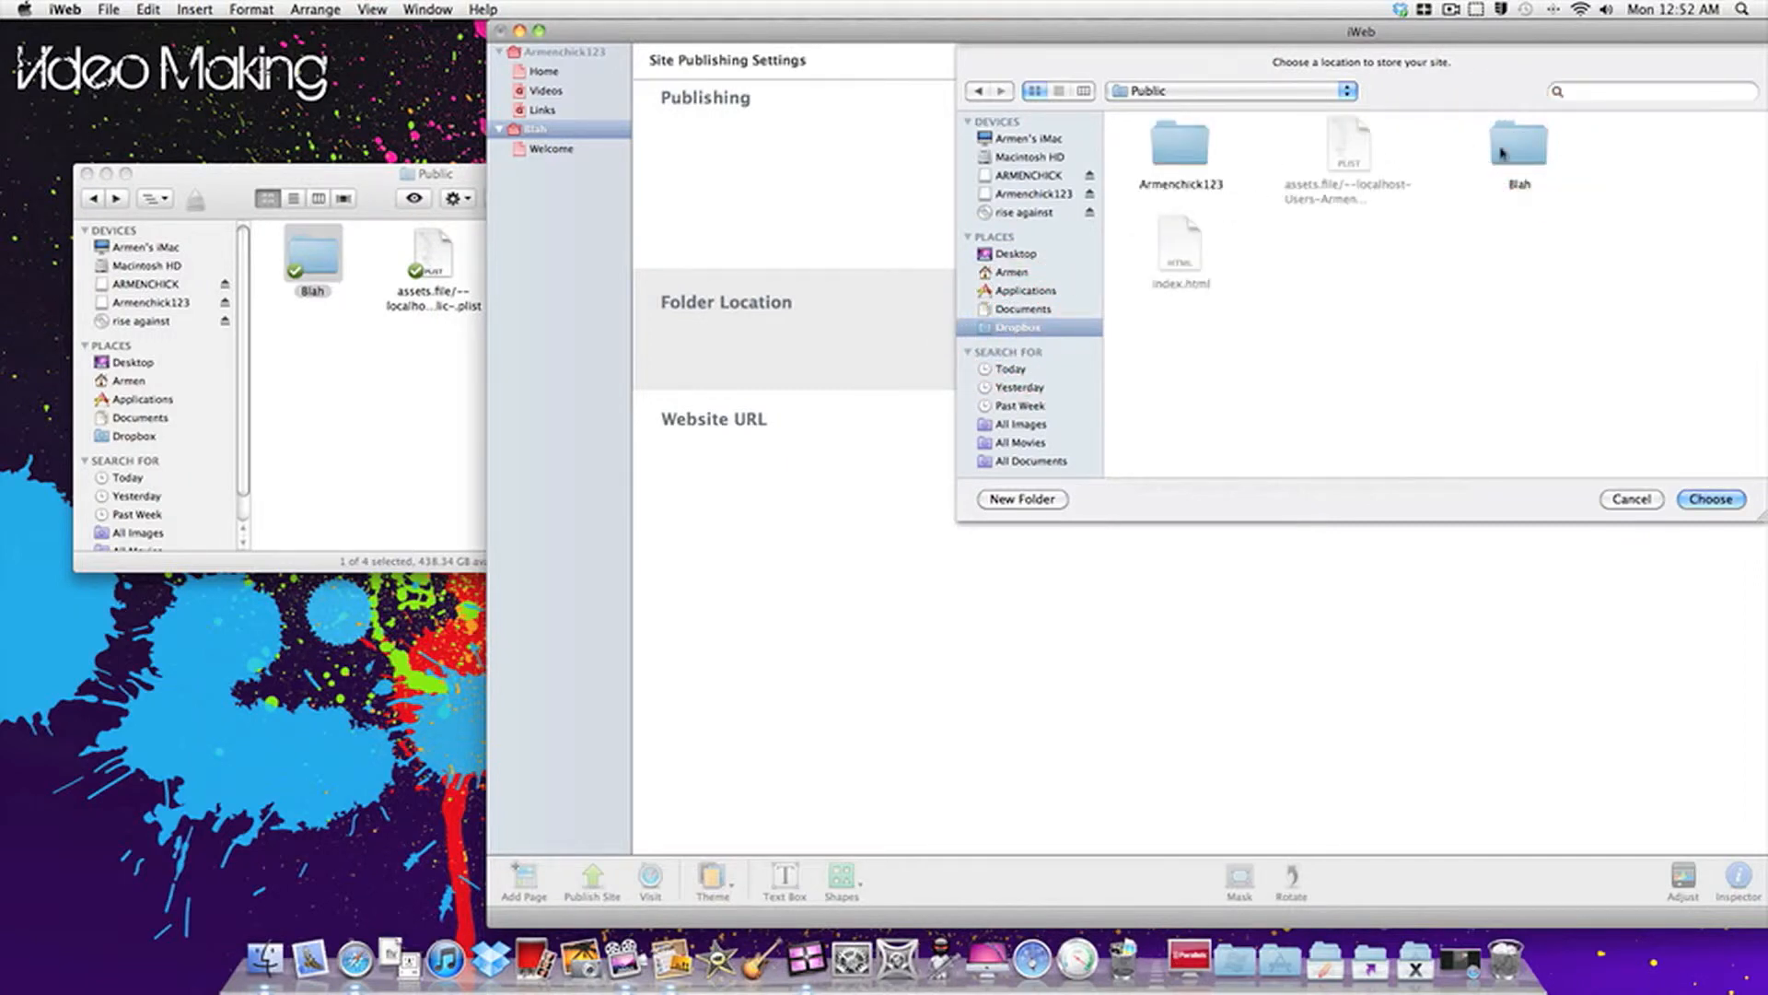
left_click(1518, 145)
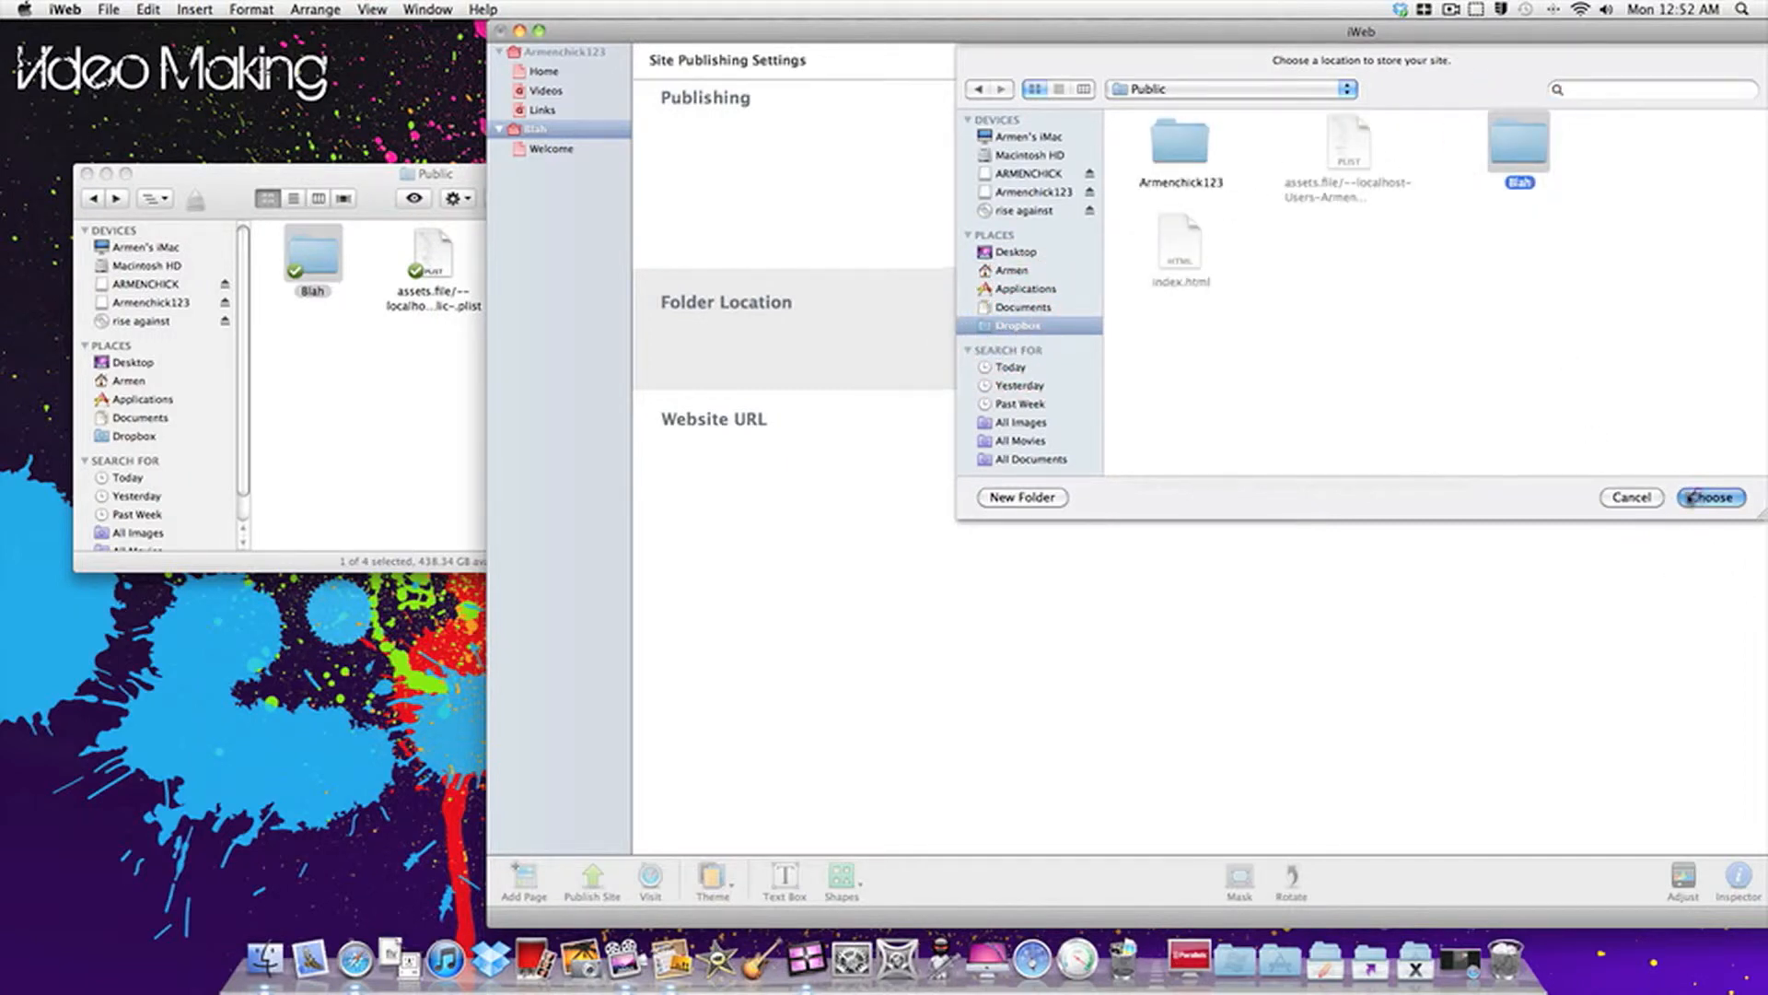
left_click(1708, 497)
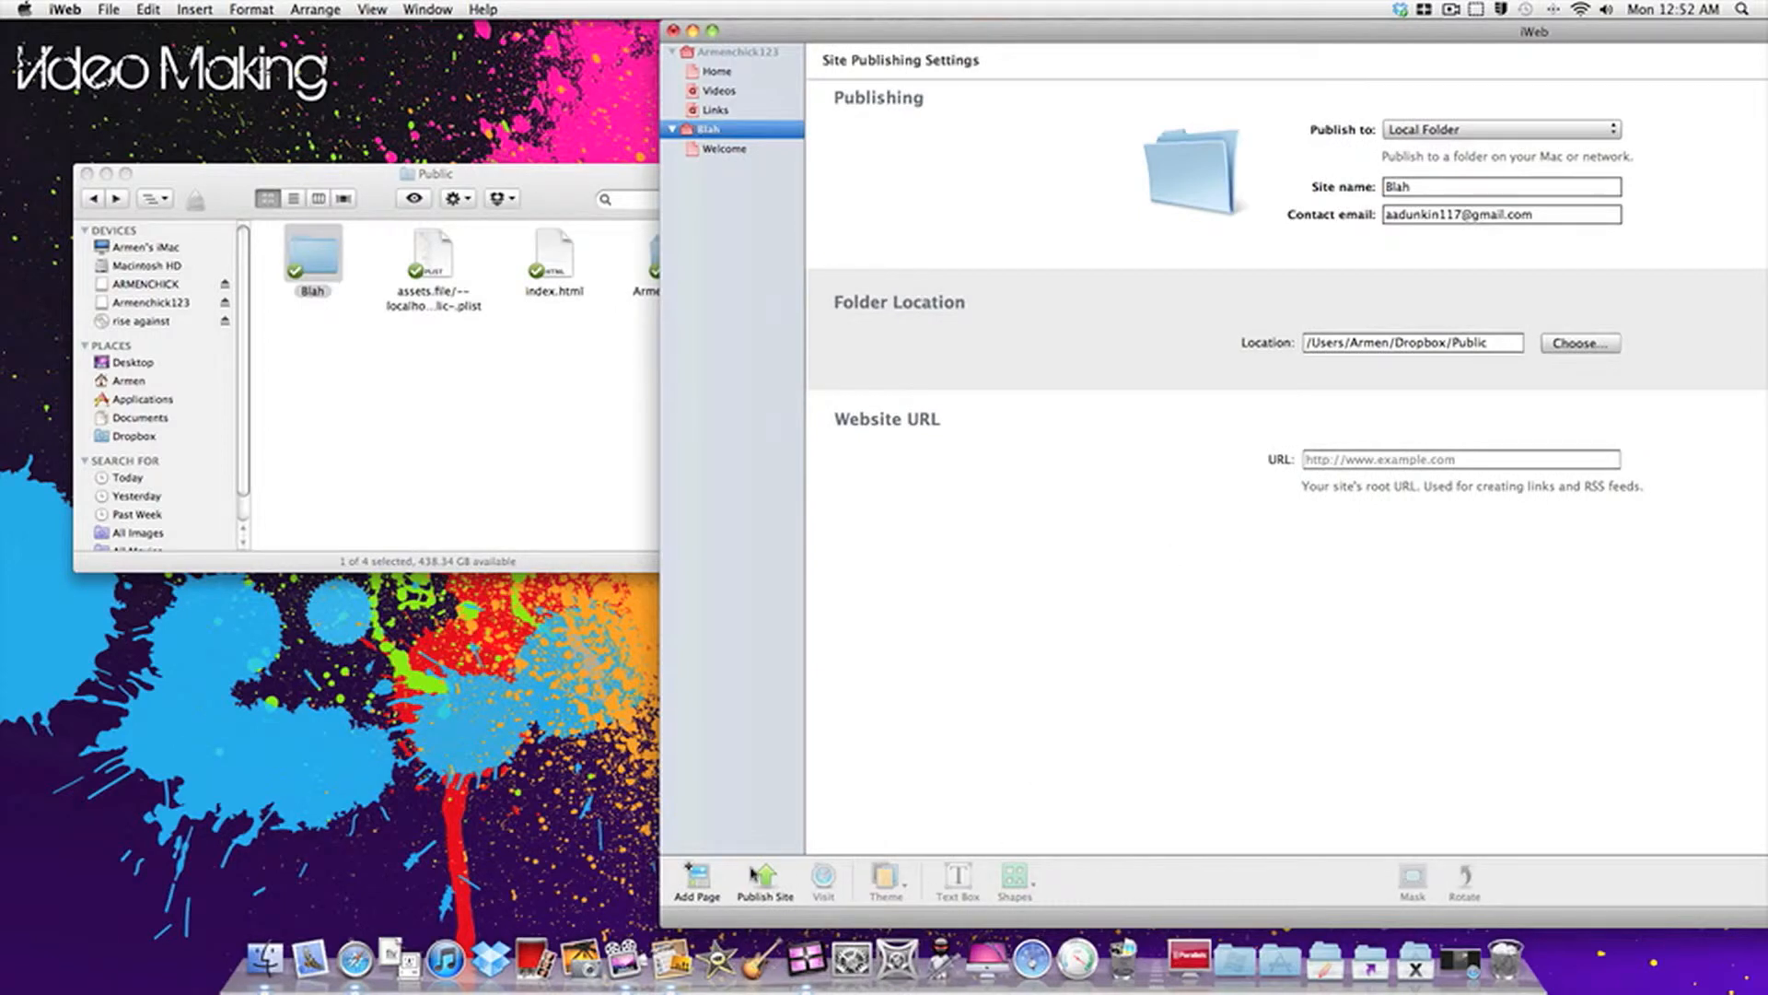
Close the iWeb site window, leaving Dropbox's Public folder visible in Finder
left_click(764, 880)
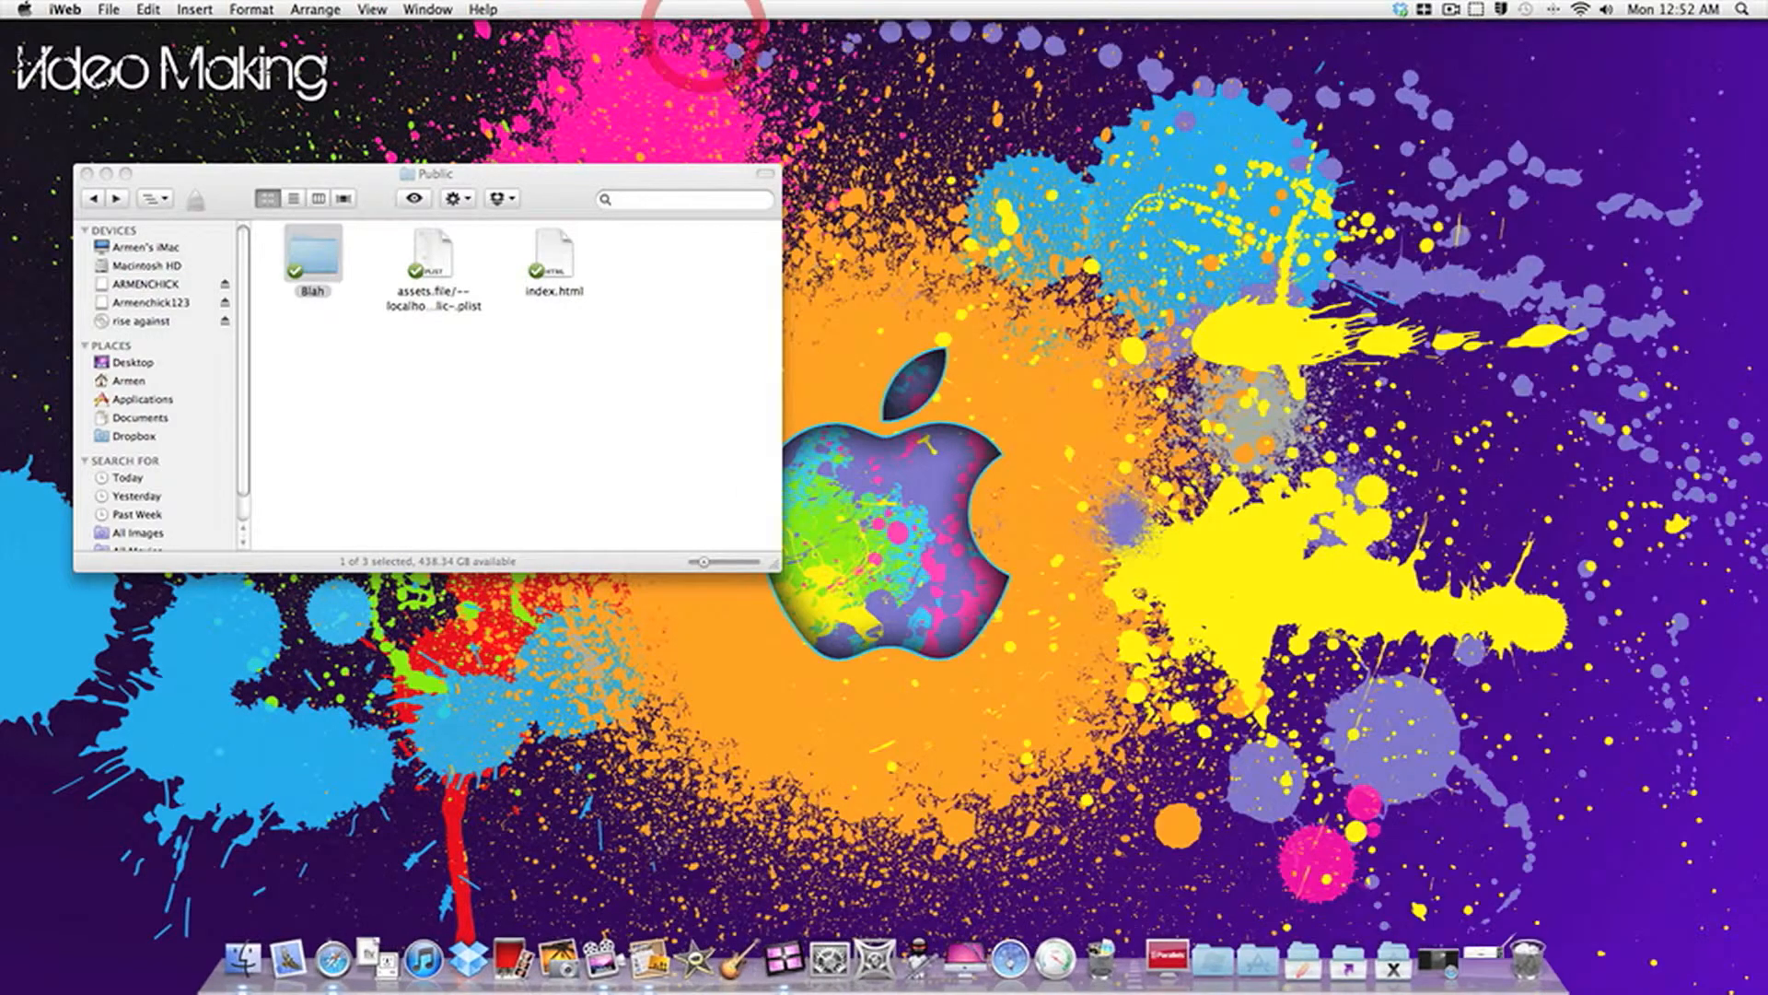
Open the published Blah folder and bring up the Dropbox options for index.html
double_click(311, 254)
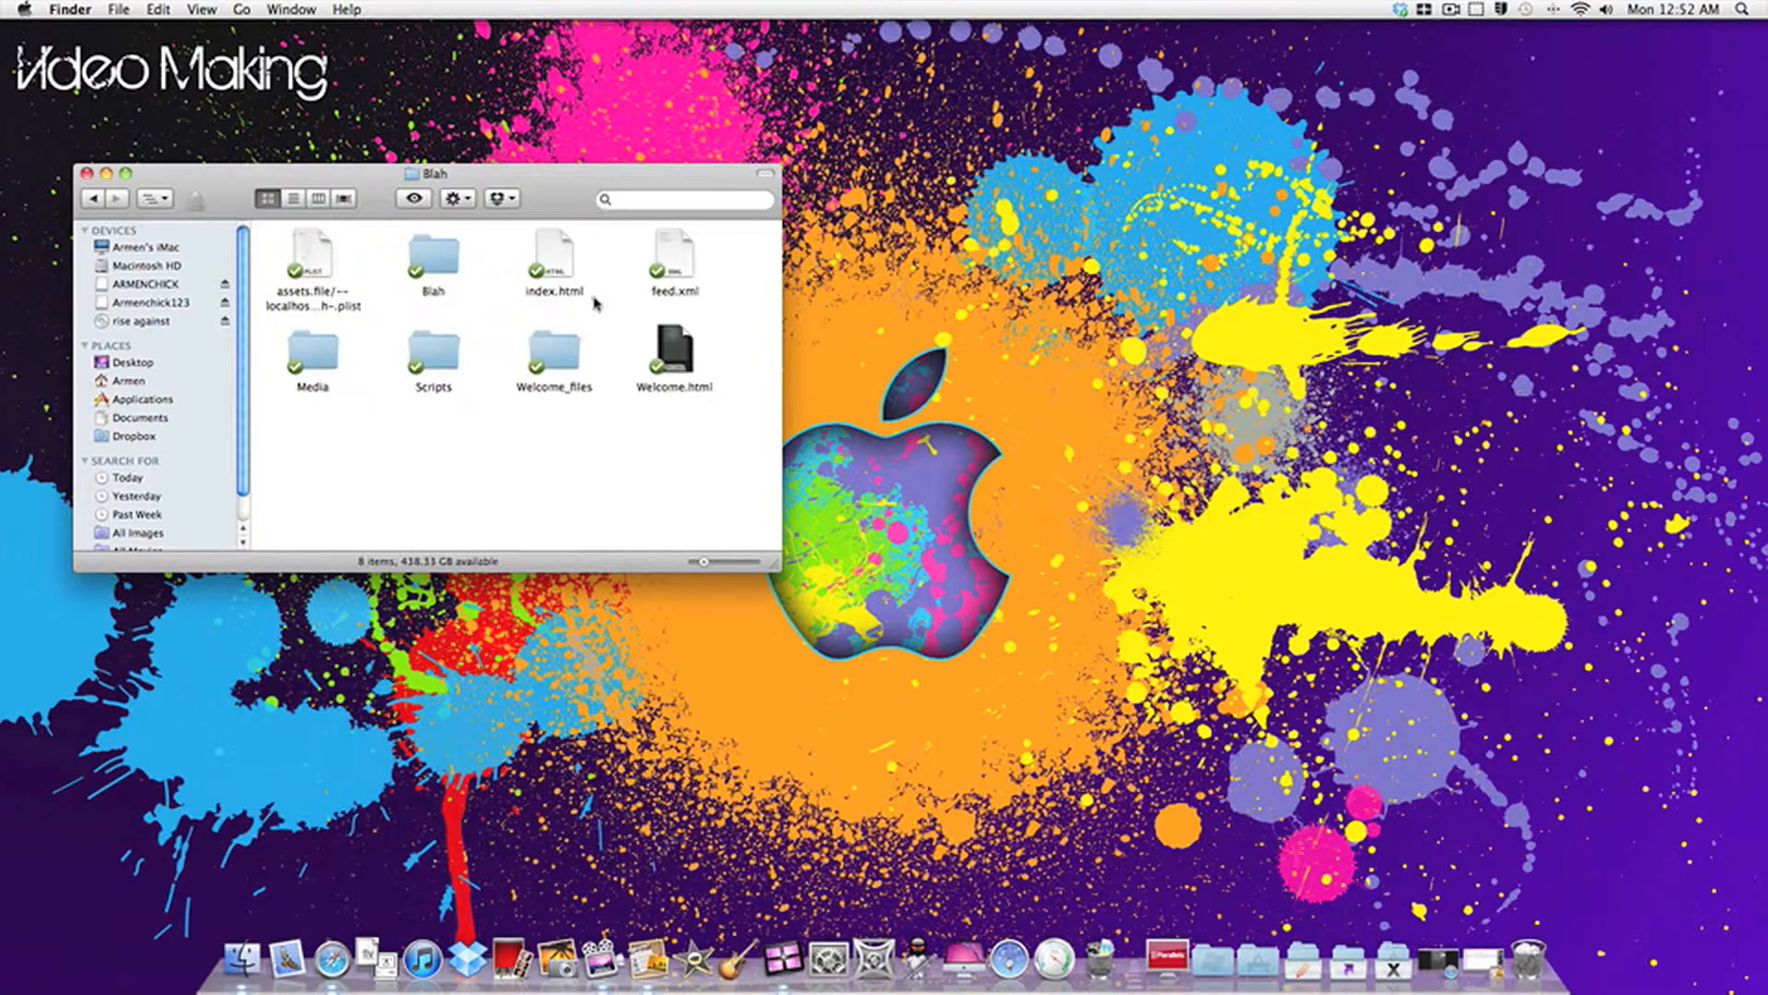
mouse_move(544, 262)
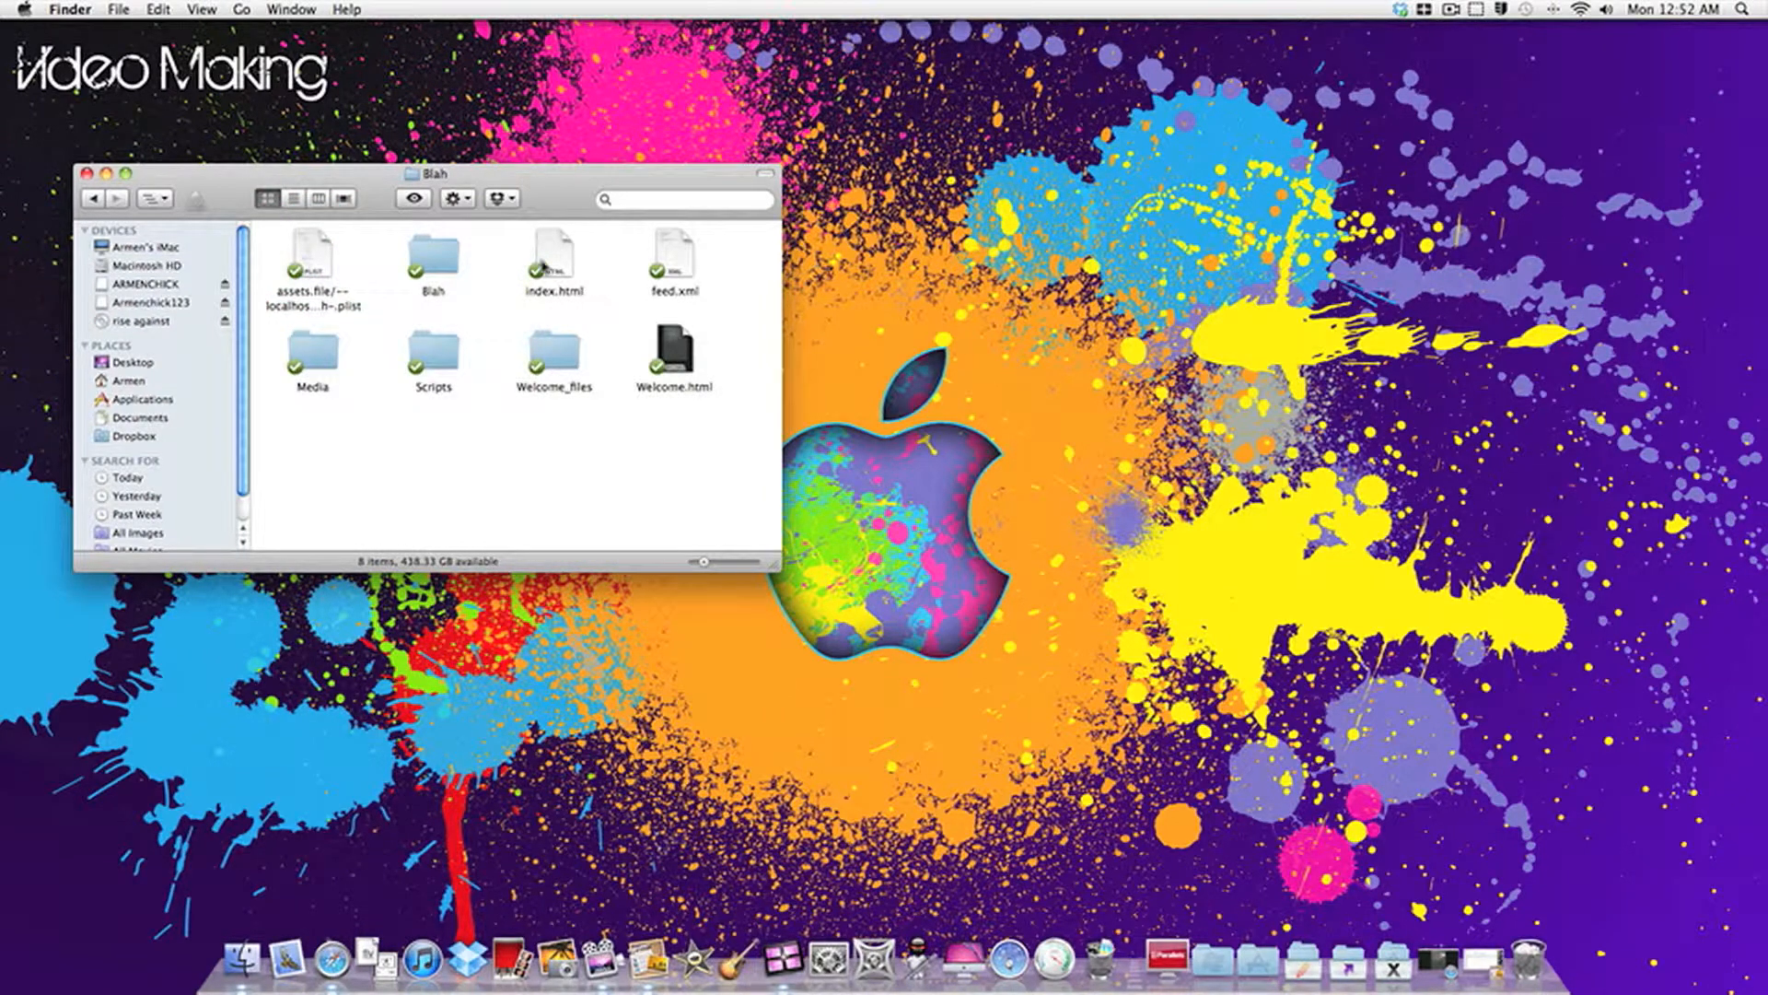
left_click(549, 259)
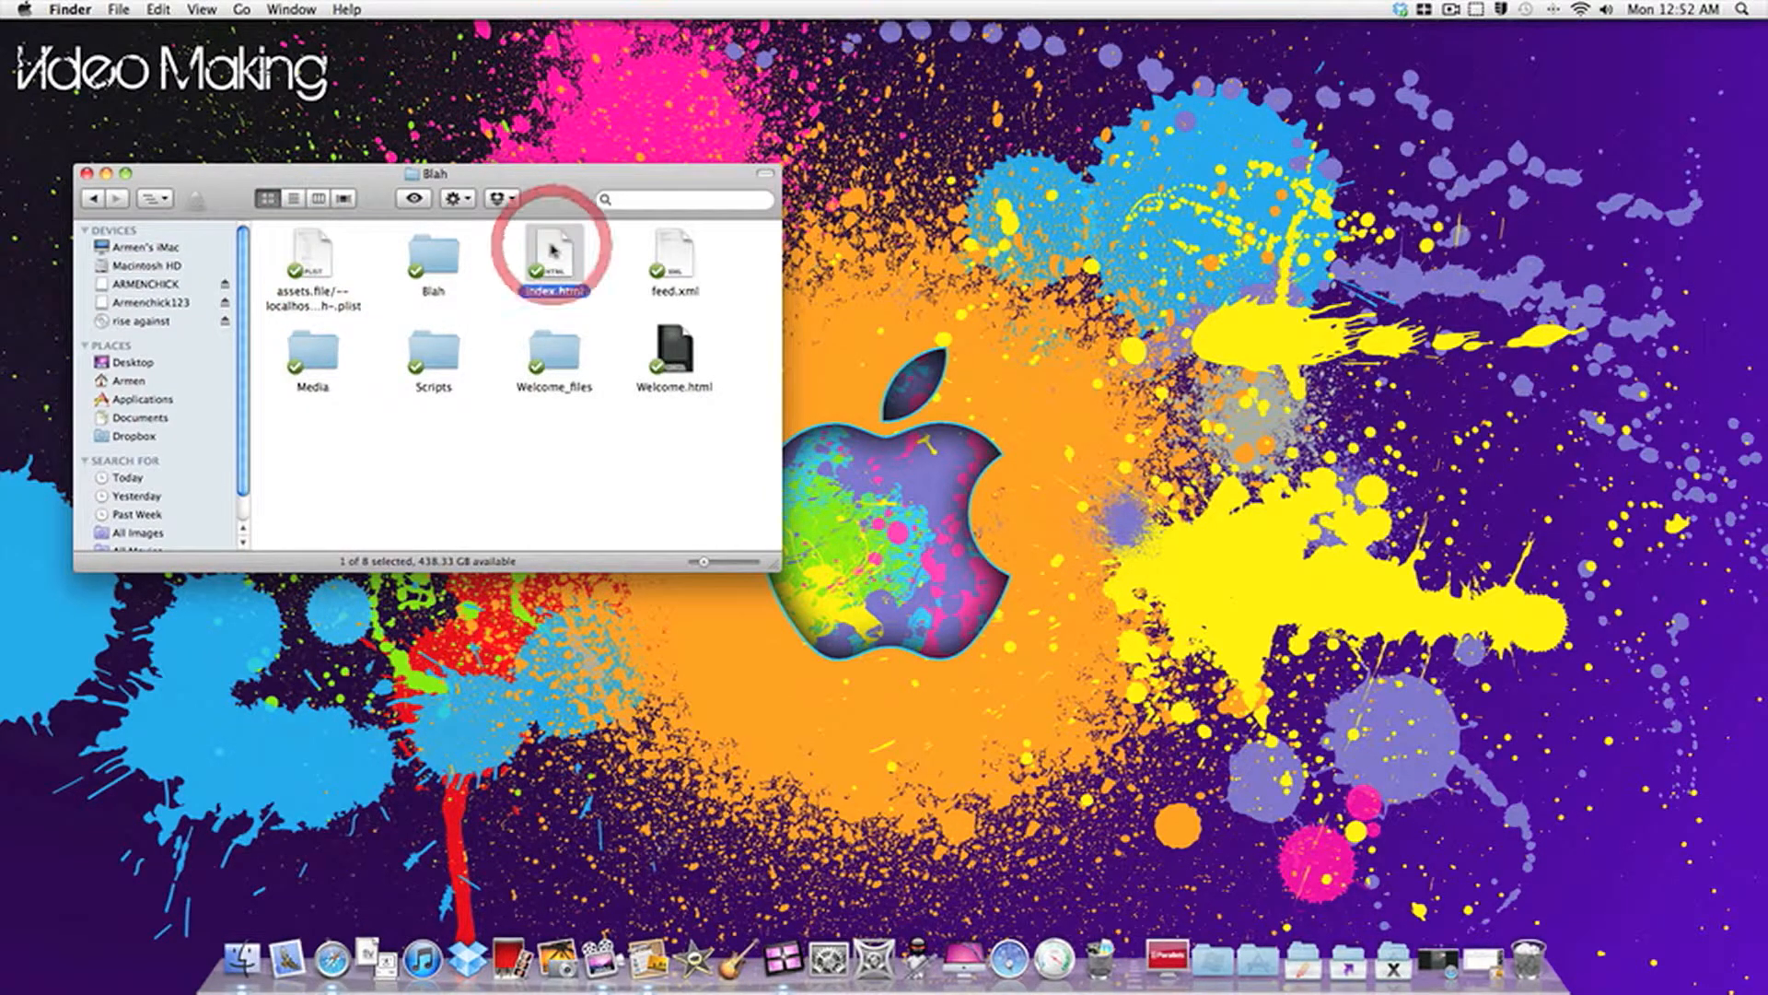
right_click(552, 260)
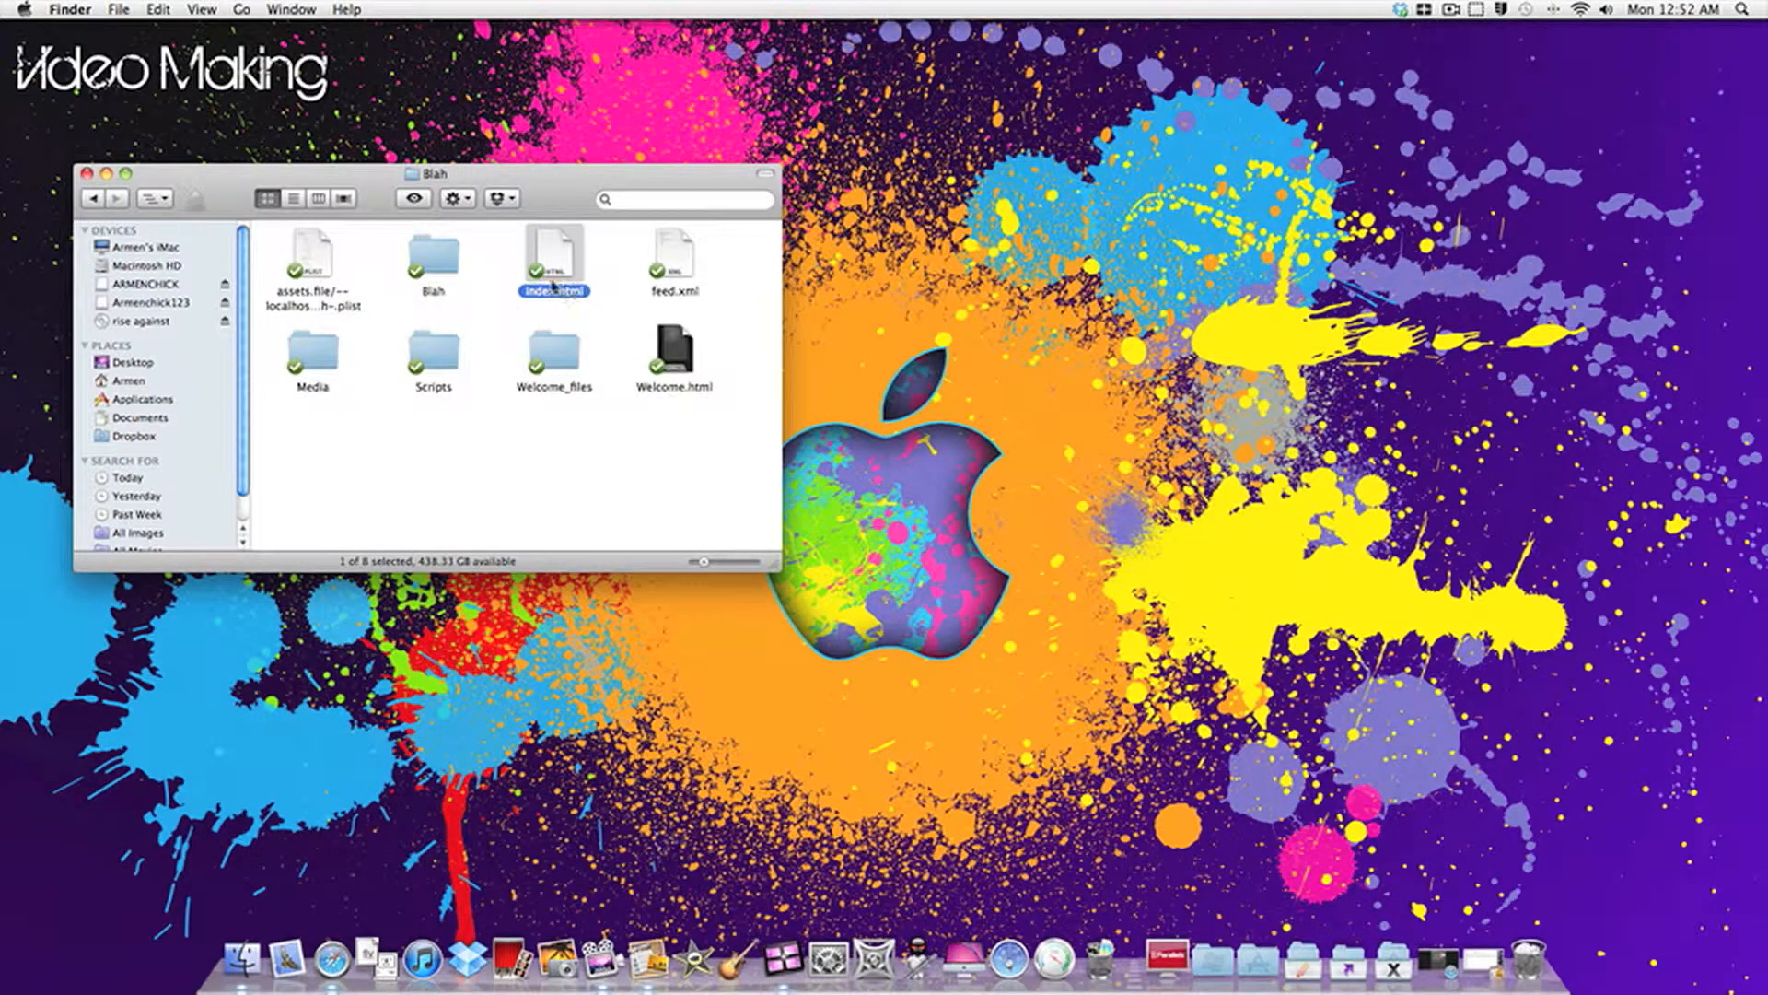
right_click(553, 265)
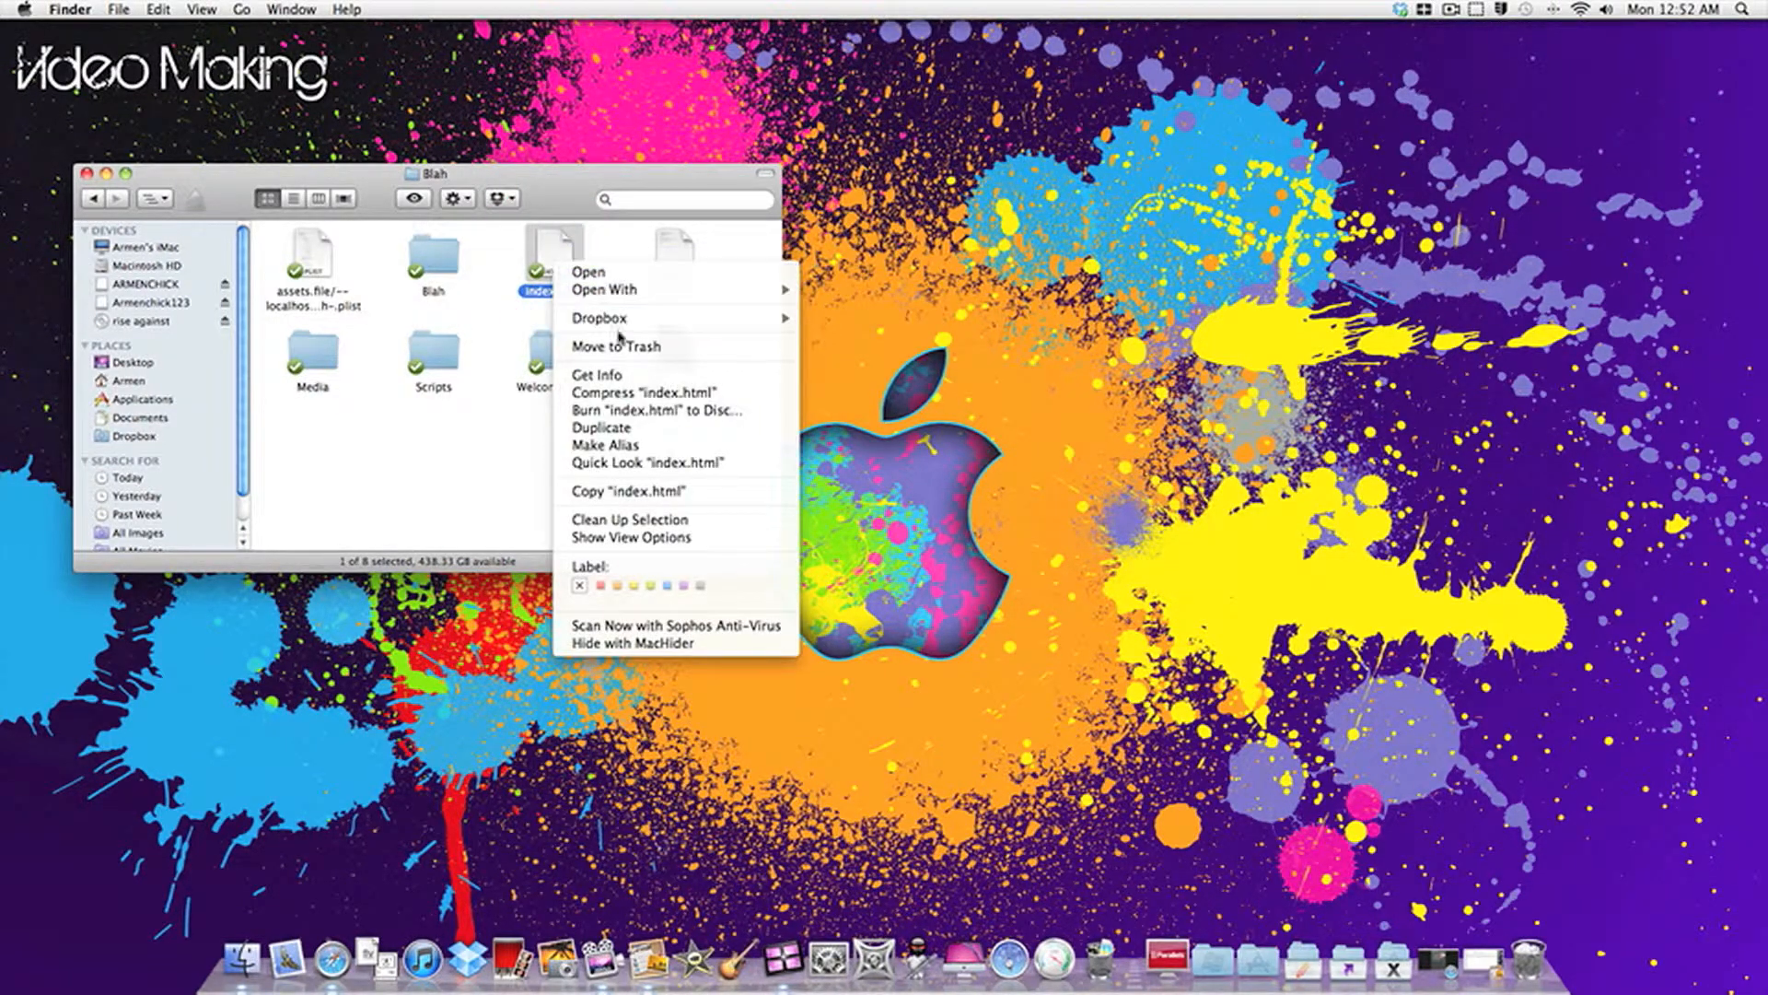
mouse_move(601, 317)
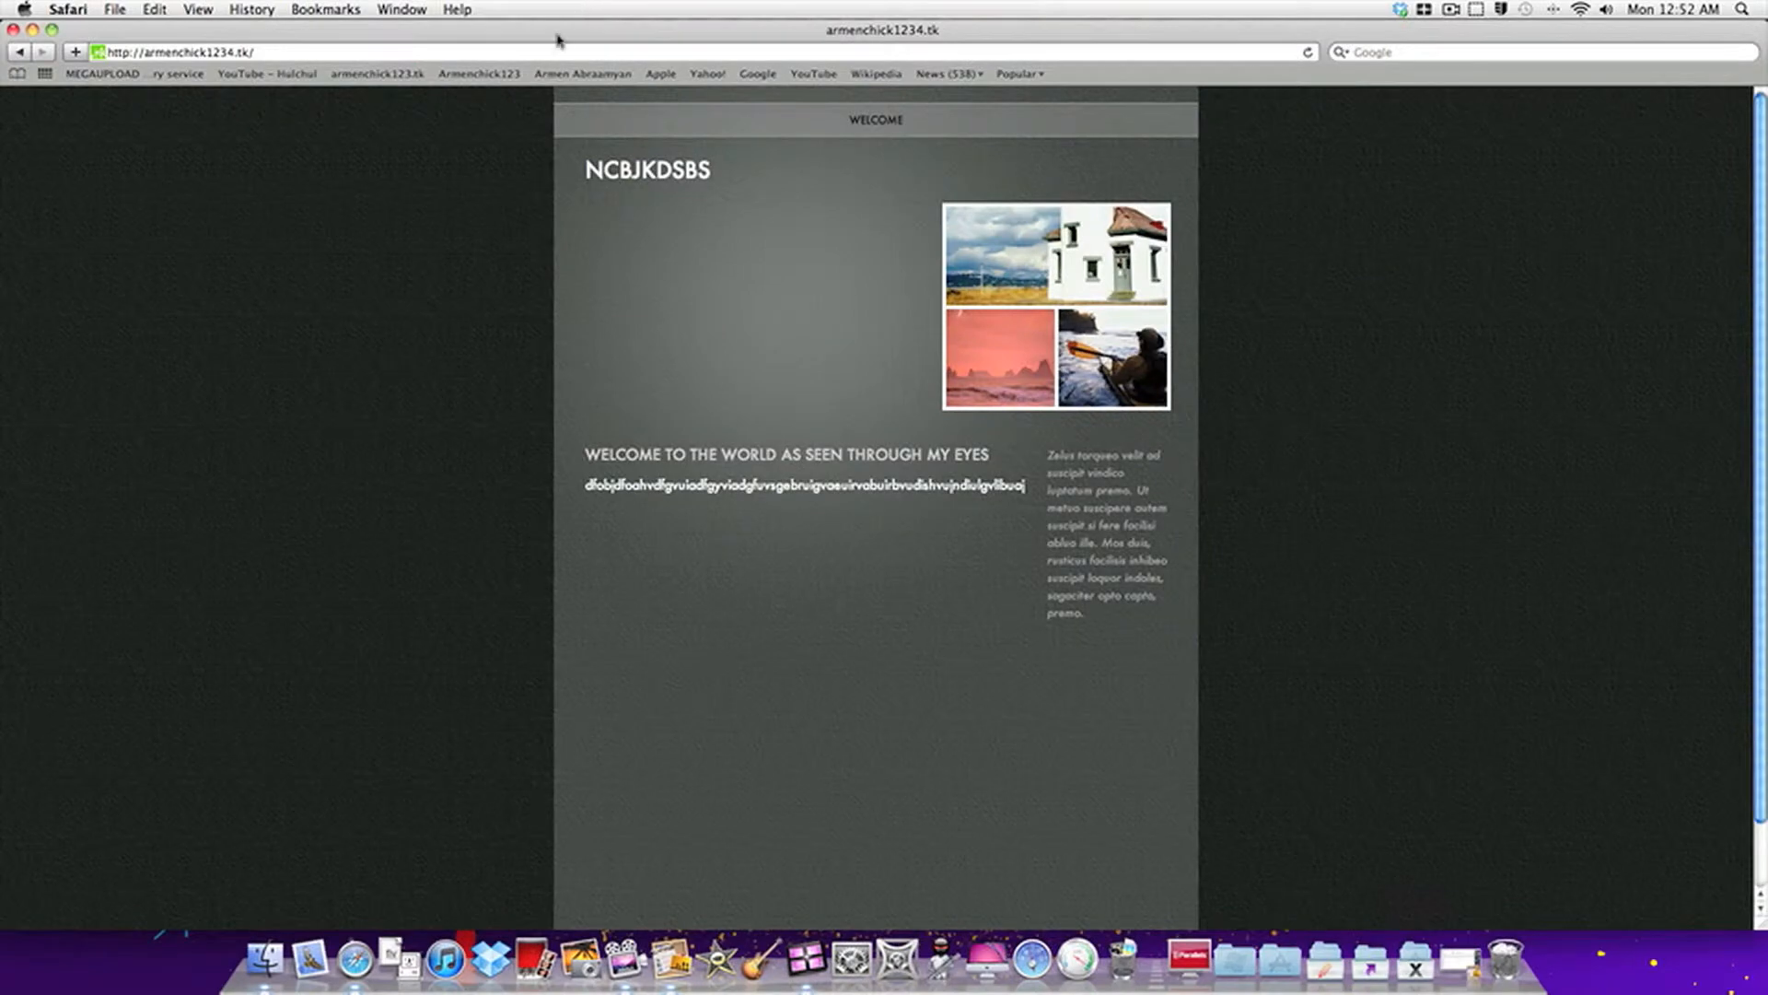
Go to dot.tk in Safari and open the My Dot TK login page
type("dot.tk/")
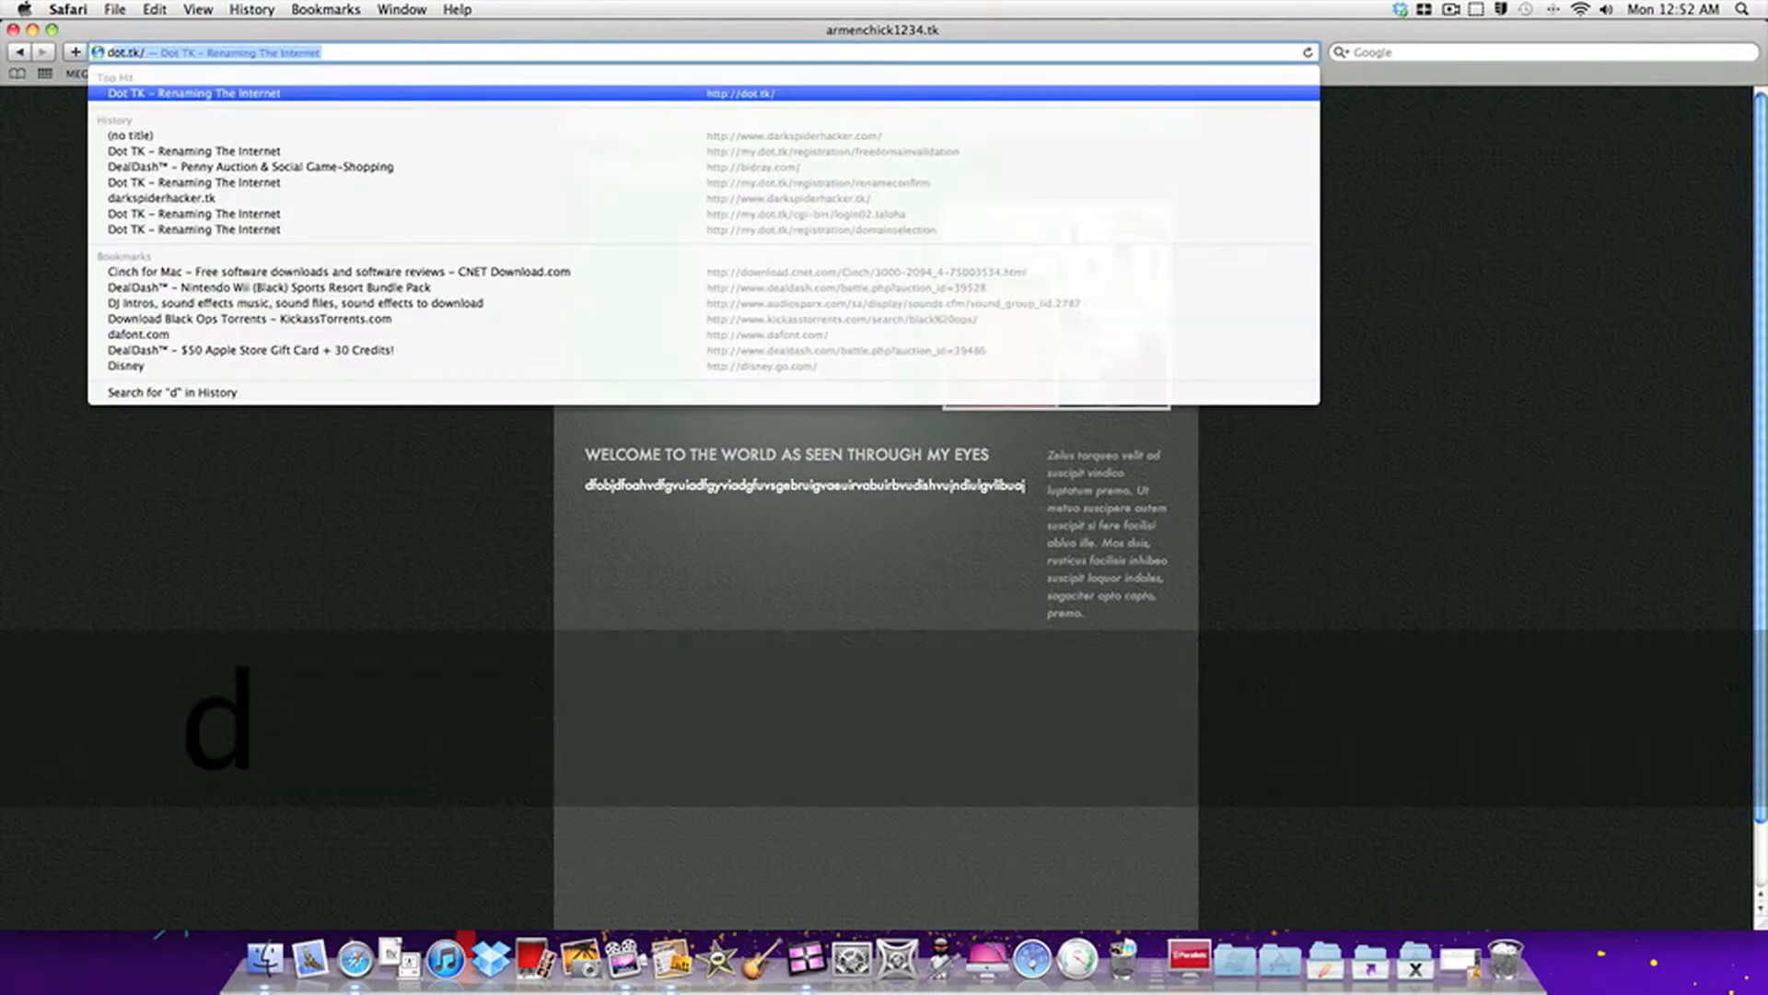
left_click(192, 92)
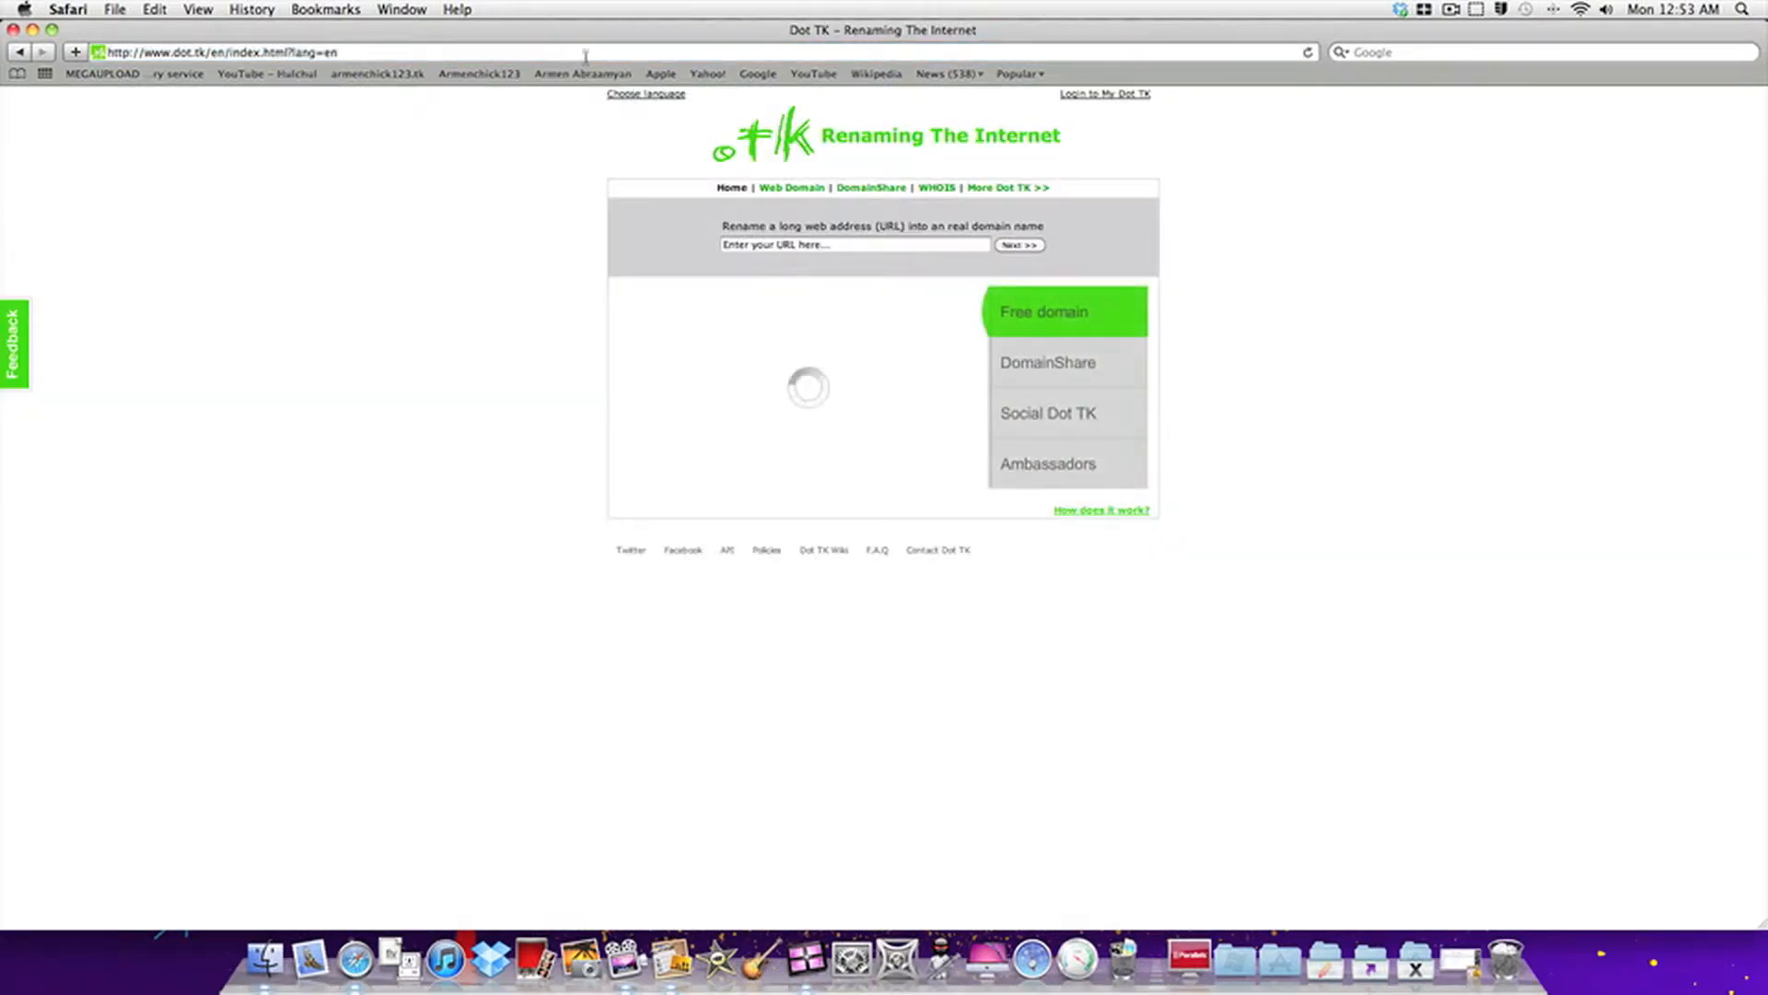
left_click(1105, 94)
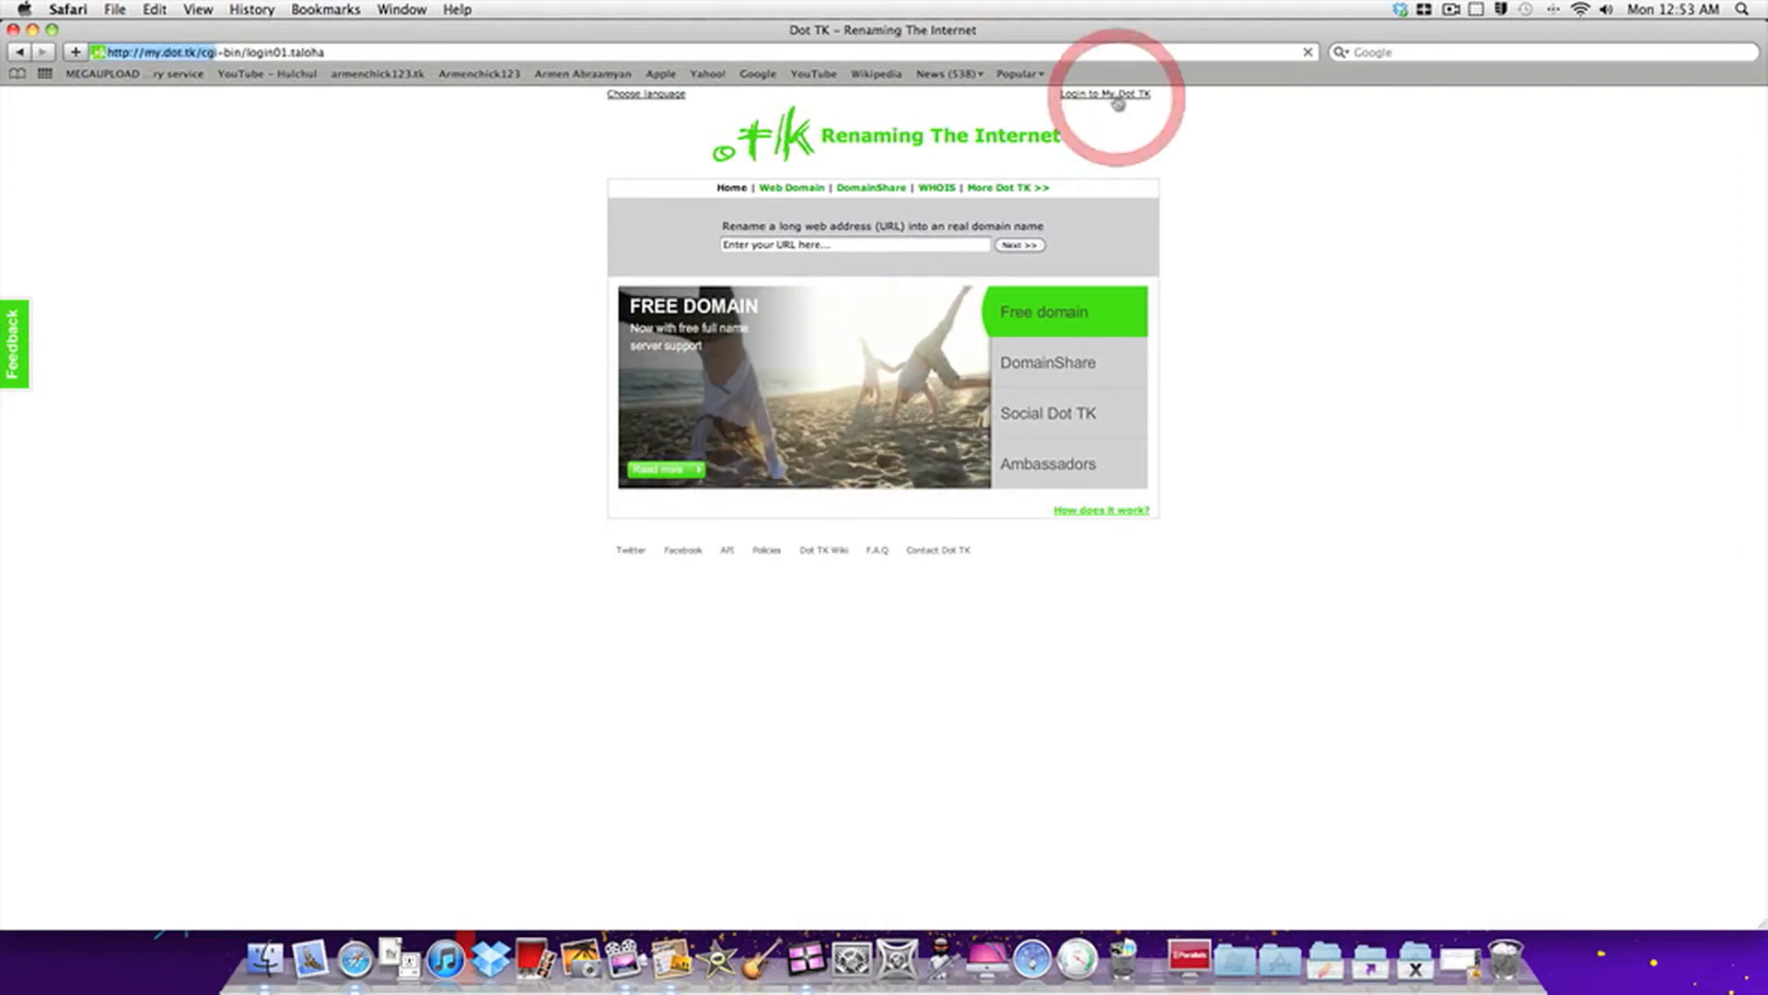
left_click(1106, 94)
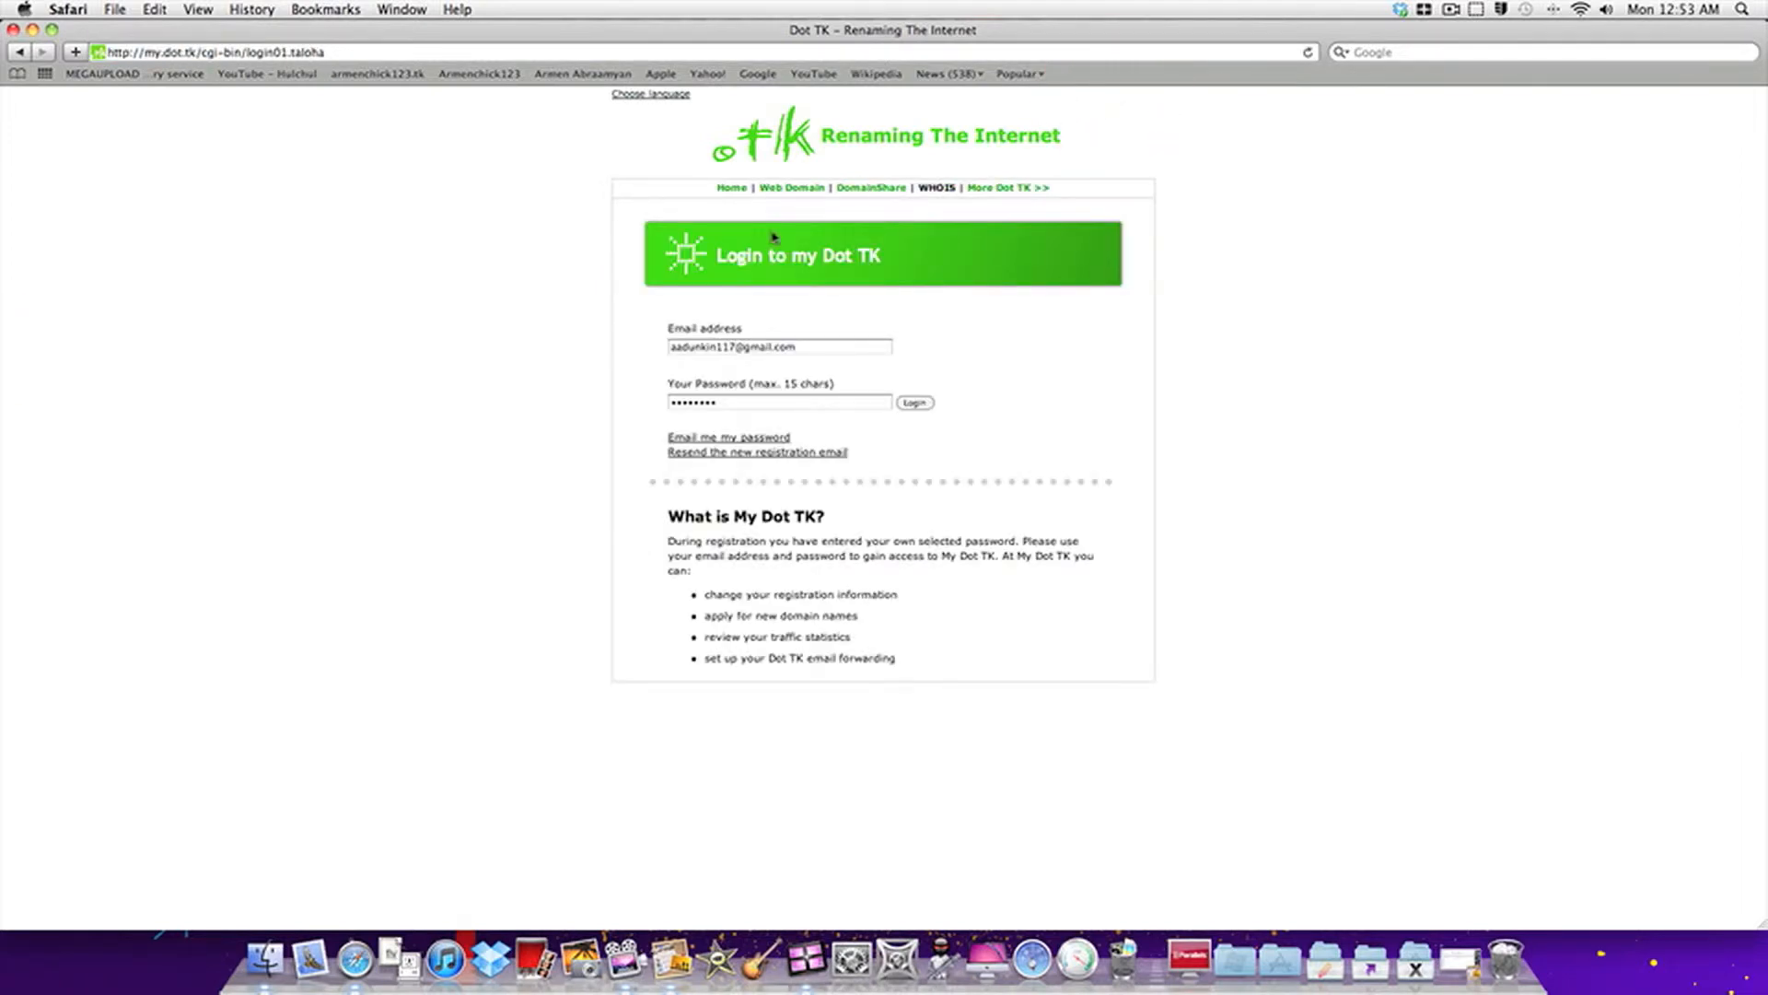
Log in to Dot TK, list My Domains, and open Modify for ARMENCHICK1234.TK
left_click(913, 402)
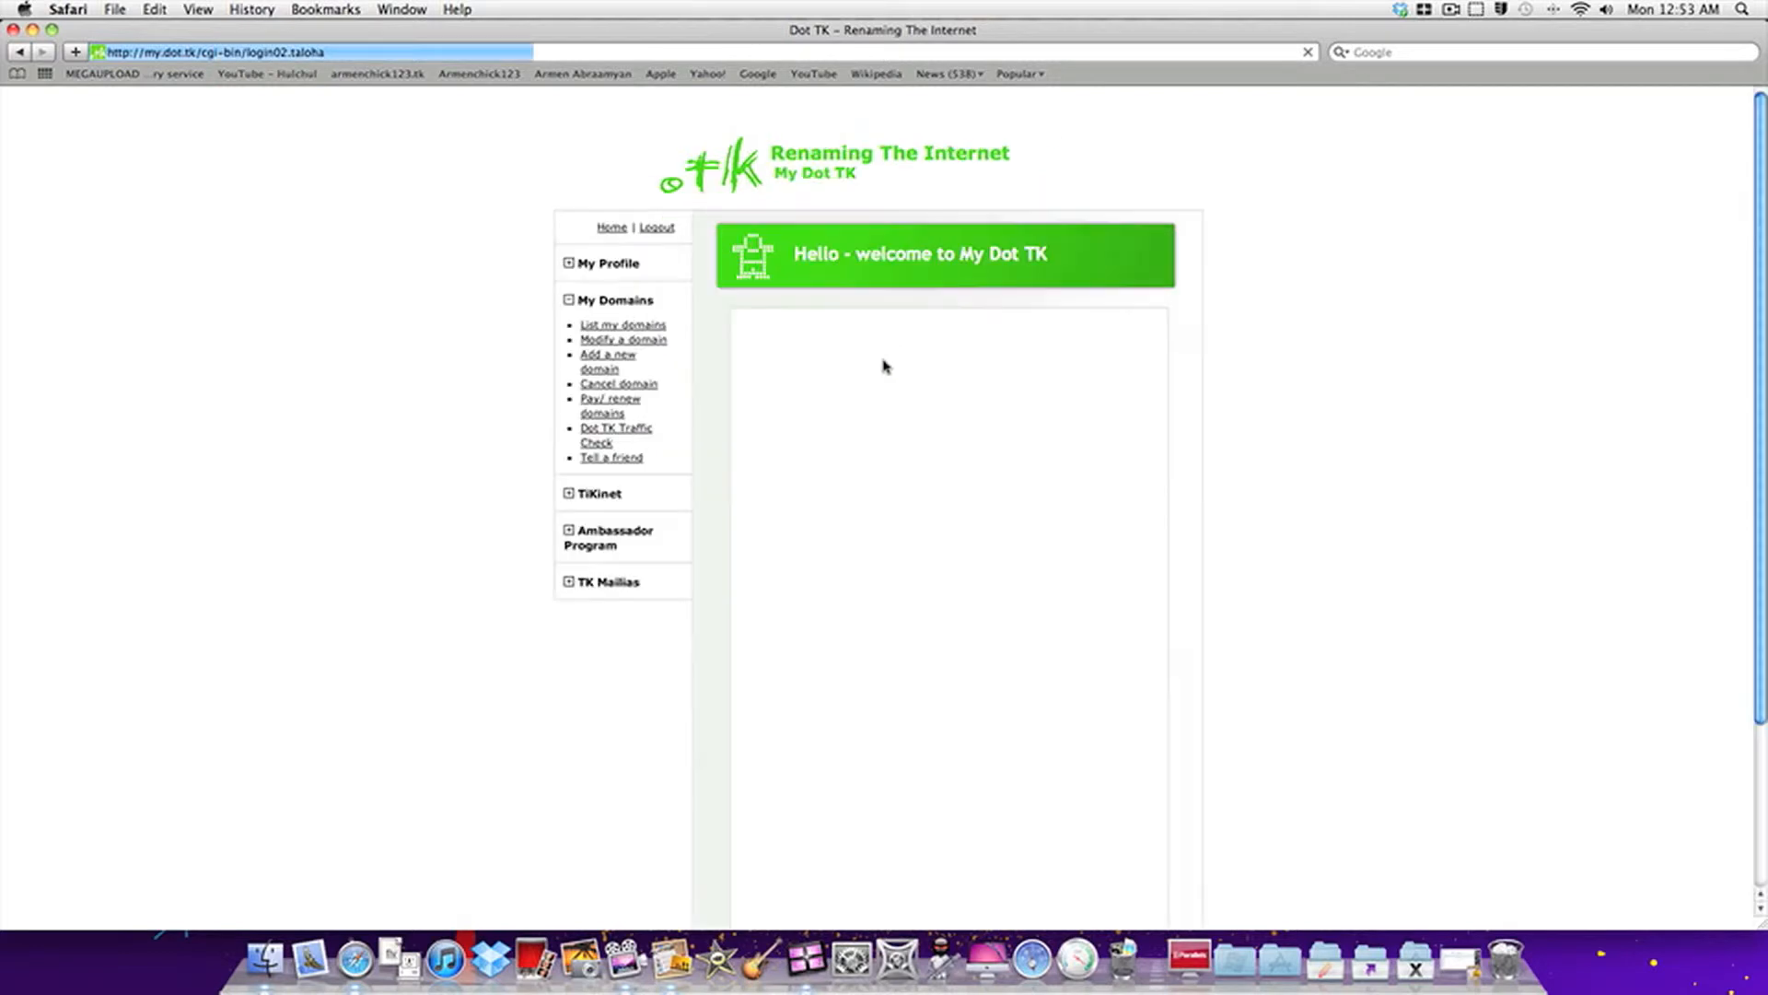
left_click(609, 262)
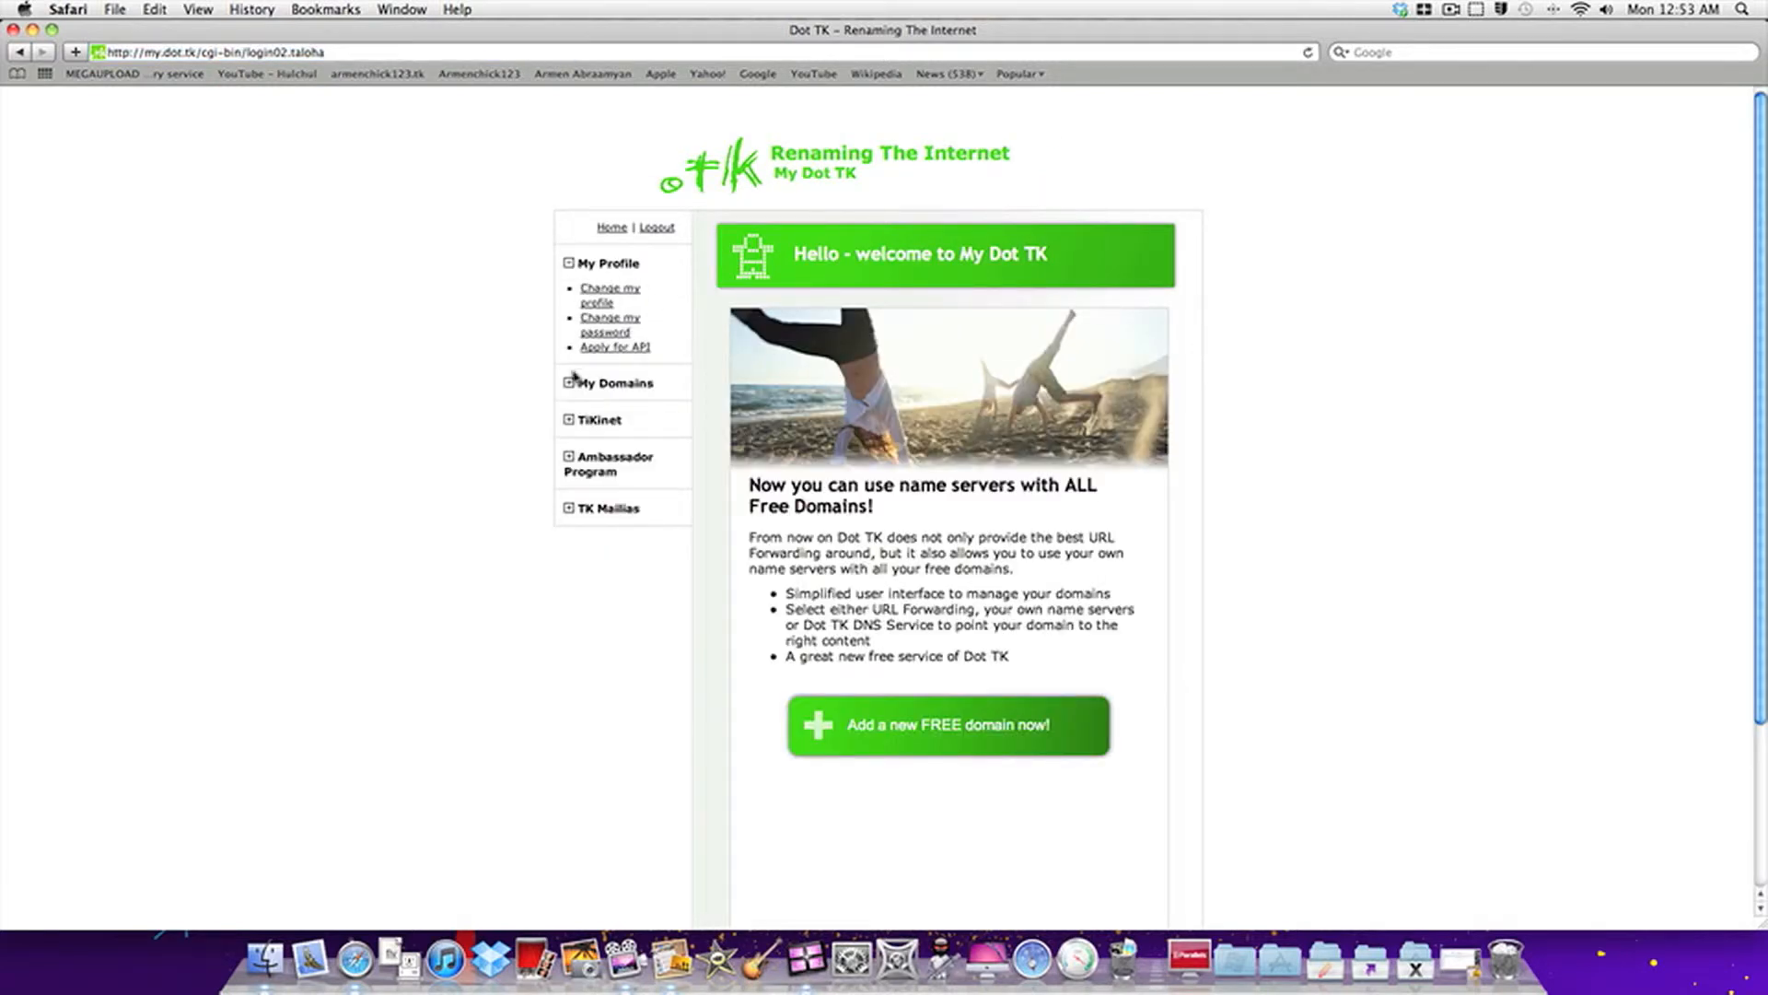
left_click(614, 382)
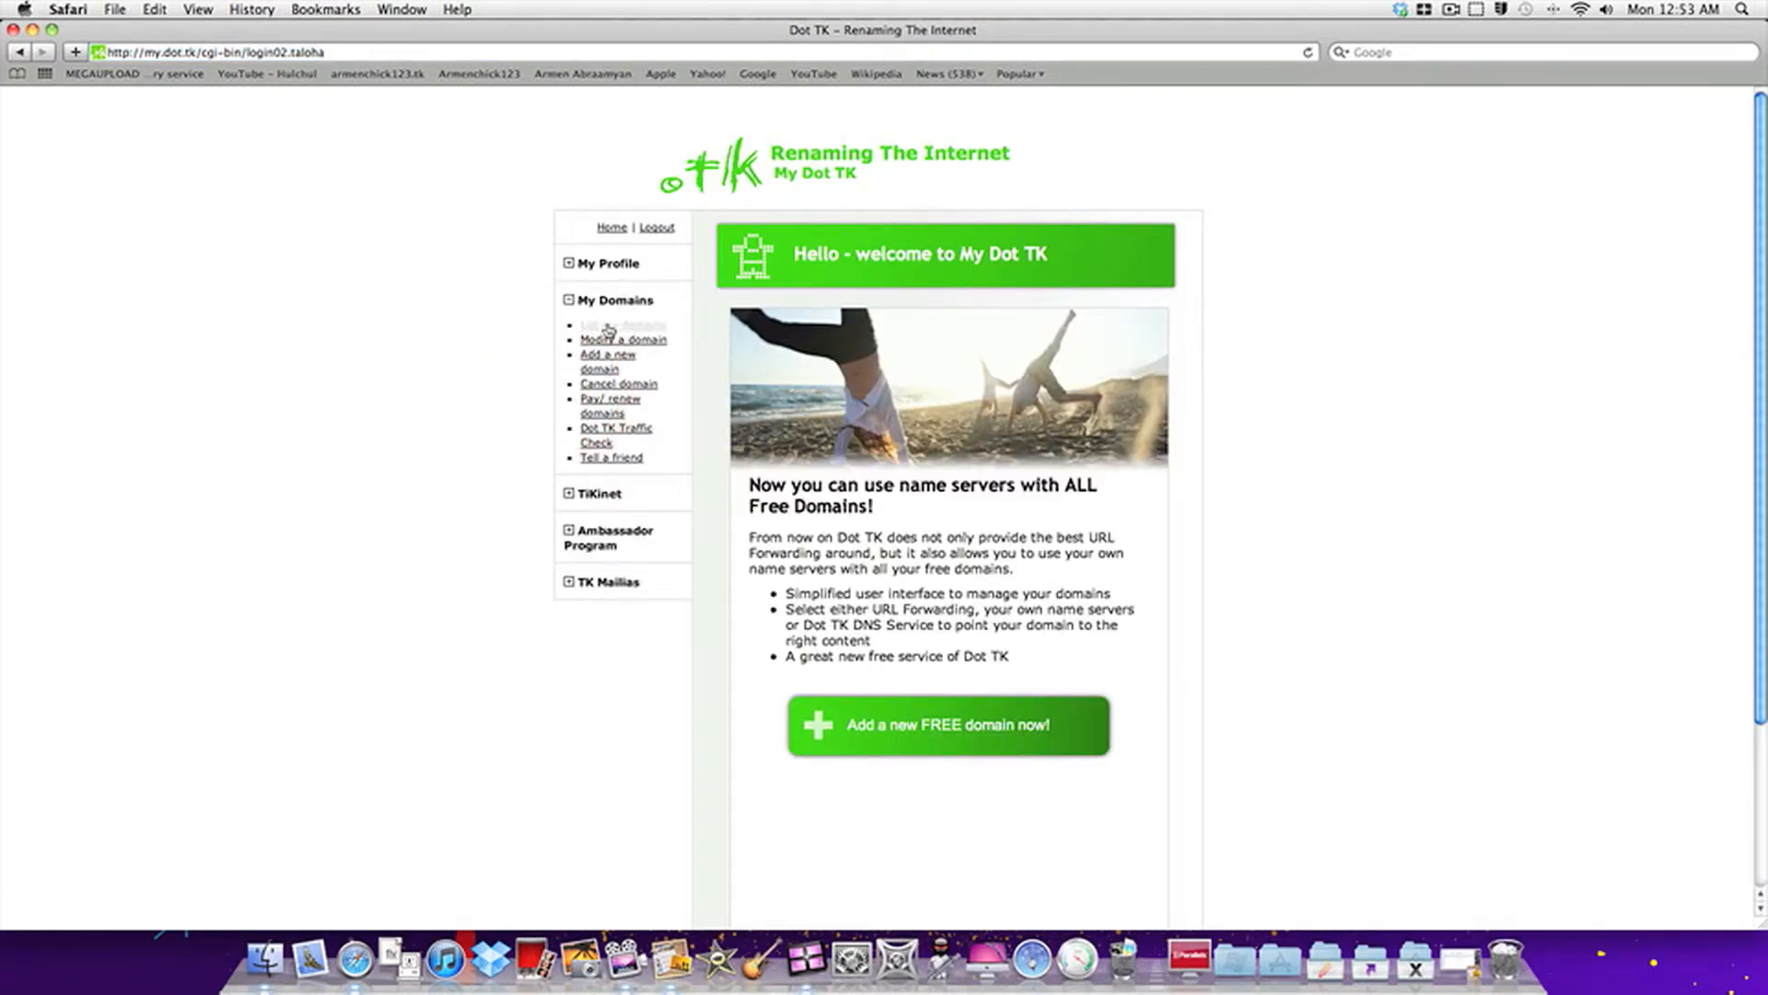
left_click(632, 325)
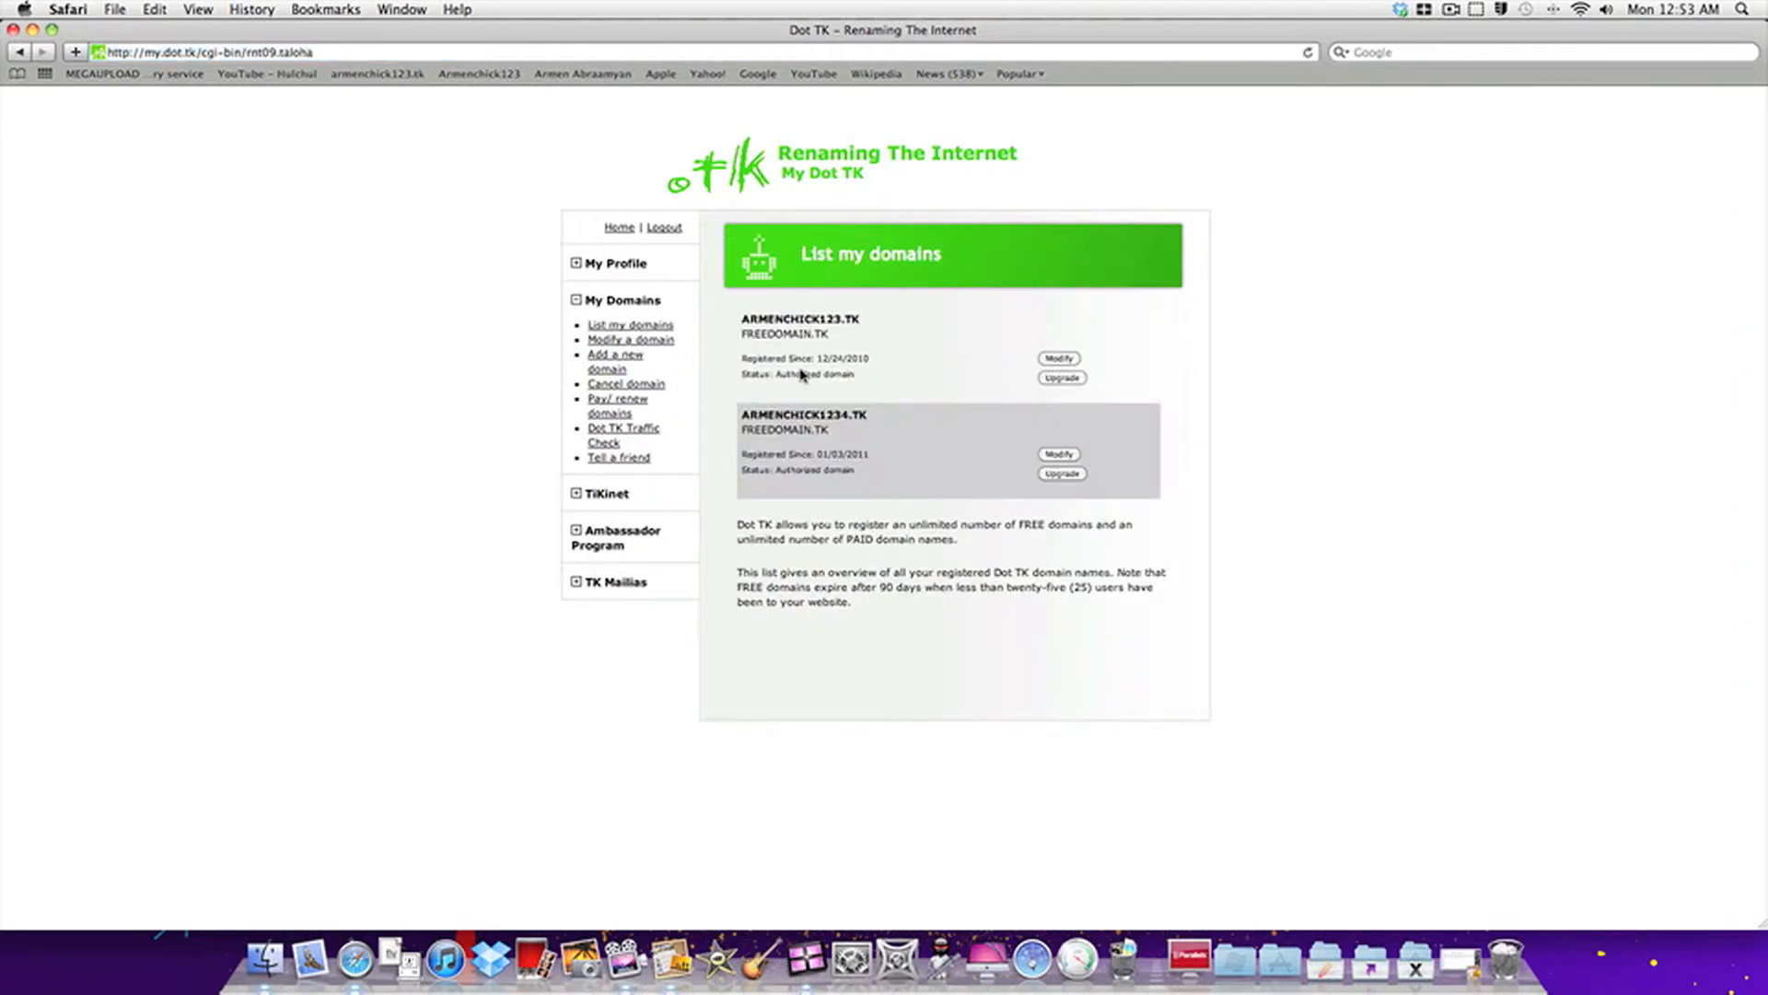
mouse_move(851, 389)
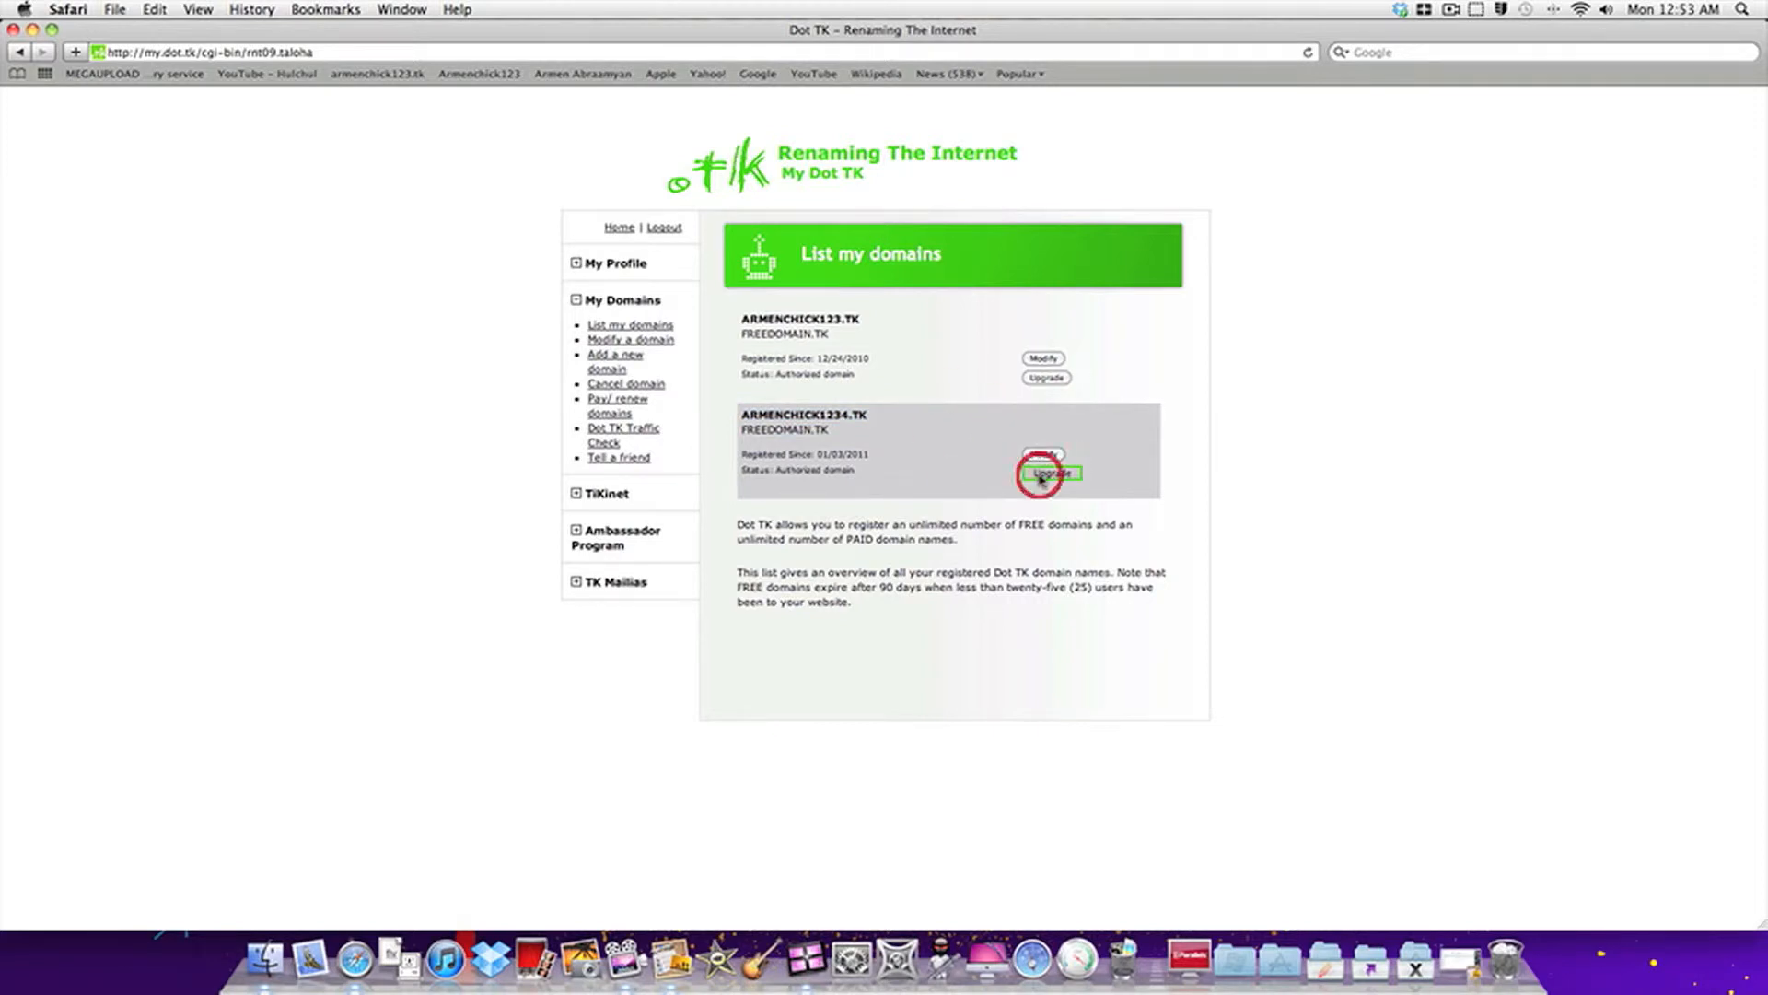
left_click(1045, 472)
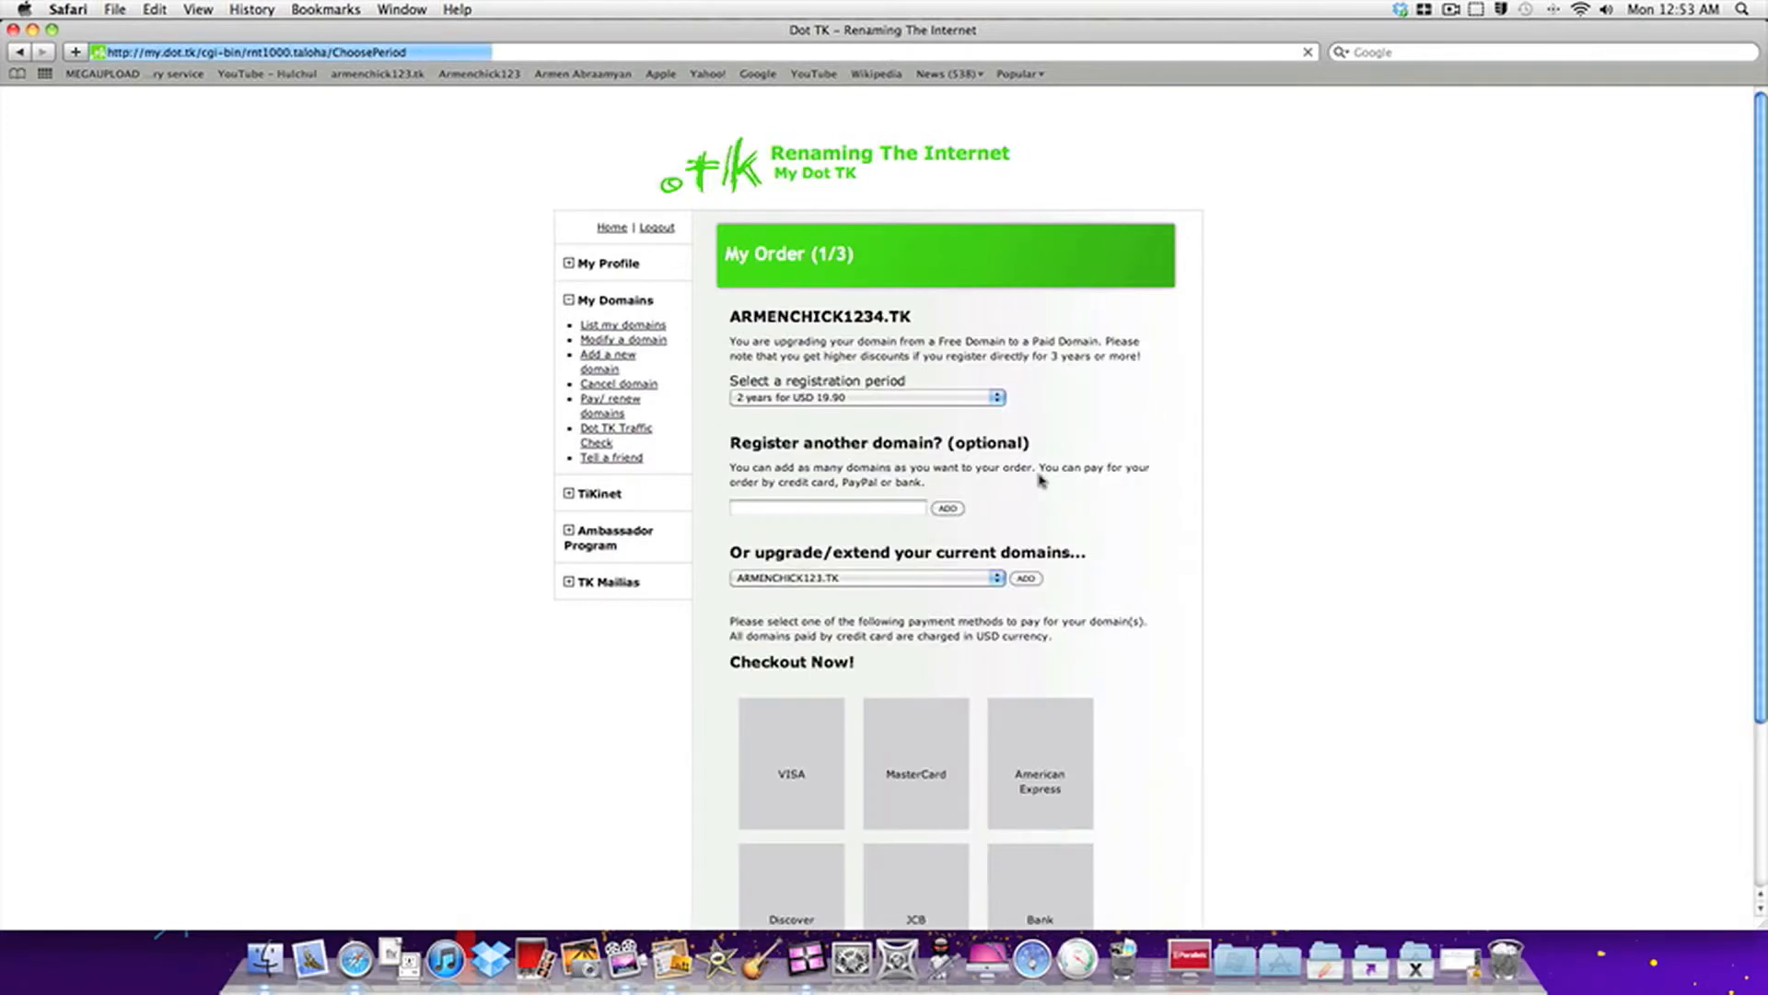
left_click(623, 326)
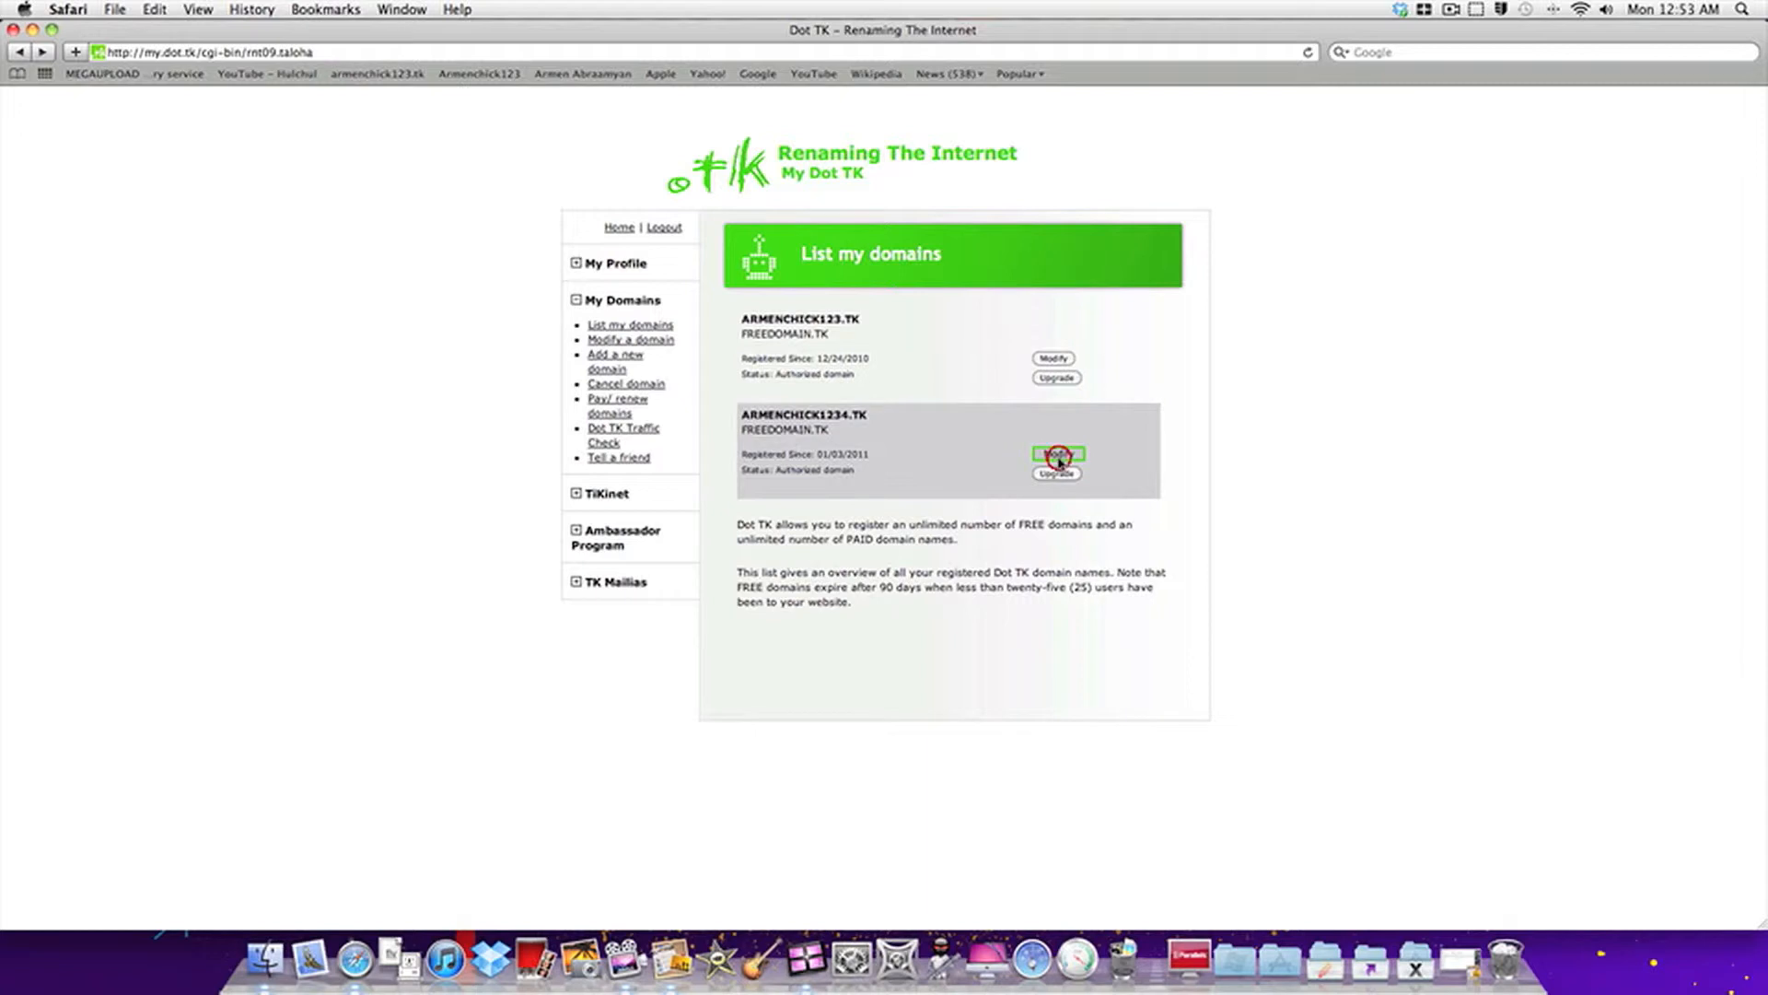
left_click(1055, 472)
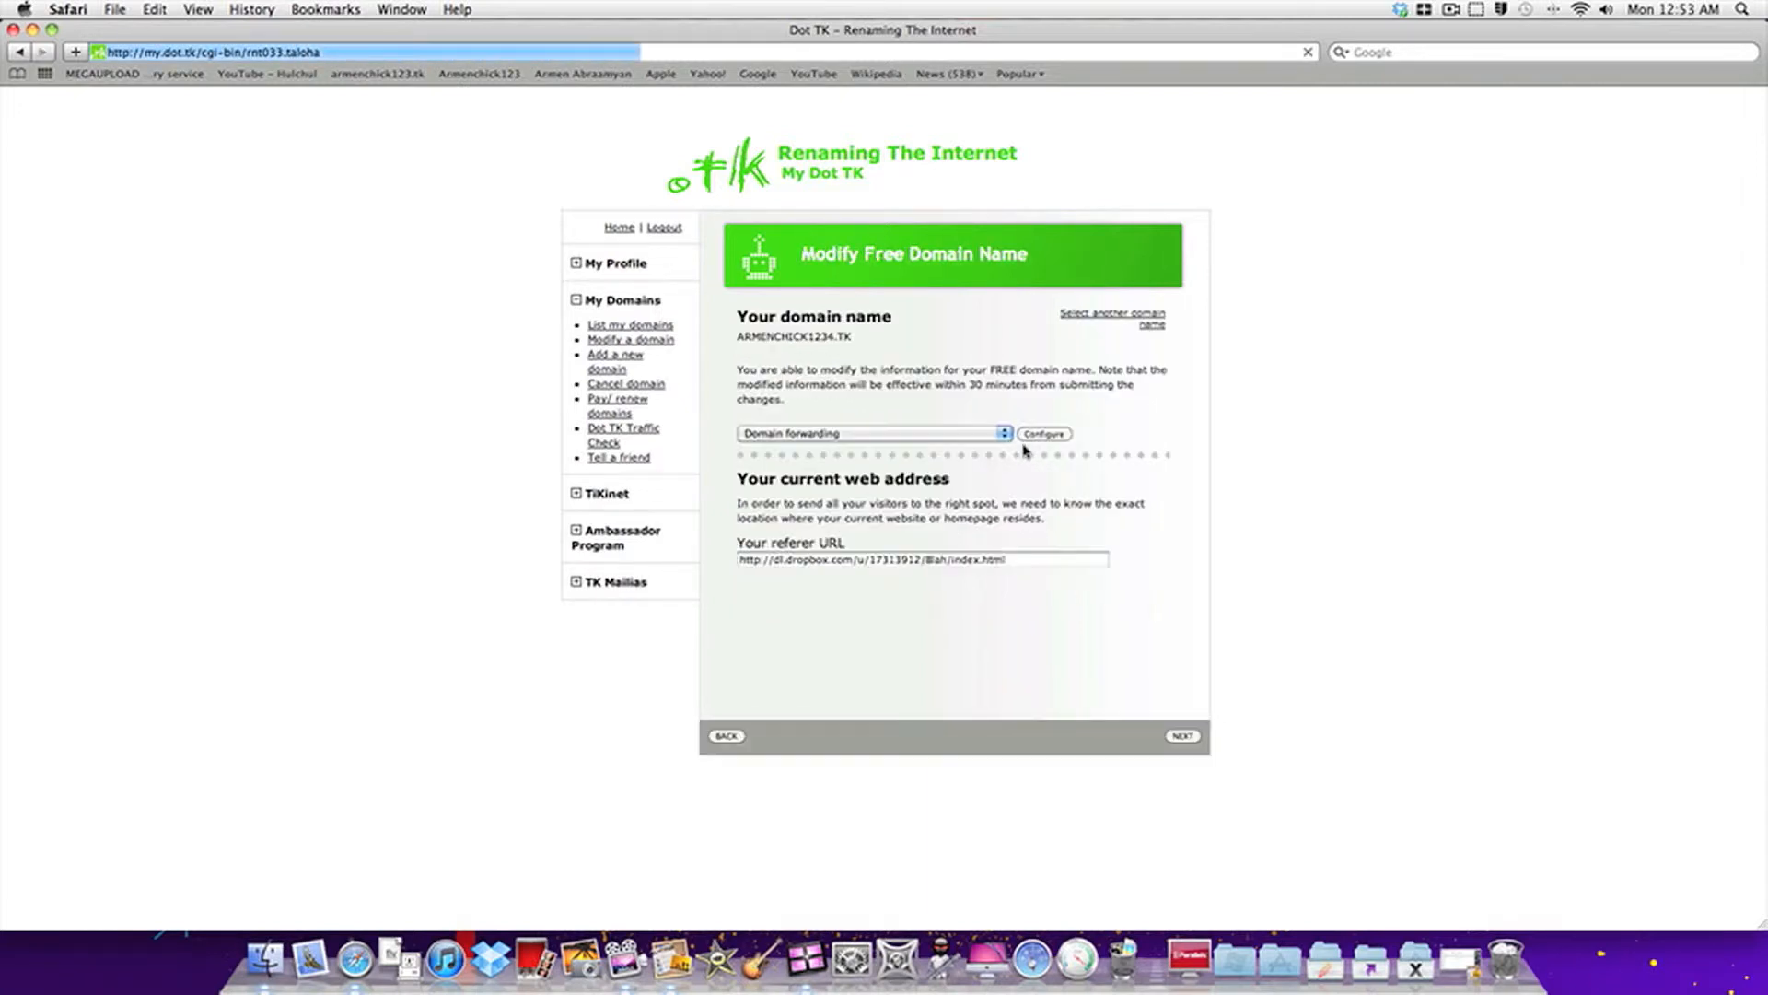
left_click(919, 559)
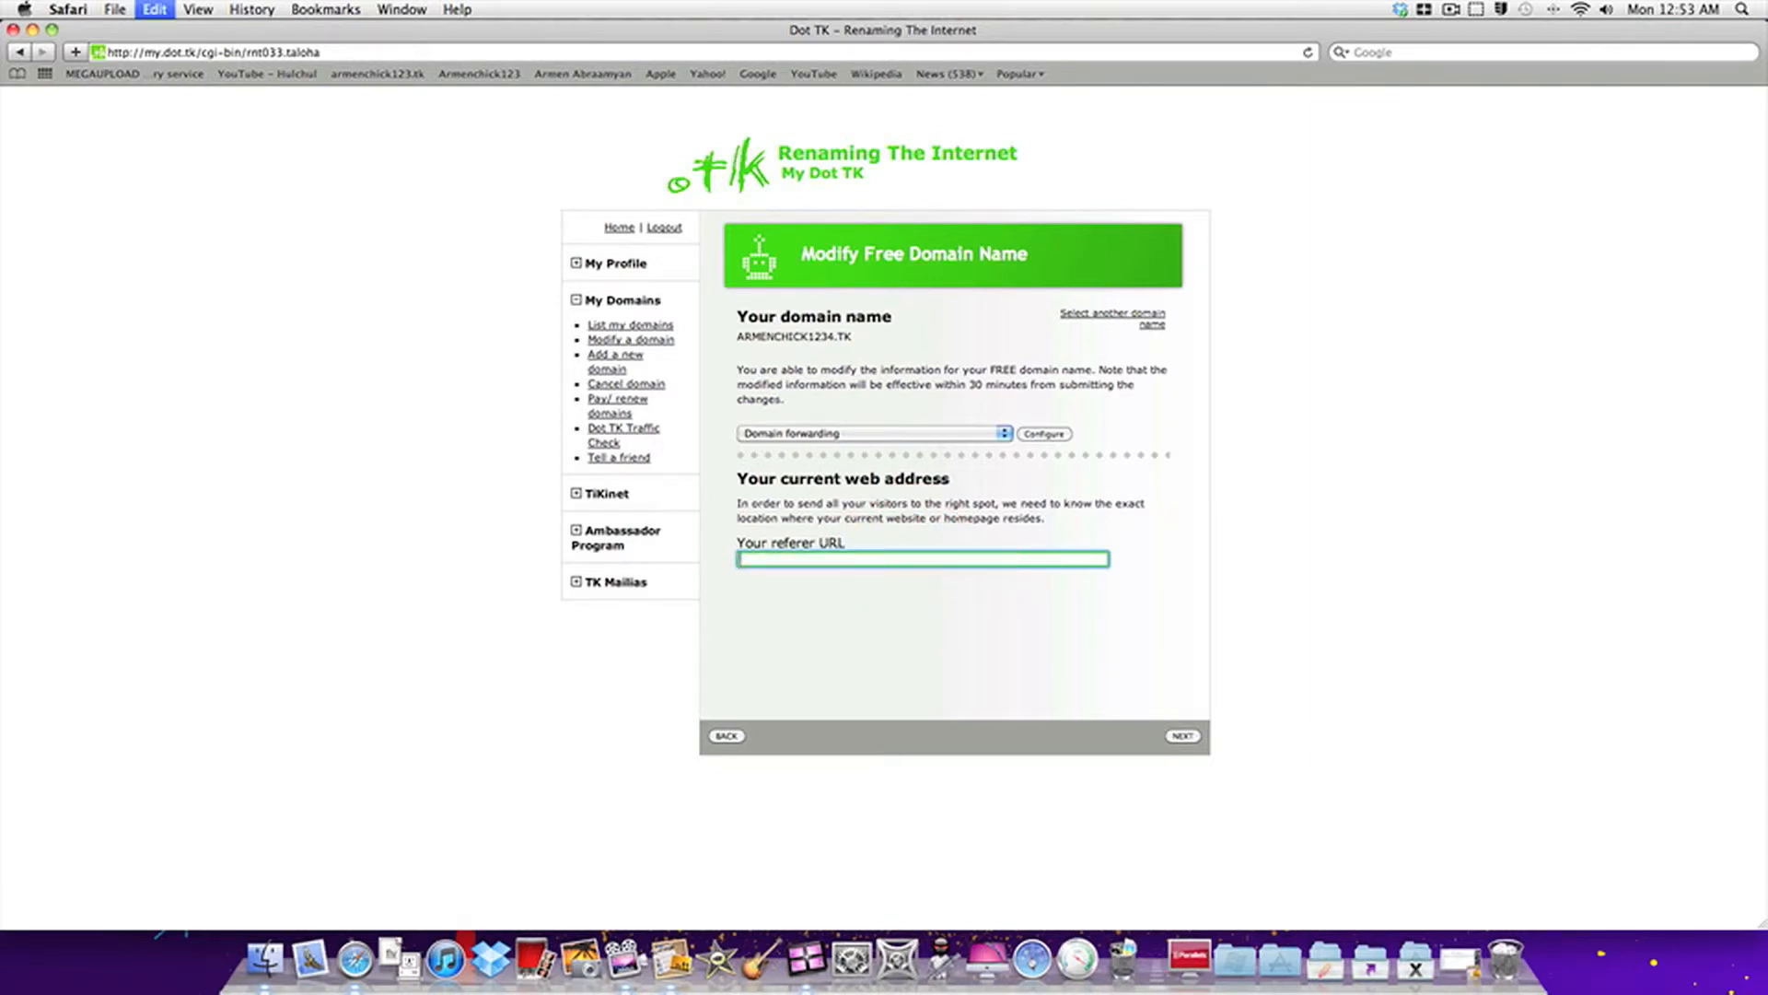
type("http://dl.dropbox.com/u/17313912/Blah/index.html")
left_click(704, 52)
type("armewnb")
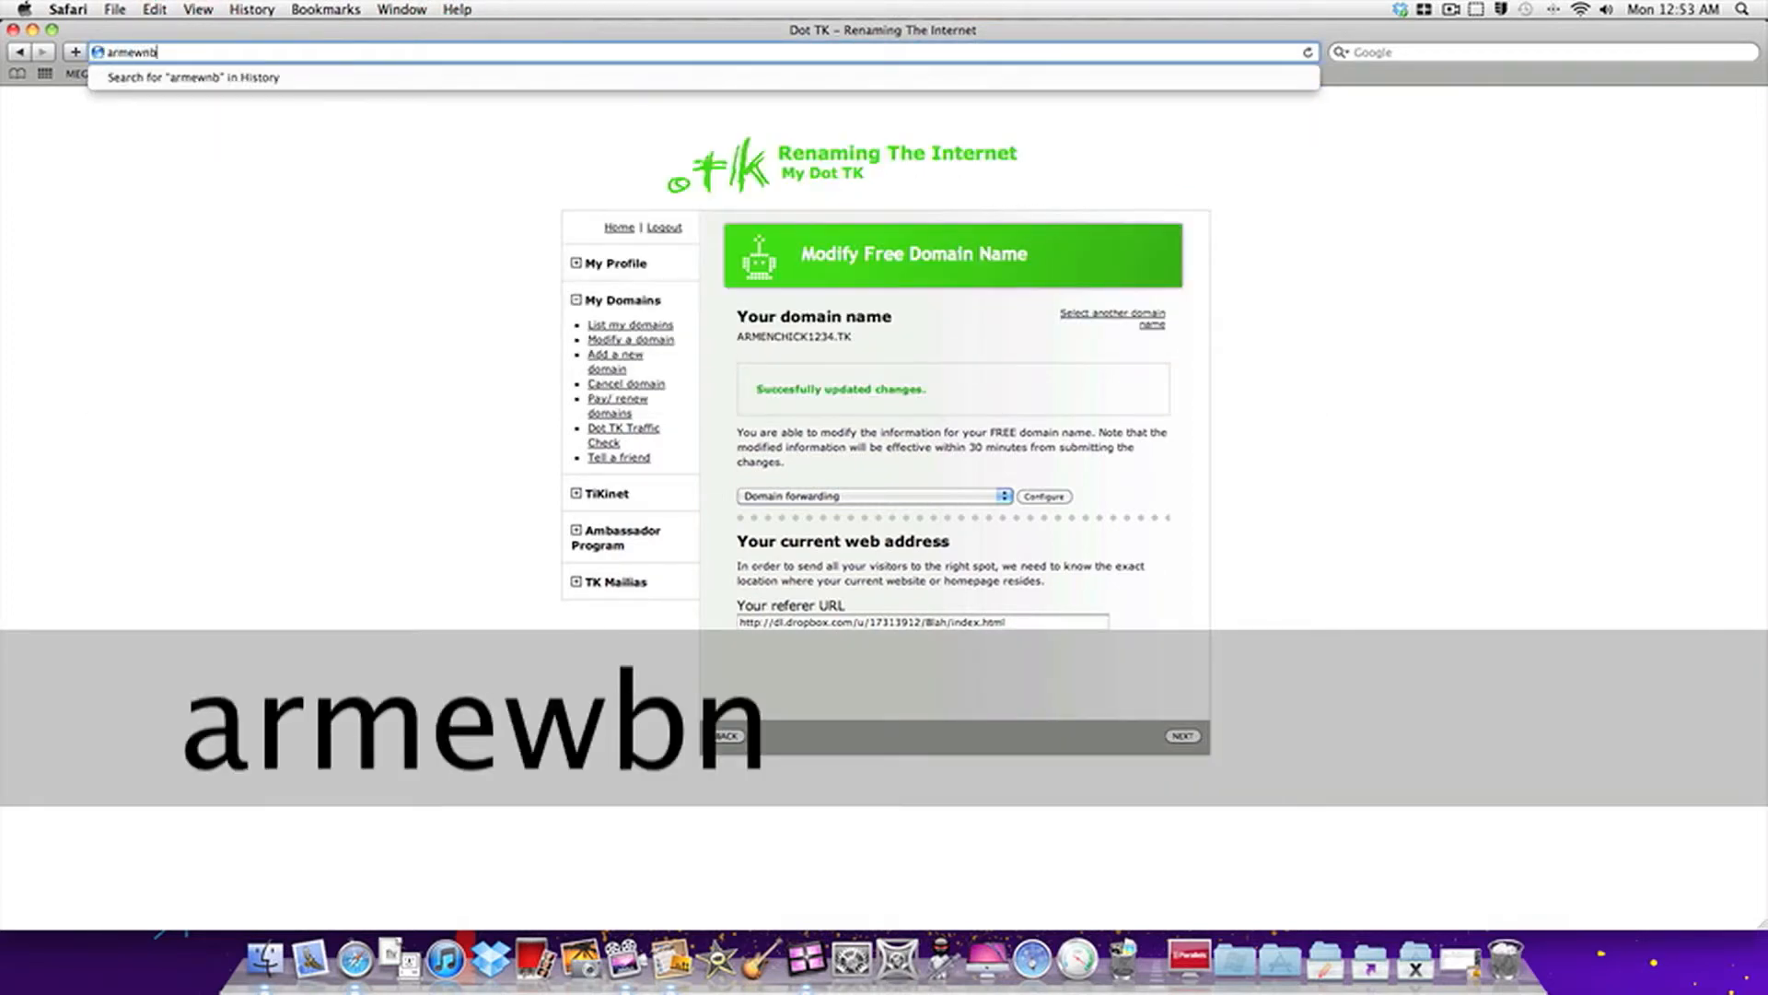
Load armenchick1234.tk in Safari, then try the map's search box and scroll the page
type("armenchick123.tk/")
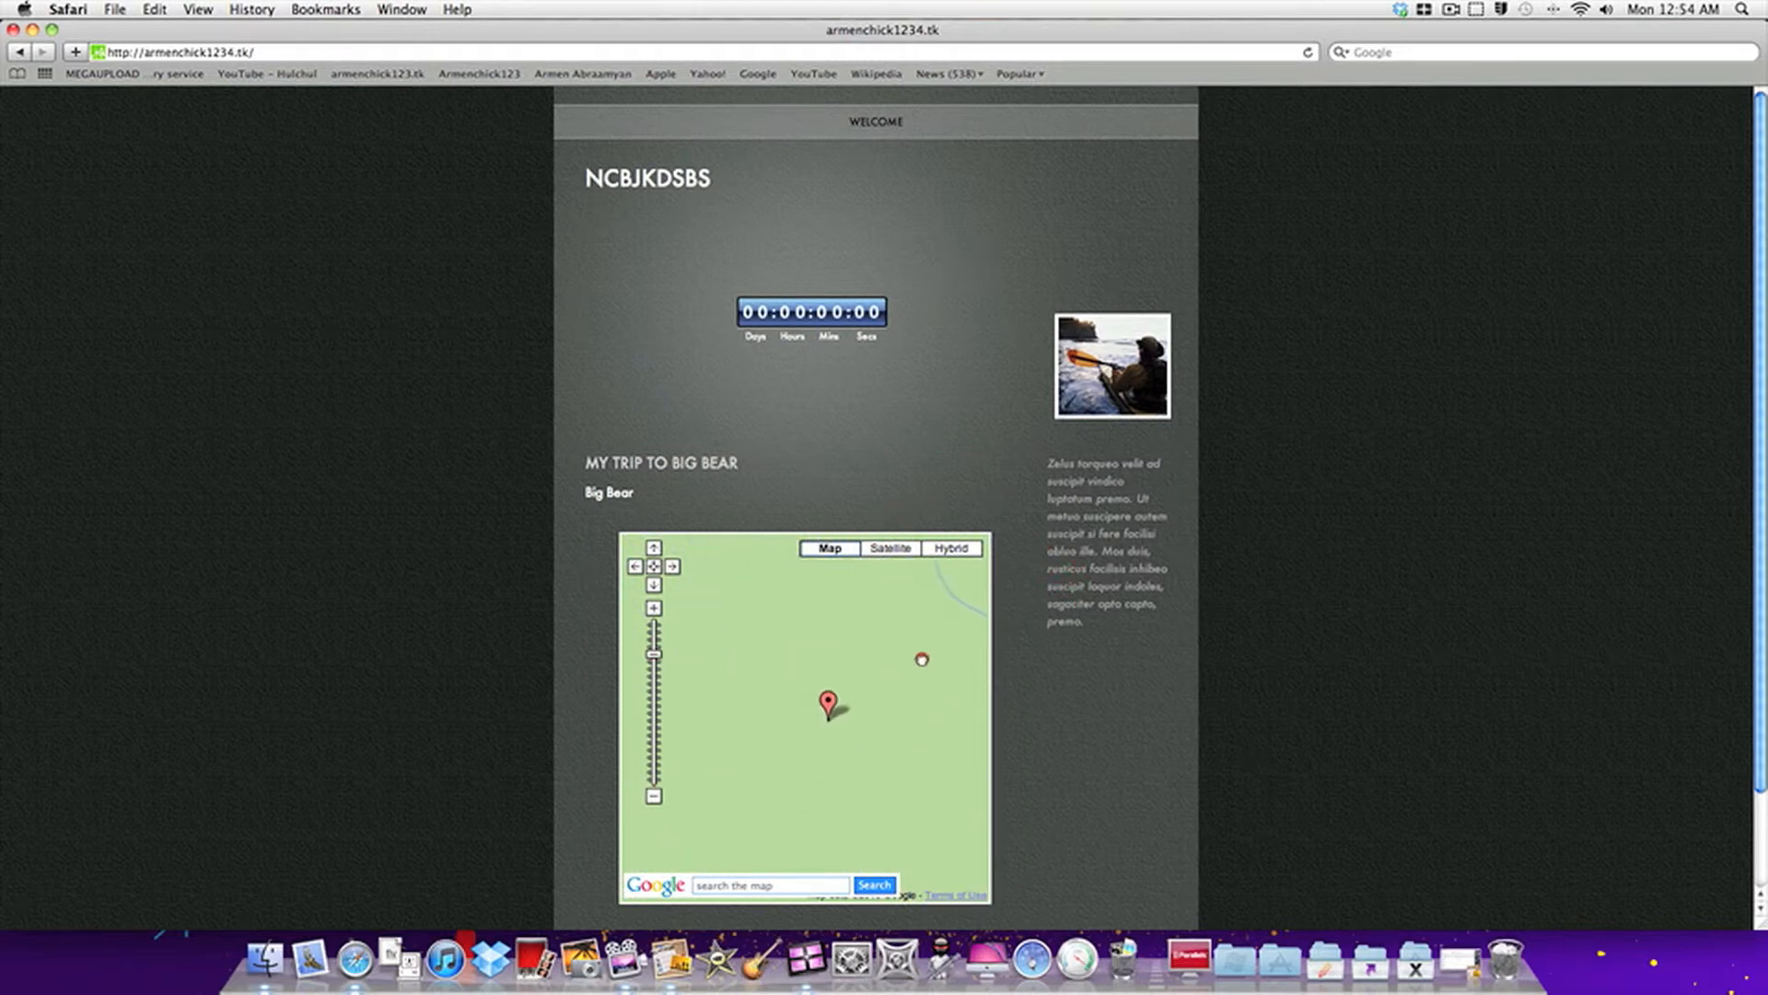
left_click(767, 884)
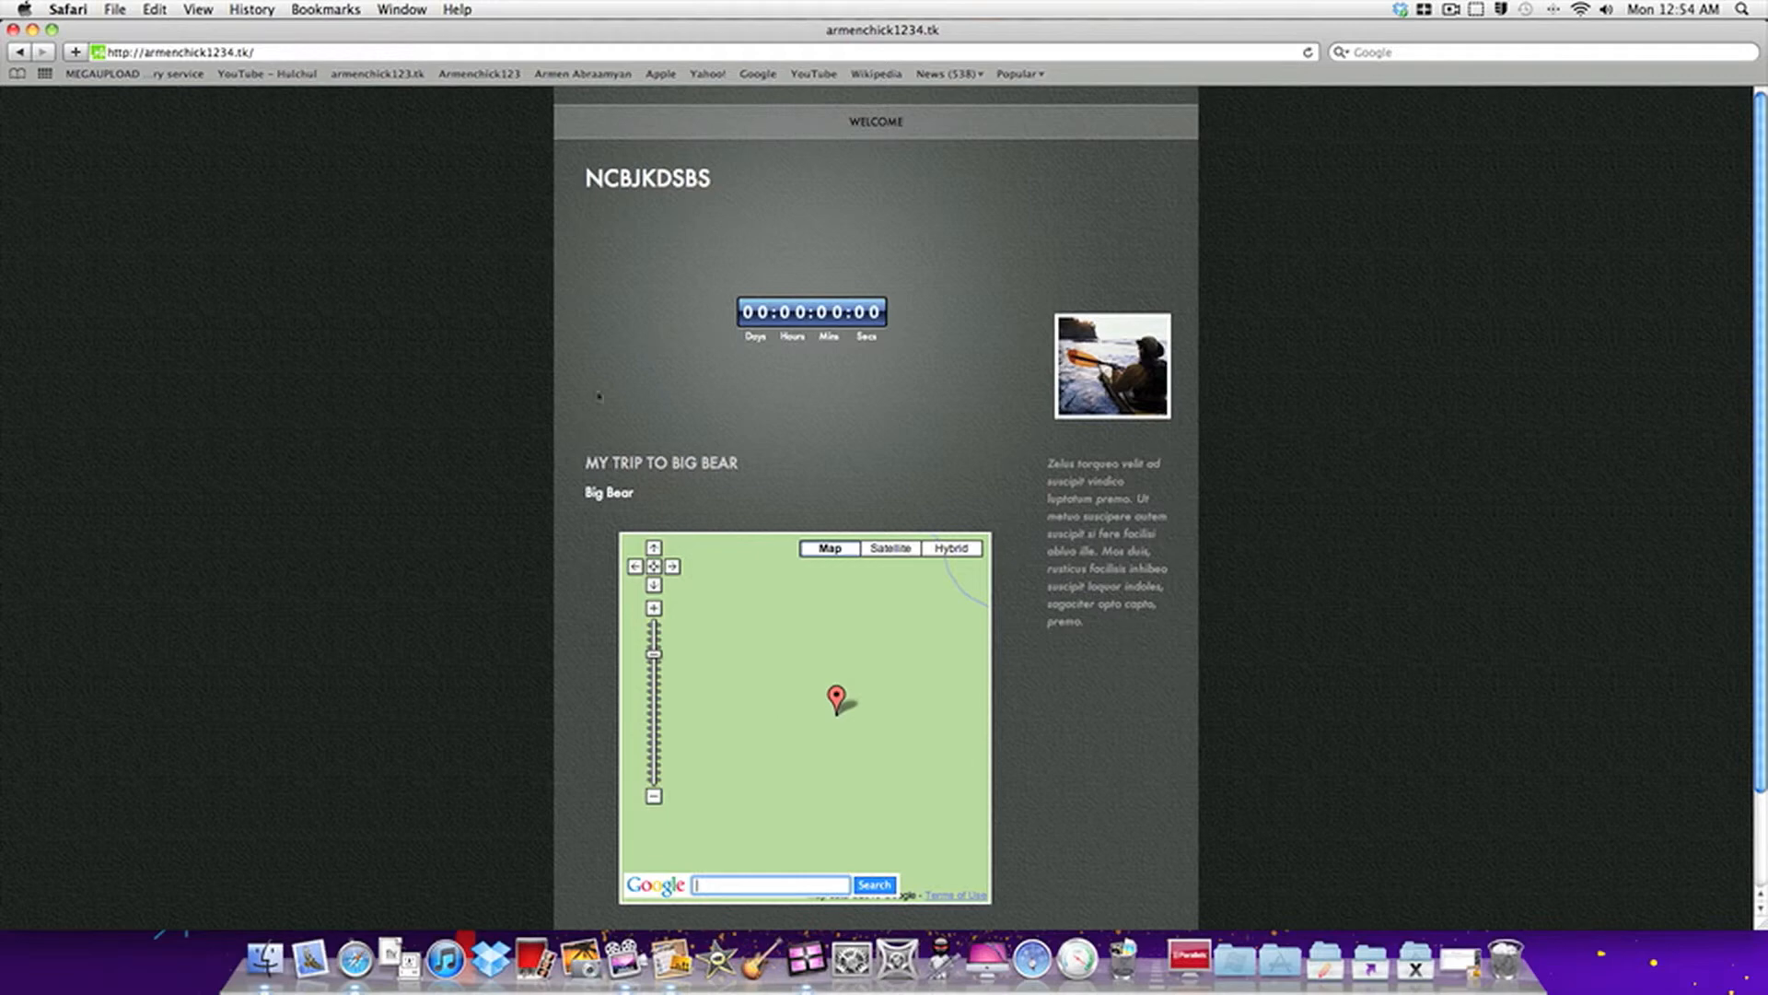
scroll("down", 3)
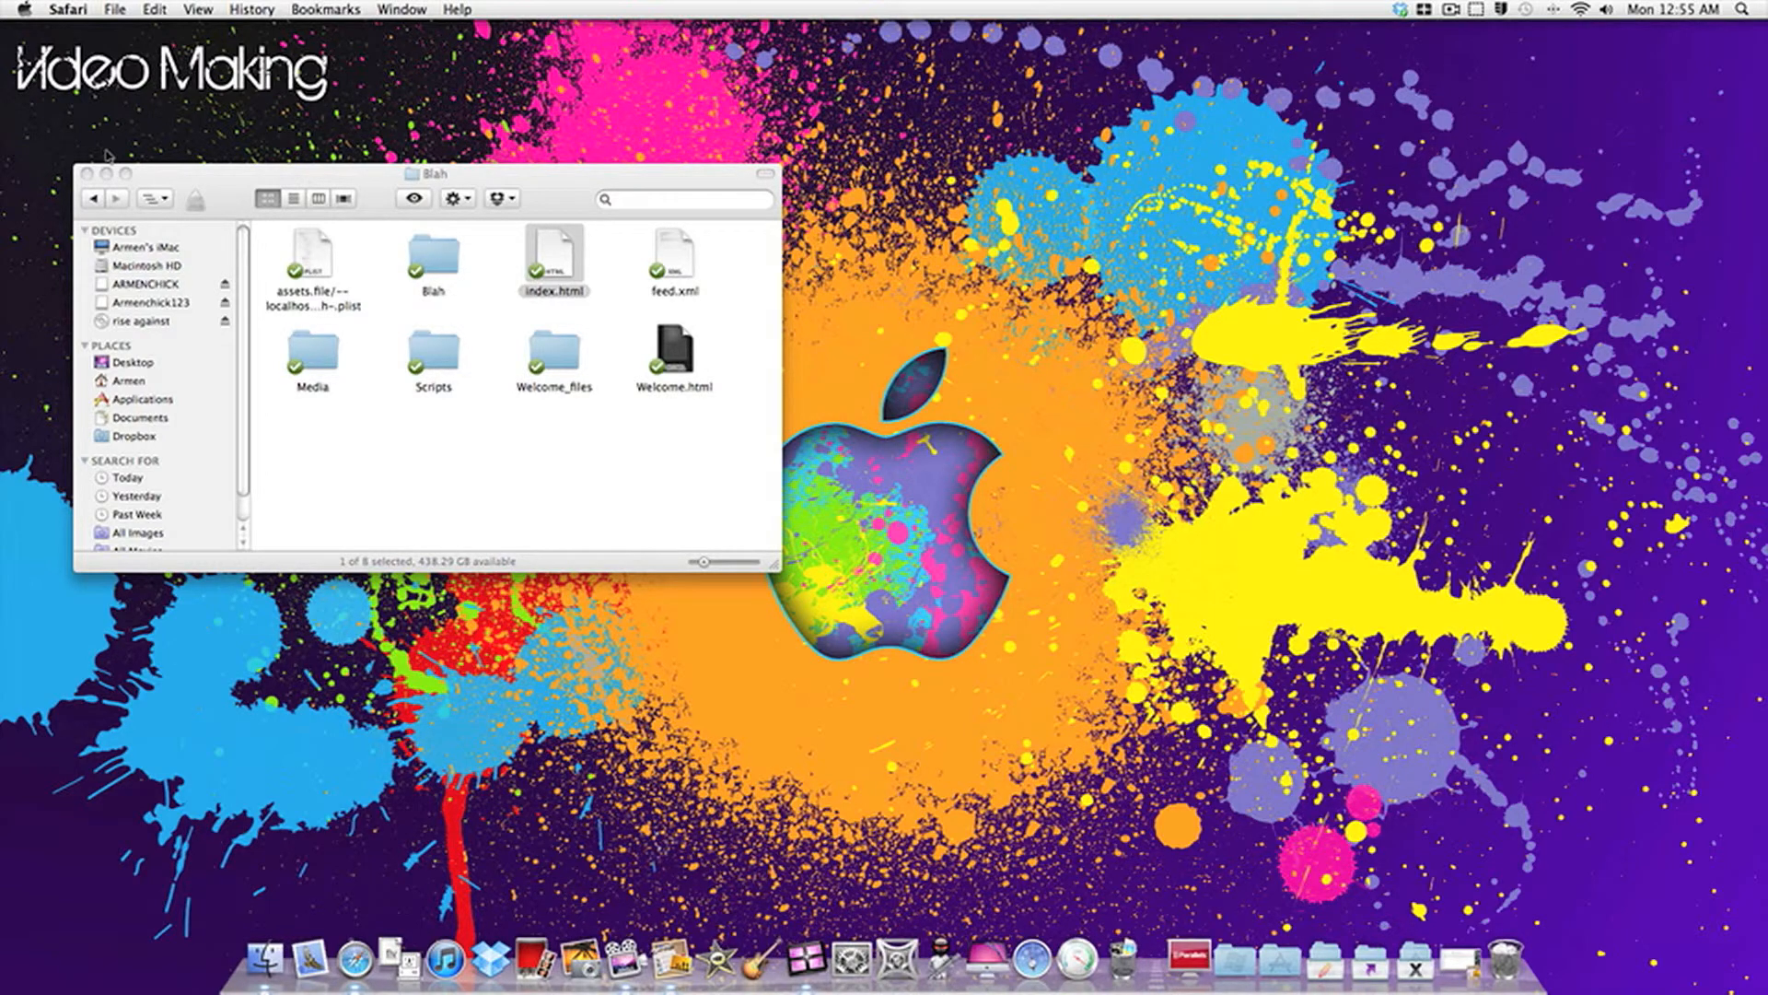
mouse_move(107, 156)
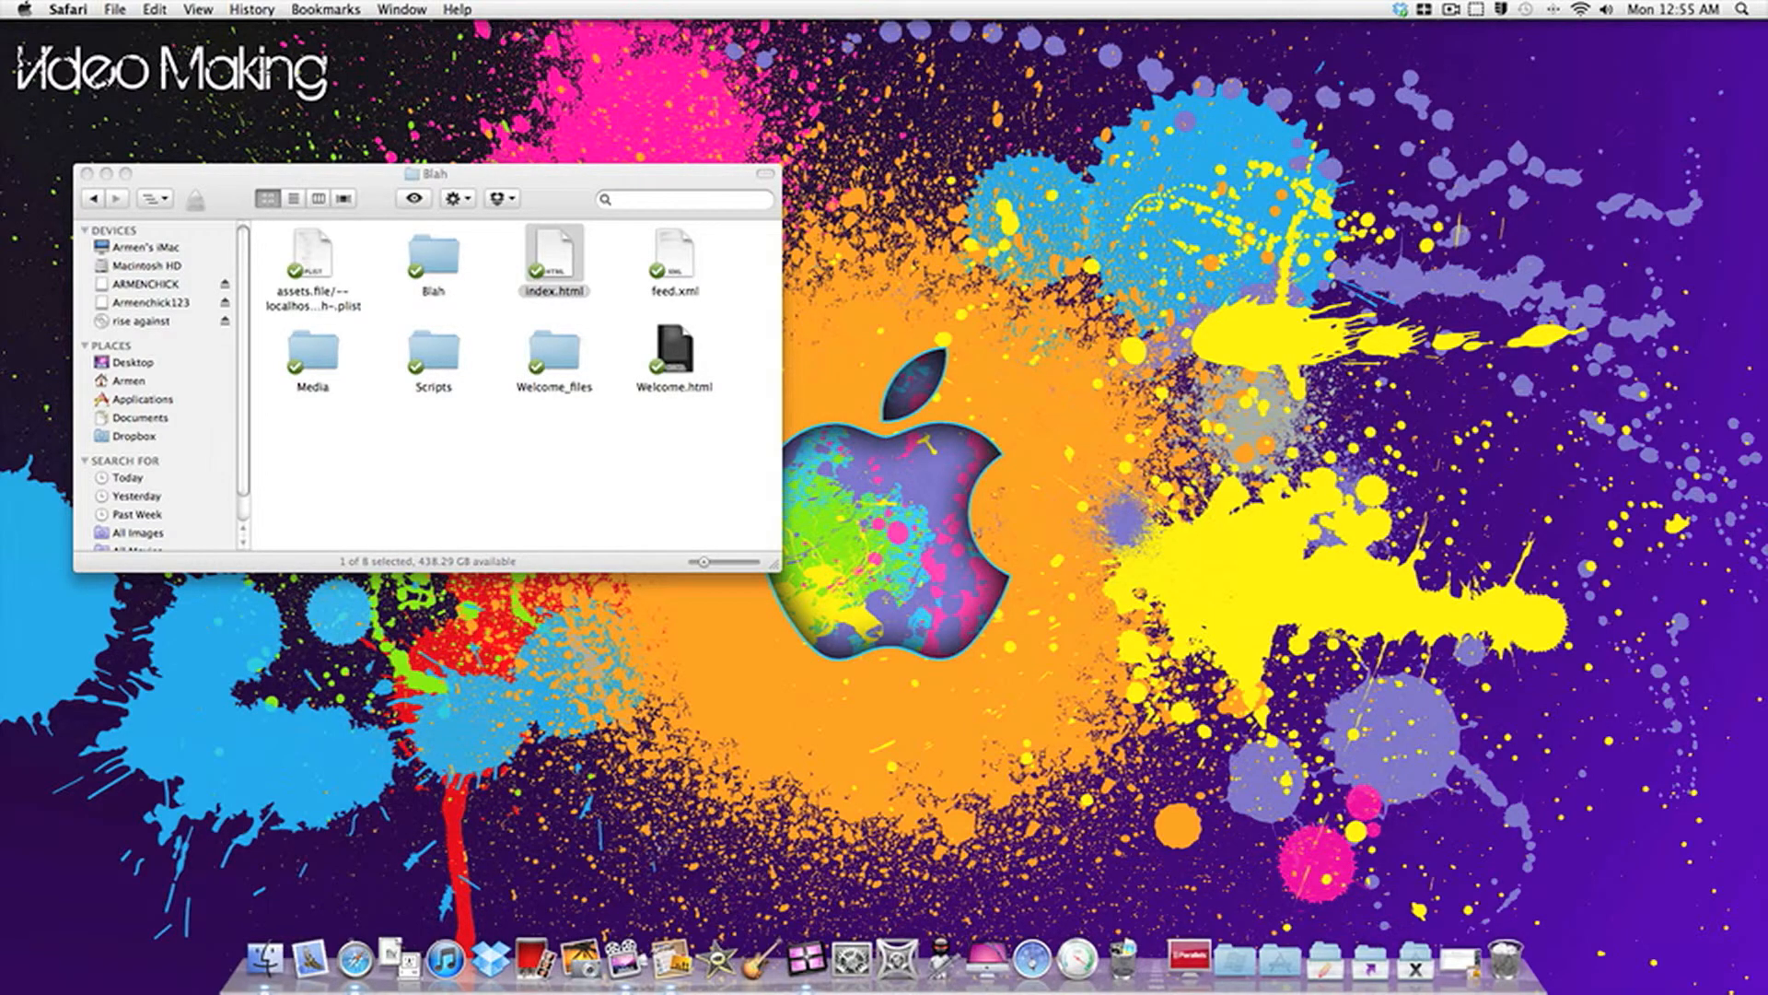